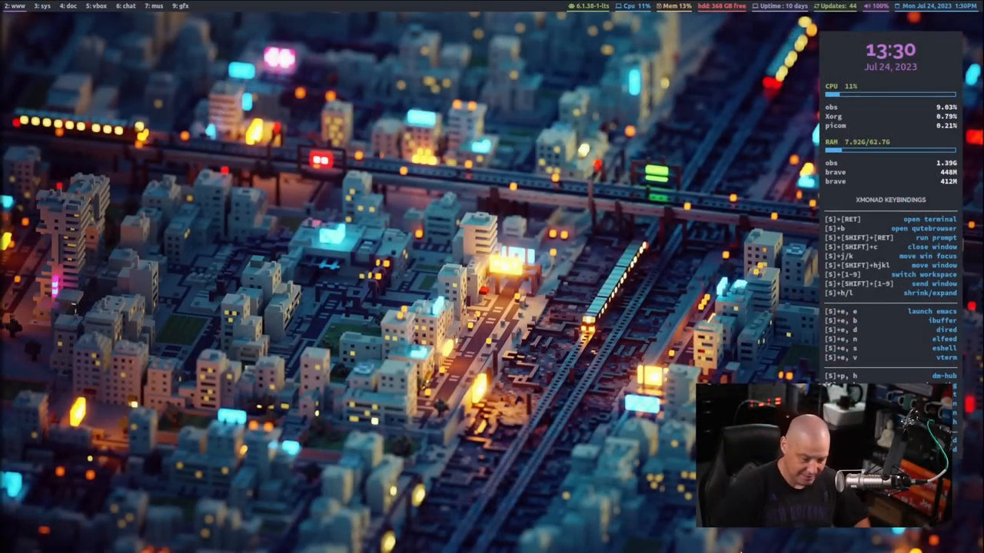
Launch Qt Designer and open qt-01.ui from the New Form dialog's recent-forms list.
{"action": "type", "text": "qt"}
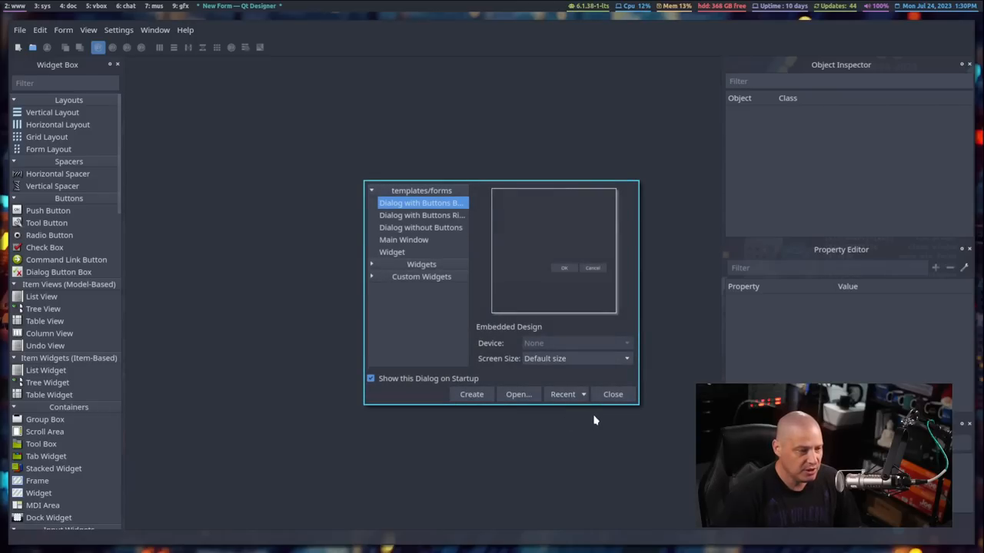
{"action": "left_click", "coordinate": [565, 394]}
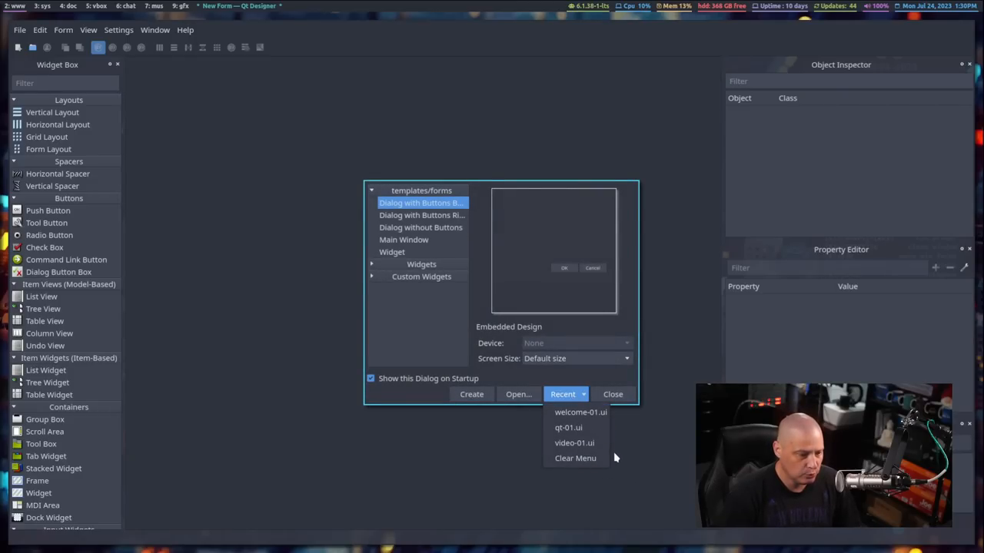
{"action": "left_click", "coordinate": [574, 428]}
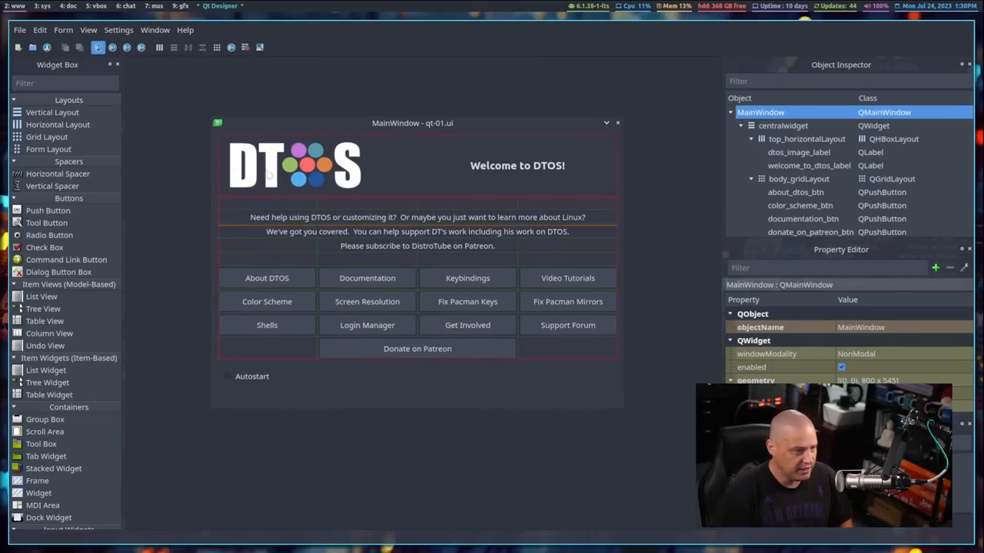
{"action": "mouse_move", "coordinate": [414, 365]}
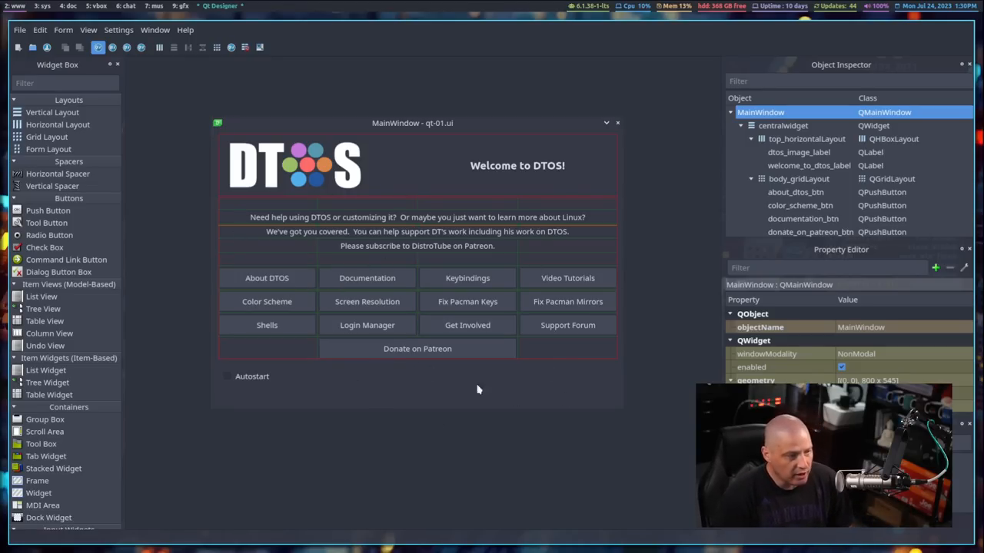
{"action": "mouse_move", "coordinate": [452, 333]}
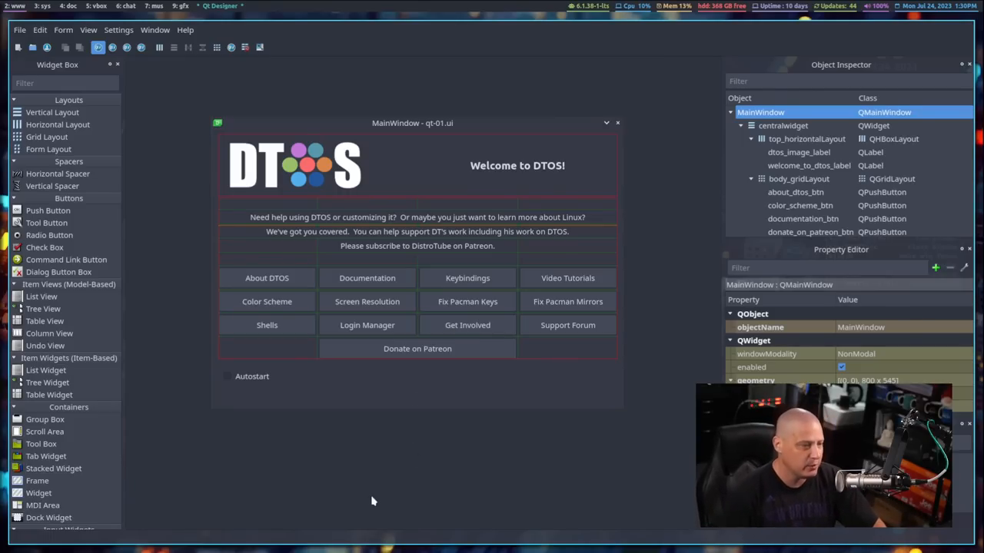
{"action": "mouse_move", "coordinate": [461, 165]}
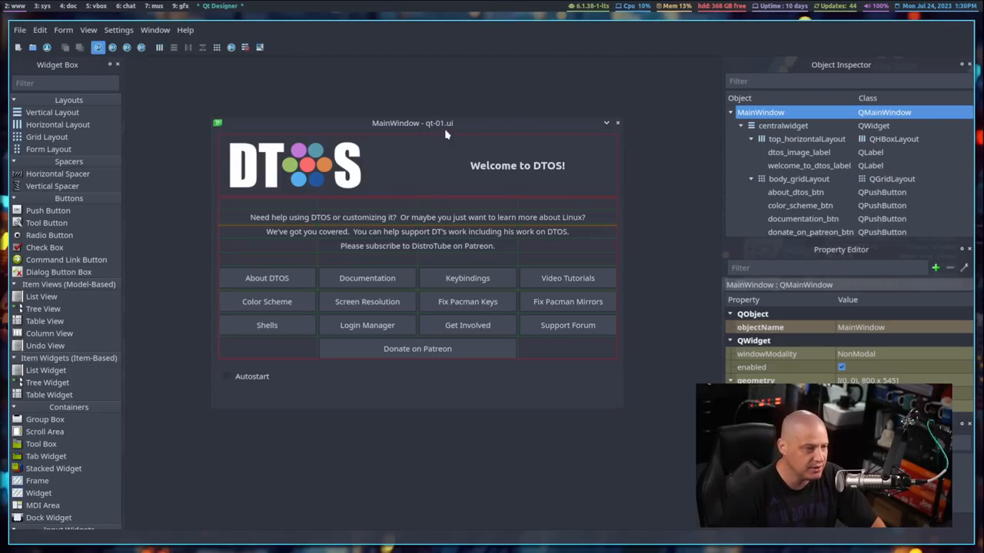
{"action": "mouse_move", "coordinate": [452, 162]}
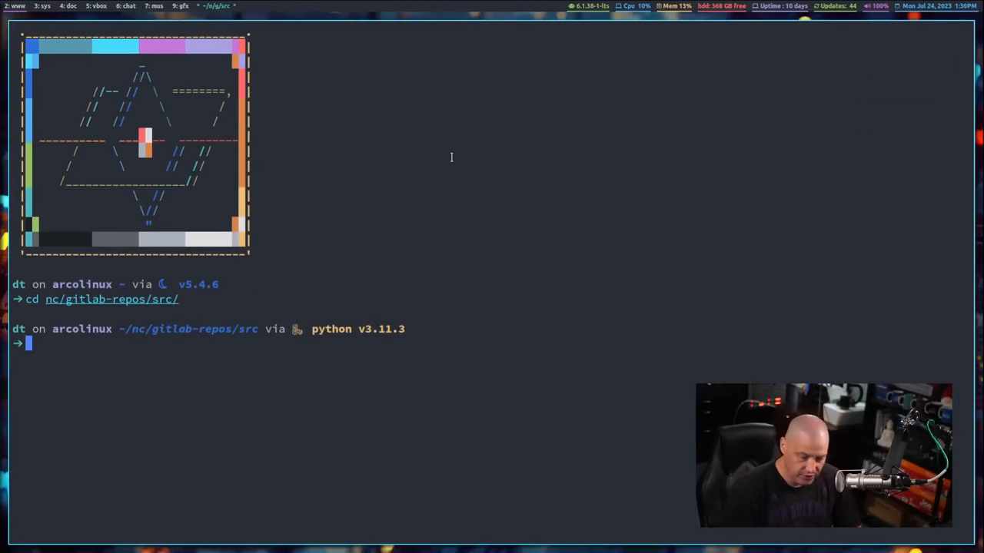
Open qt-01.ui in Vim and scroll down through its XML.
{"action": "type", "text": "vim st-01.py"}
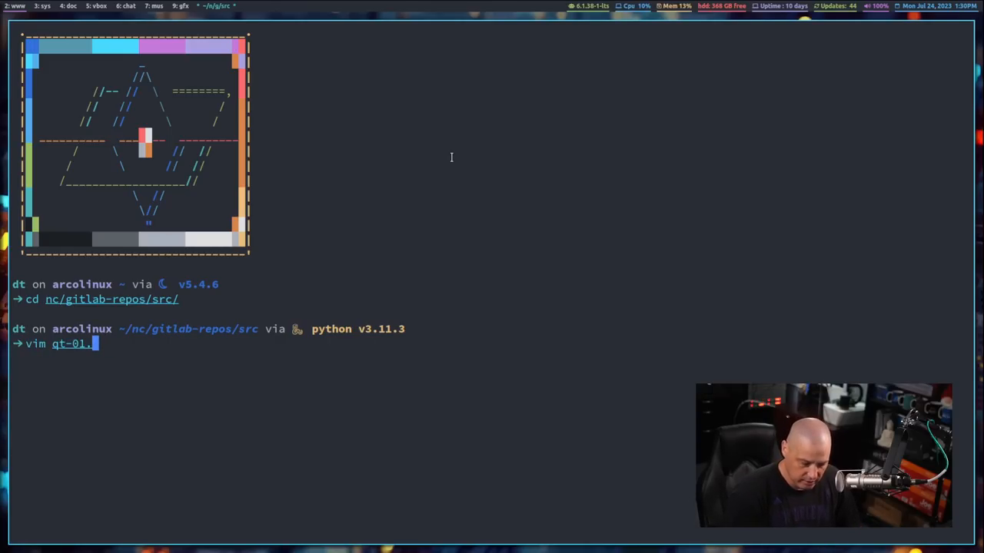
{"action": "type", "text": "ui"}
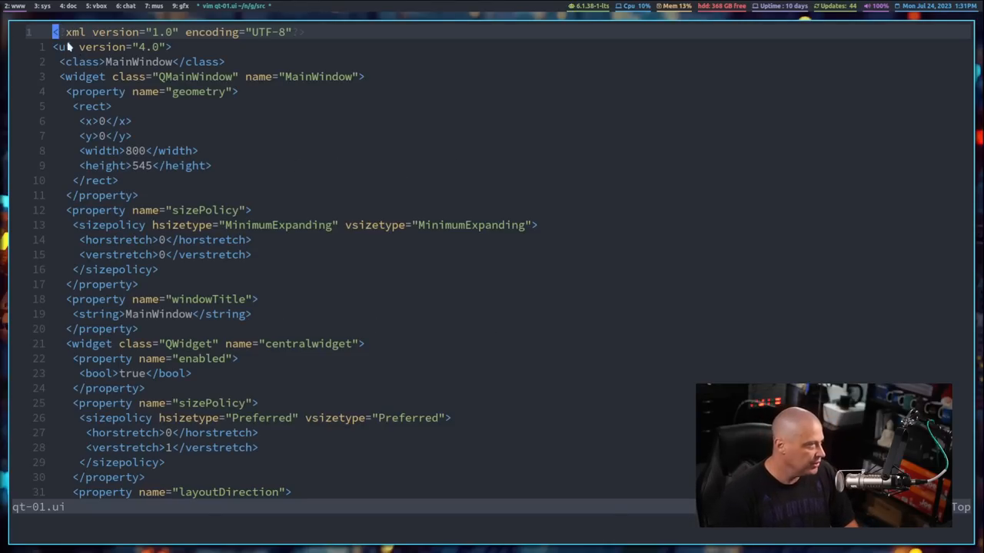
{"action": "scroll", "scroll_direction": "down", "scroll_amount": 3}
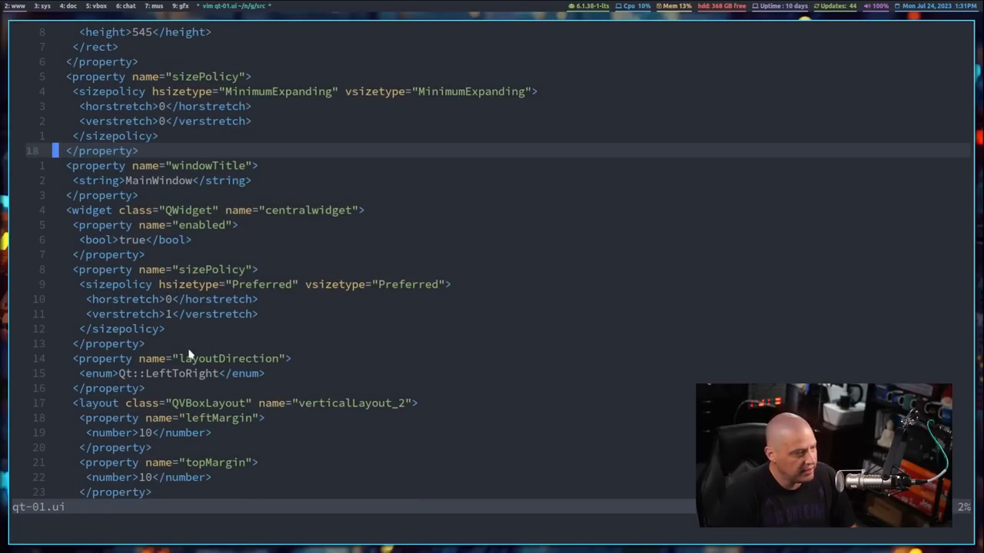
{"action": "scroll", "scroll_direction": "down", "scroll_amount": 3}
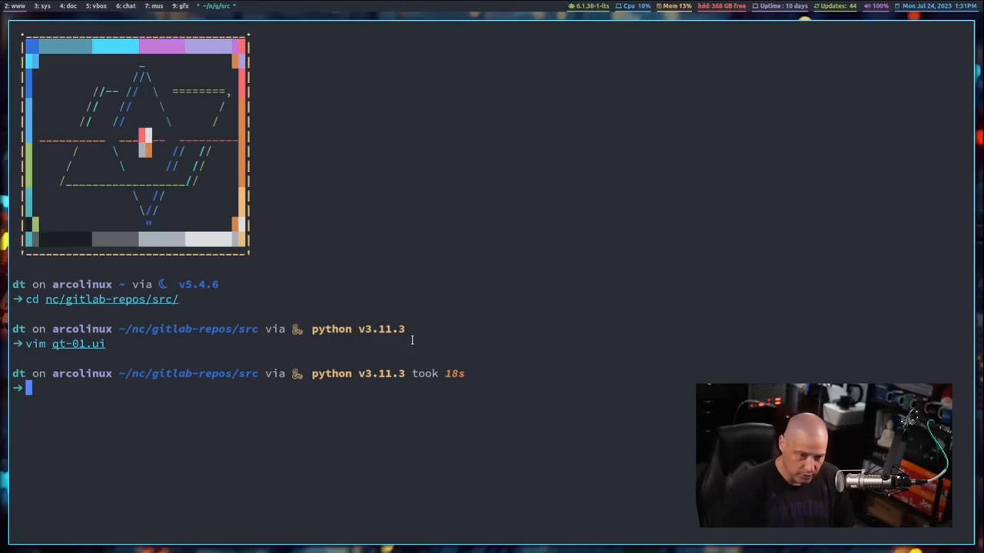
Run pyuic5 qt-01.ui -o qt-01.py to generate the Python UI code.
{"action": "type", "text": "python qt-01.py"}
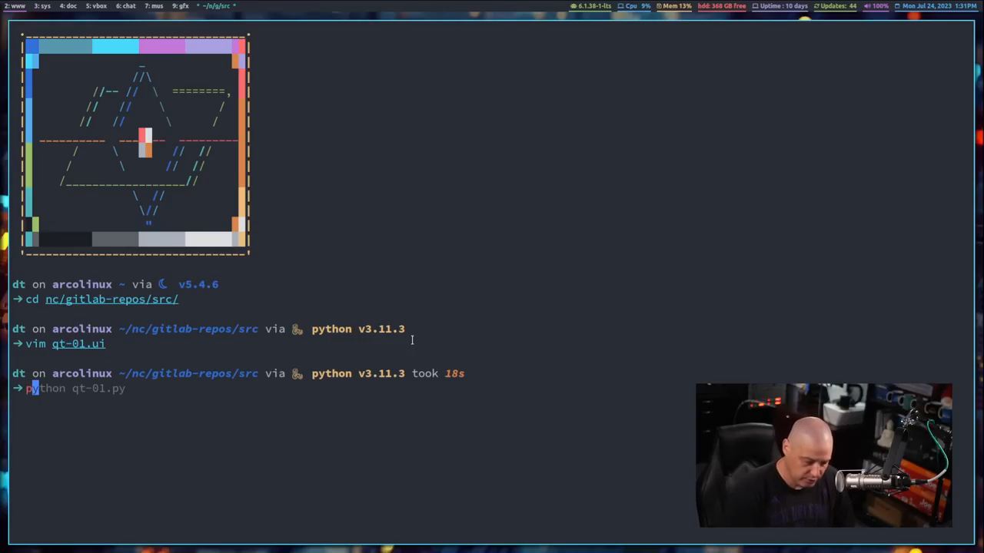
{"action": "type", "text": "pyuic5 qt"}
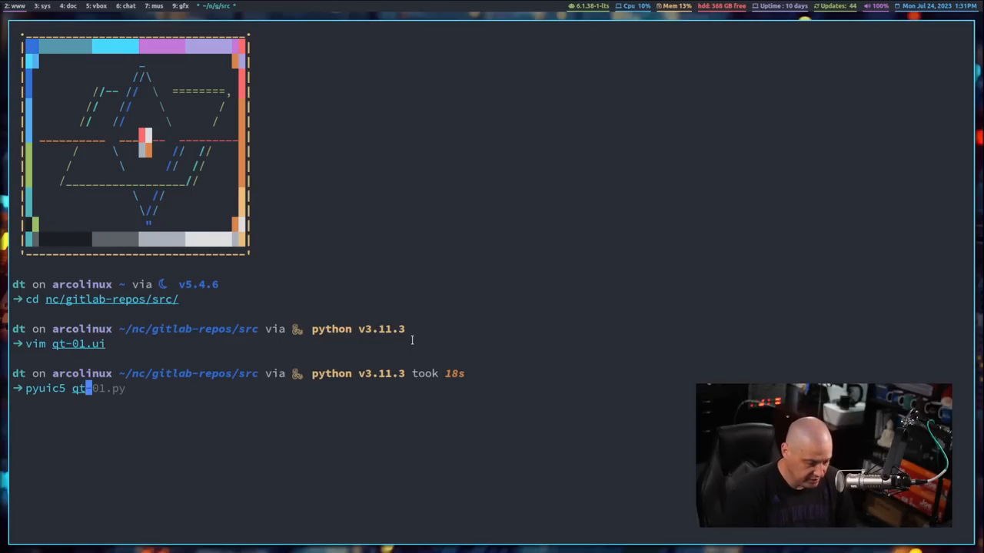
{"action": "type", "text": "-01.ui -o"}
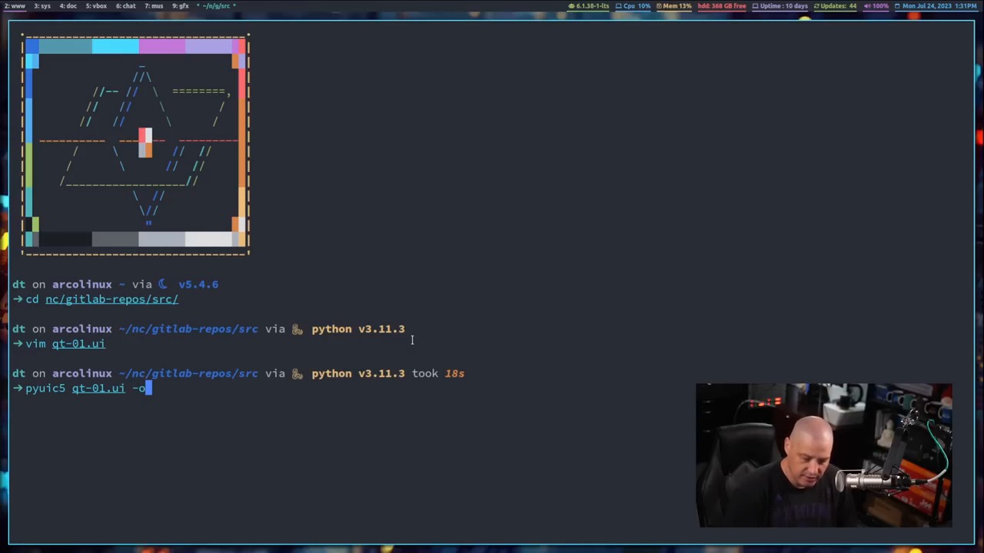
{"action": "type", "text": "qt-01.py"}
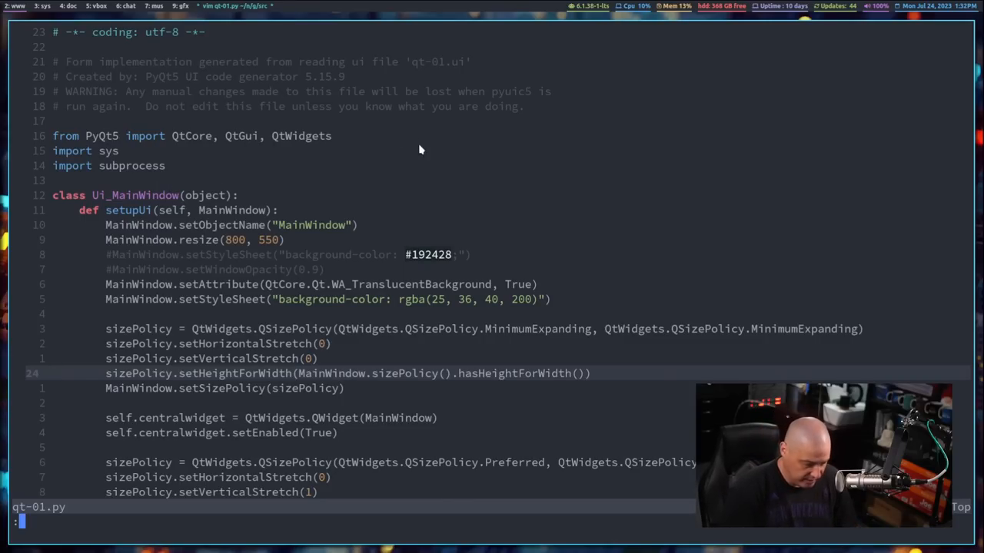
{"action": "type", "text": "q"}
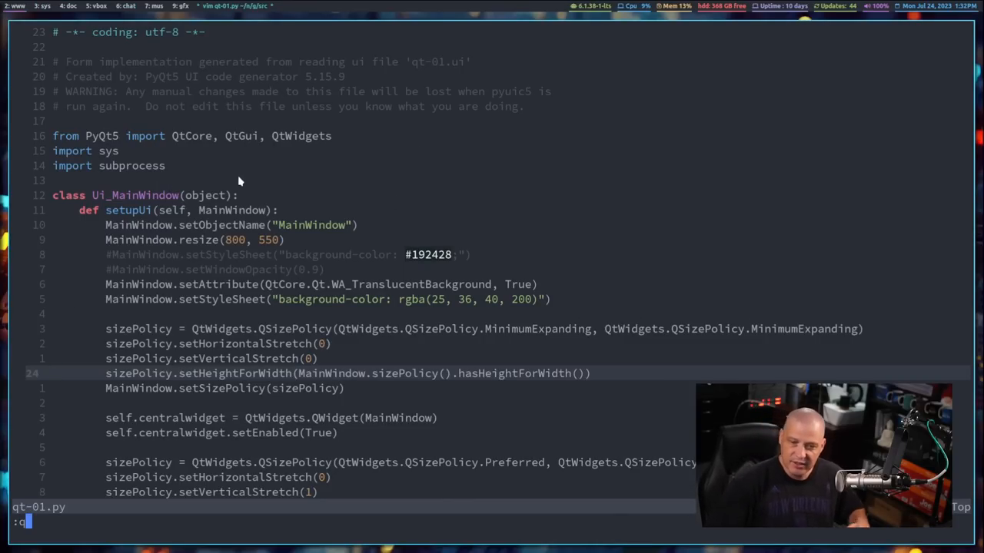
{"action": "mouse_move", "coordinate": [345, 304]}
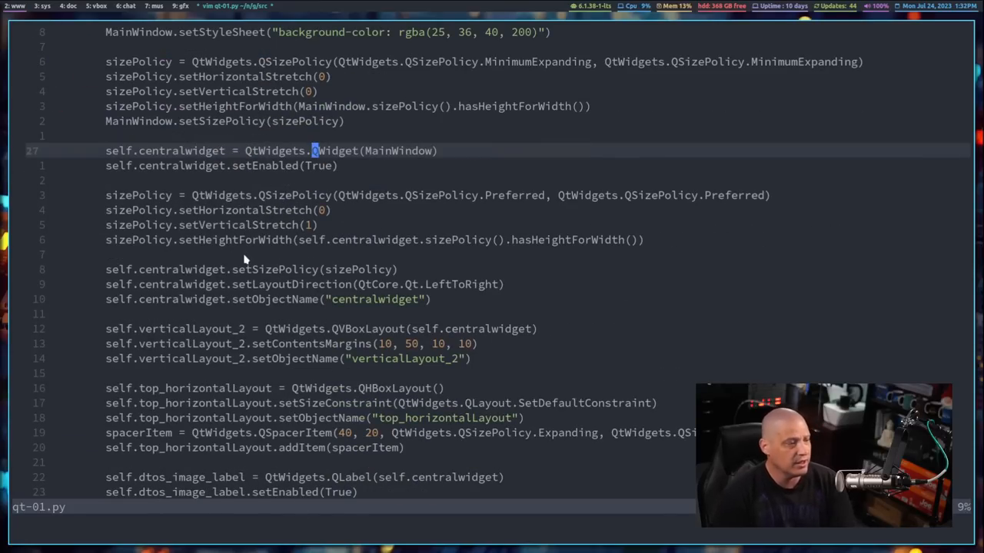
{"action": "mouse_move", "coordinate": [382, 328]}
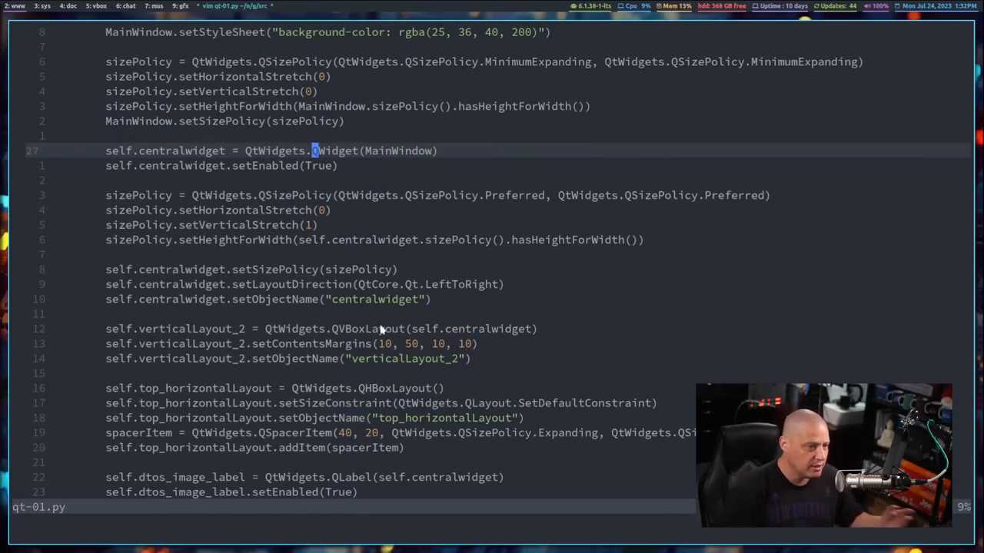
{"action": "scroll", "scroll_direction": "down", "scroll_amount": 3}
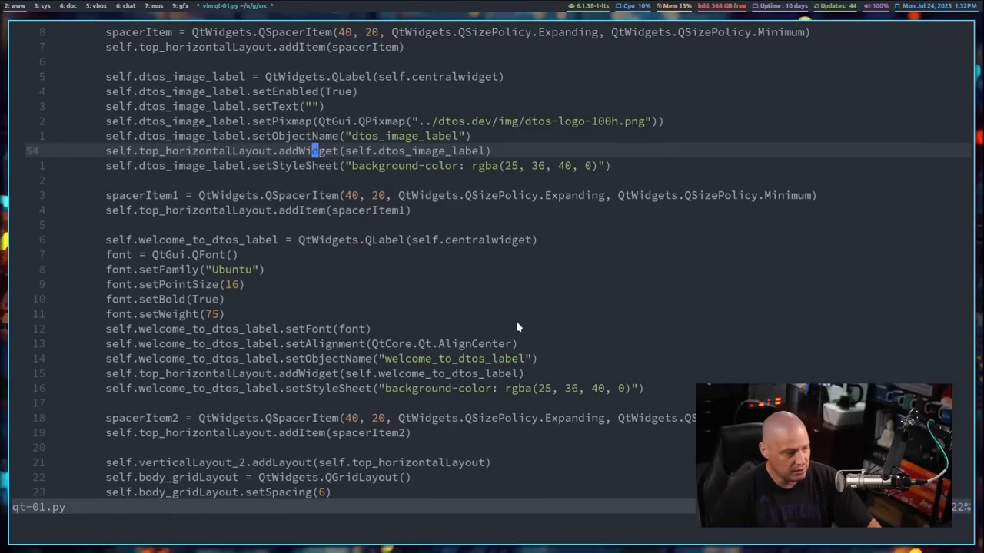
{"action": "scroll", "scroll_direction": "down", "scroll_amount": 3}
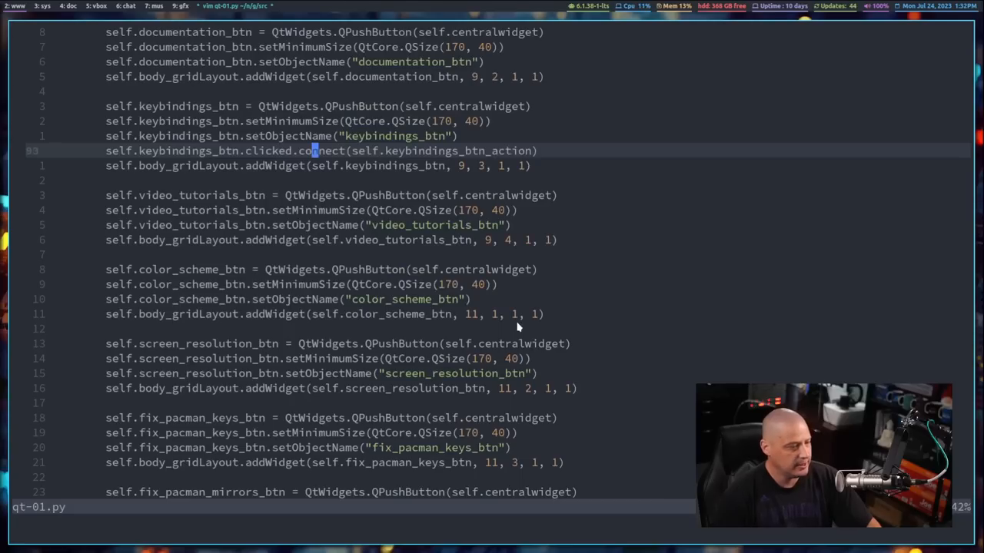
{"action": "scroll", "scroll_direction": "down", "scroll_amount": 3}
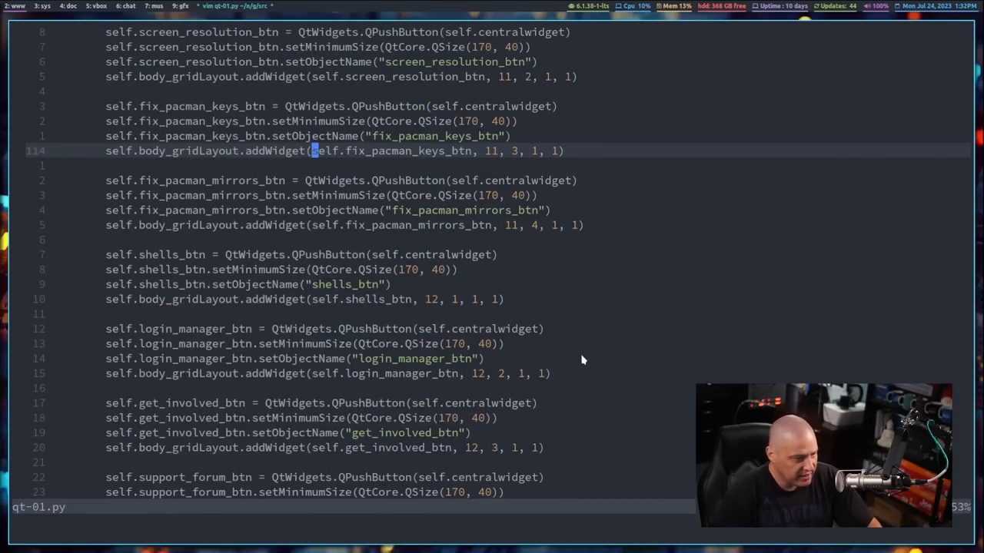
{"action": "scroll", "scroll_direction": "down", "scroll_amount": 3}
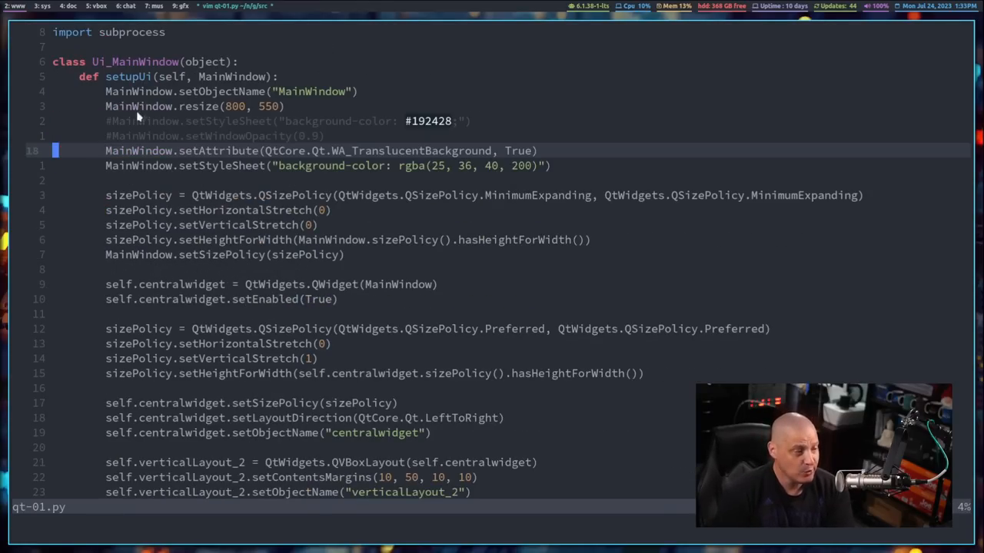
{"action": "scroll", "scroll_direction": "down", "scroll_amount": 3}
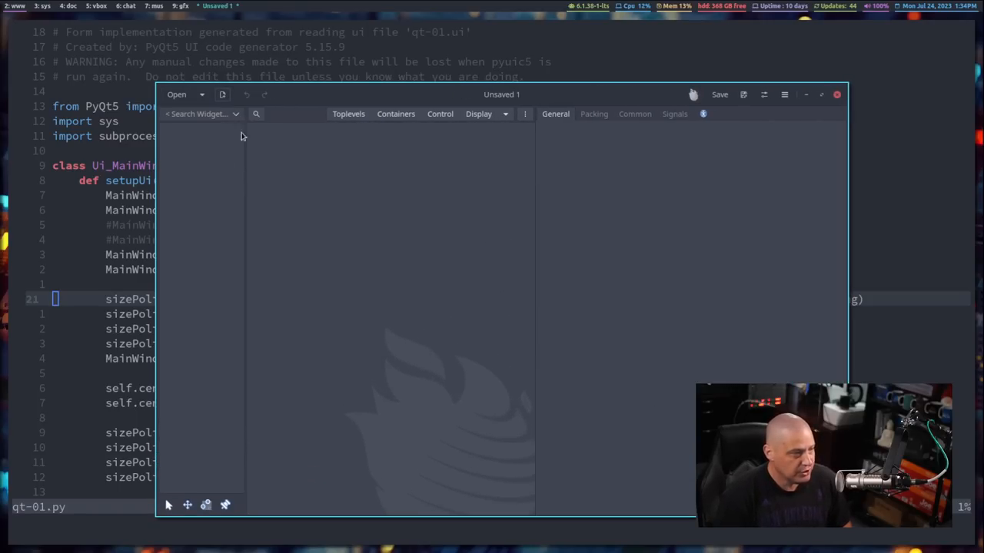
Close Glade's empty 'Unsaved 1' project window.
{"action": "left_click", "coordinate": [395, 114]}
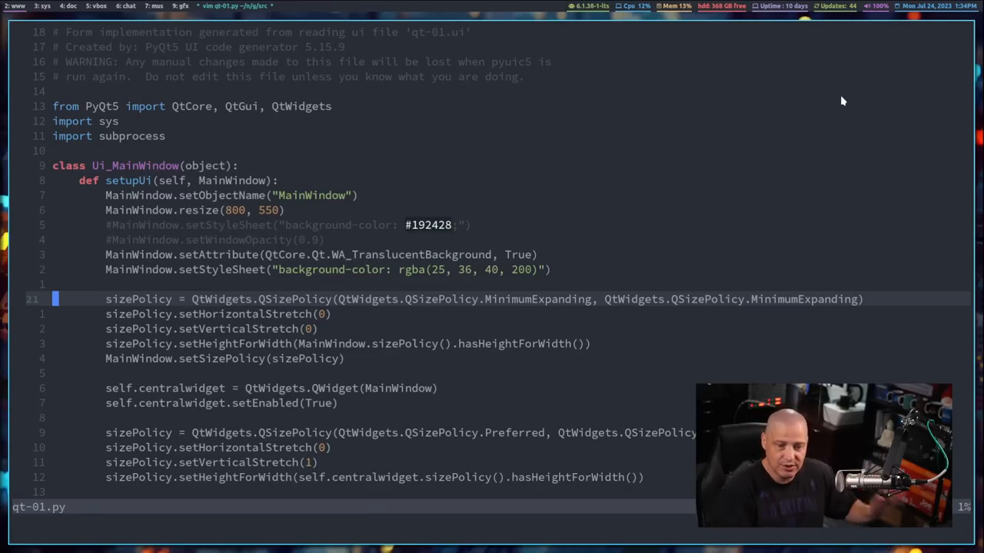
{"action": "mouse_move", "coordinate": [456, 468]}
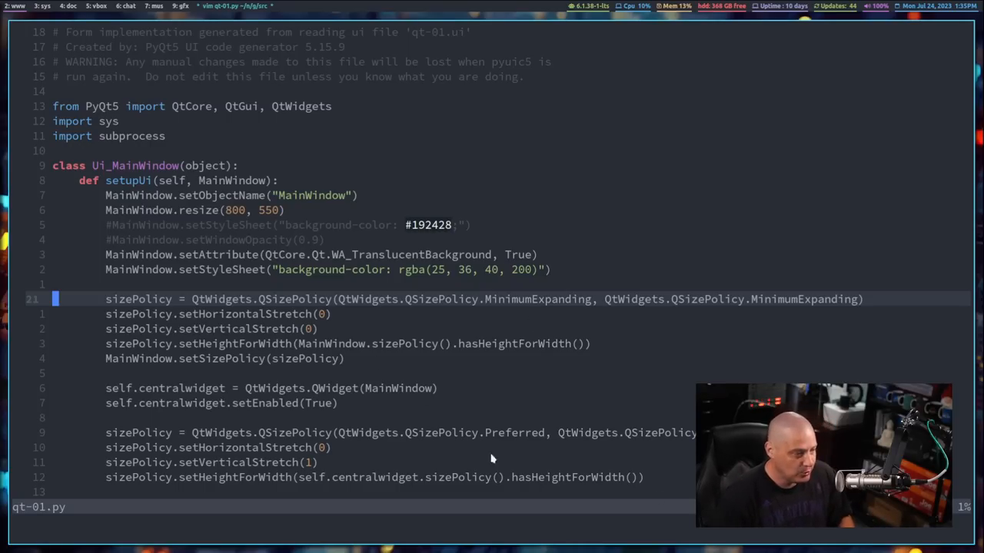
{"action": "mouse_move", "coordinate": [459, 416]}
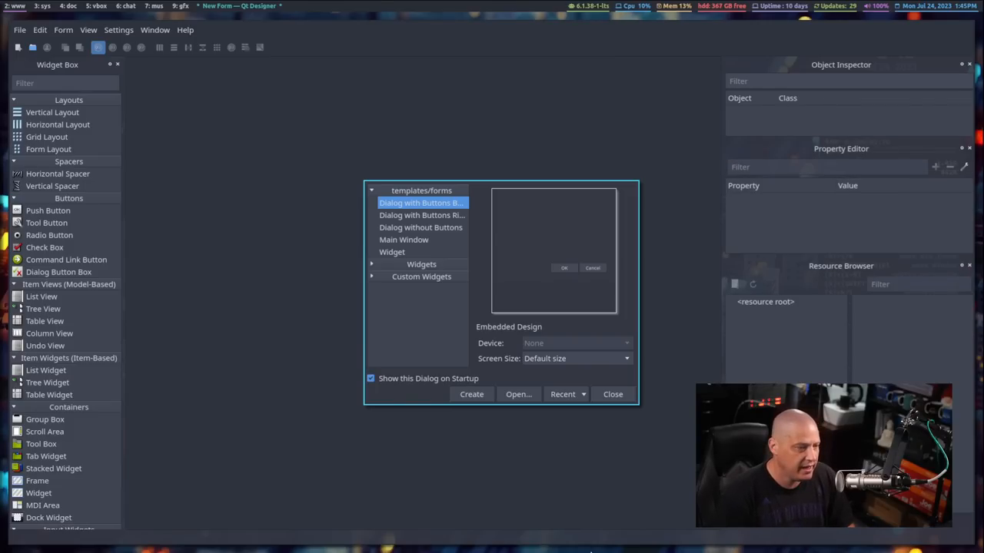
{"action": "mouse_move", "coordinate": [522, 343]}
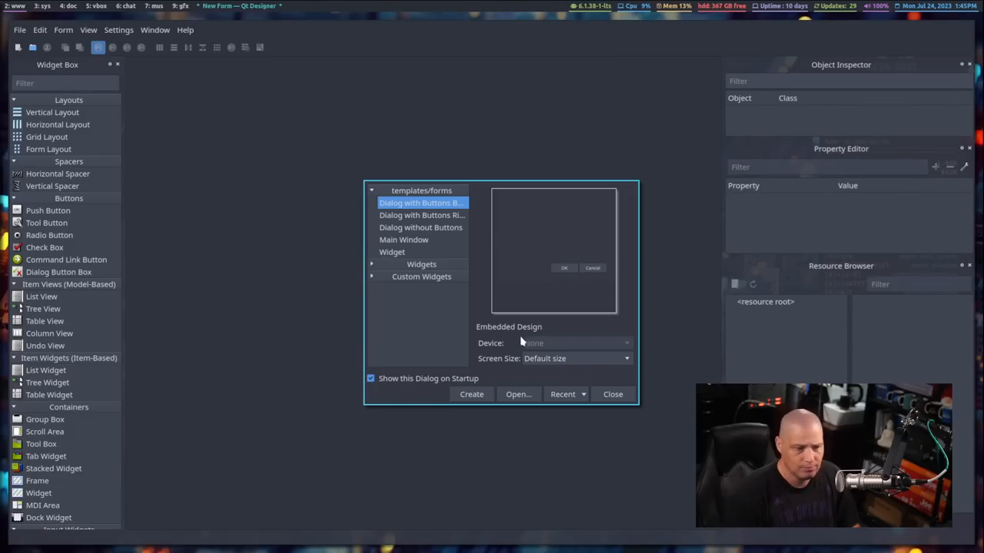
Create a new blank Main Window form and remove its menu bar.
{"action": "left_click", "coordinate": [403, 239]}
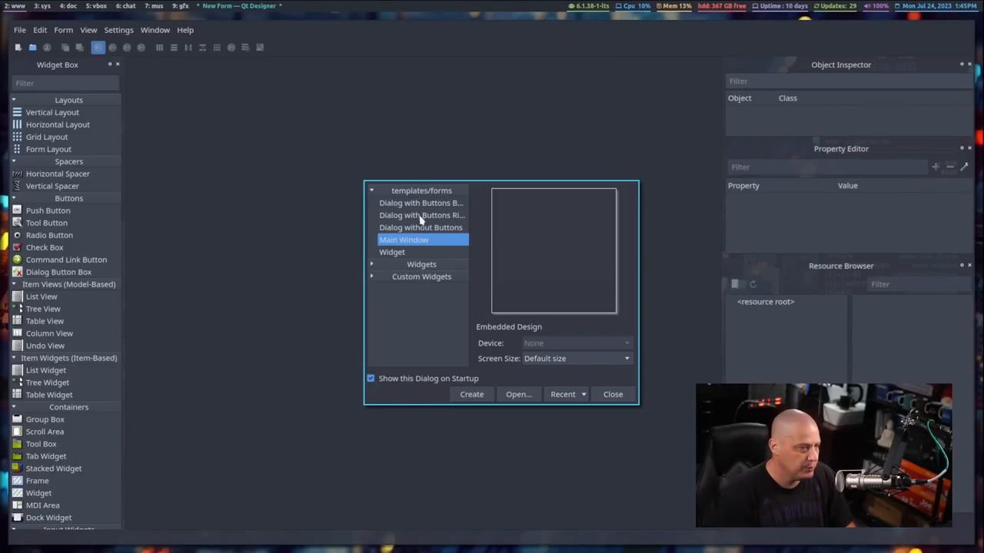
{"action": "mouse_move", "coordinate": [471, 404]}
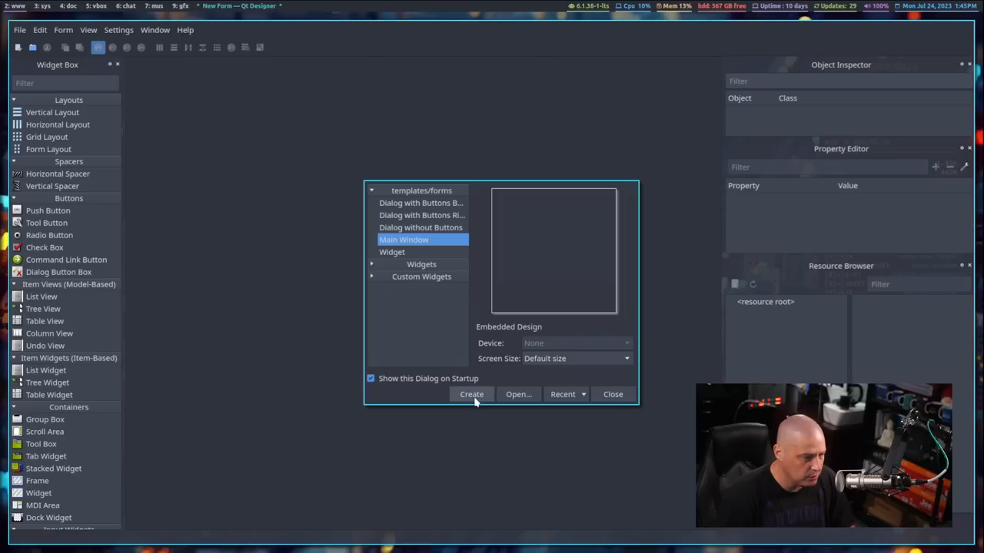
{"action": "left_click", "coordinate": [471, 394]}
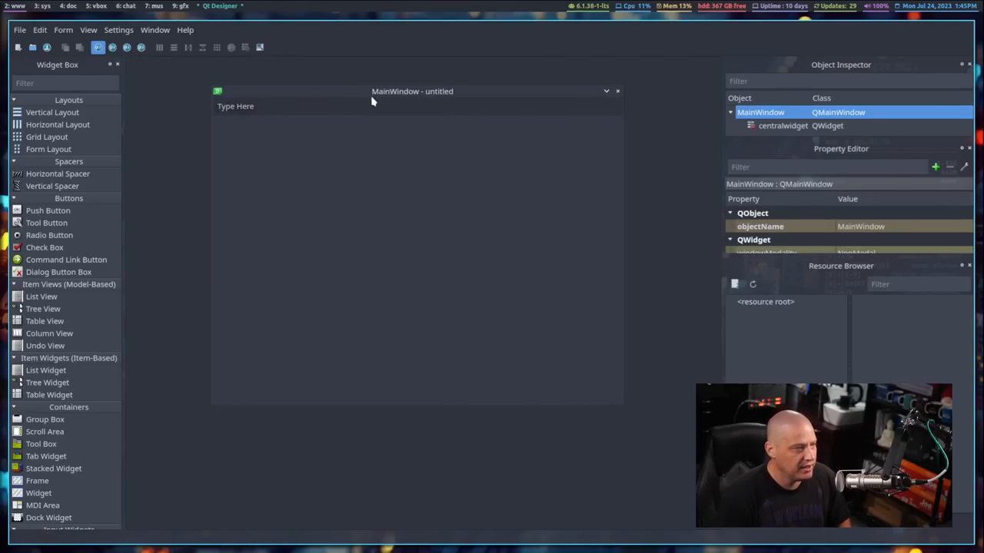
{"action": "mouse_move", "coordinate": [254, 110]}
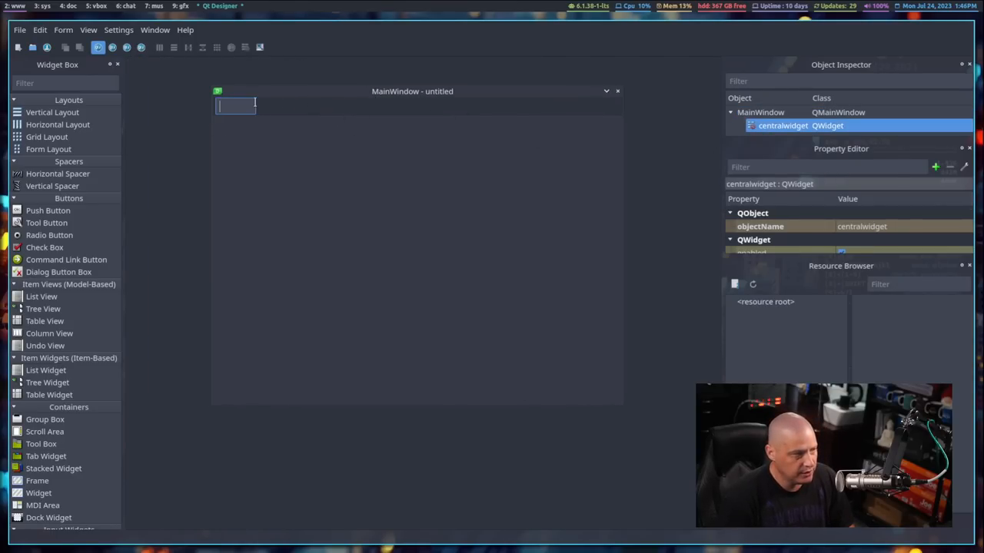
{"action": "left_click", "coordinate": [749, 112]}
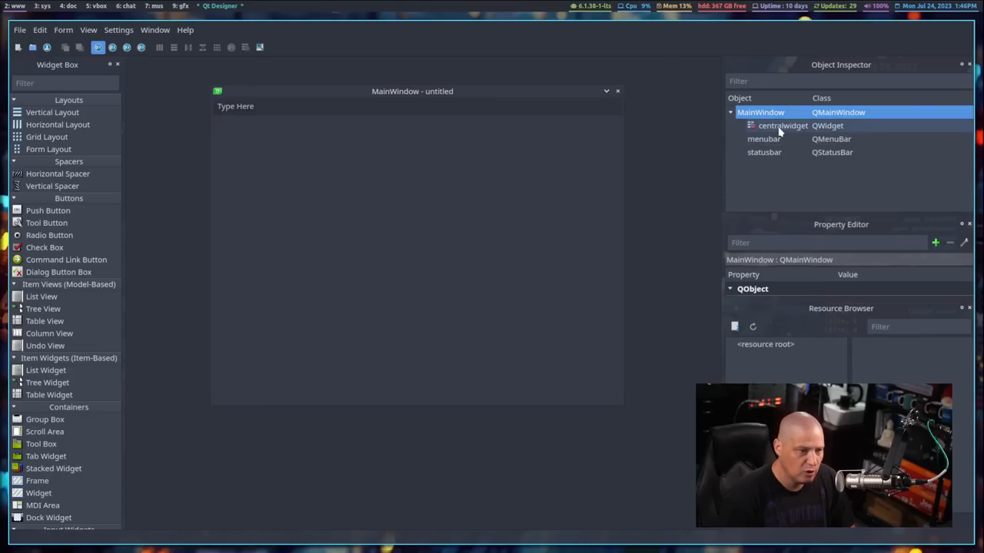
{"action": "left_click", "coordinate": [764, 138]}
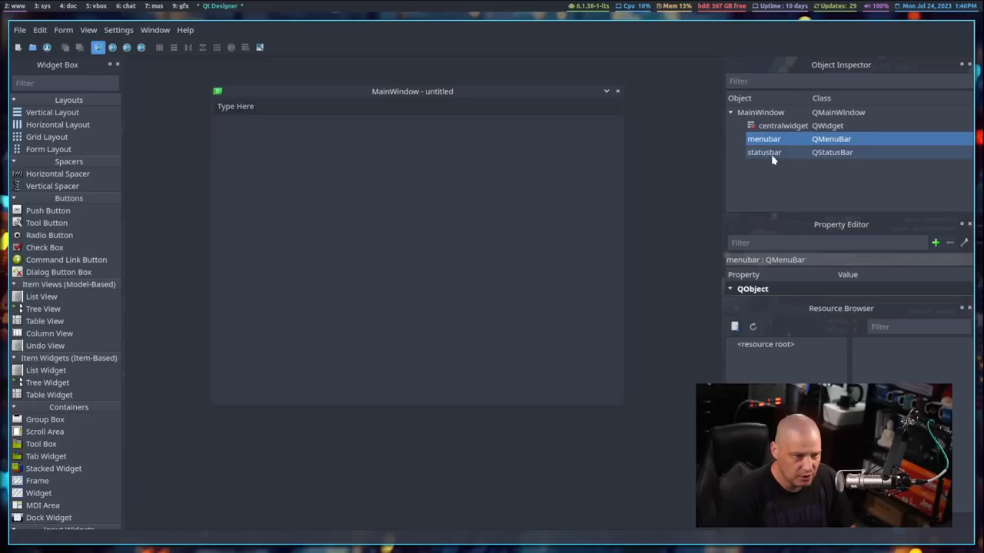
{"action": "left_click", "coordinate": [765, 139]}
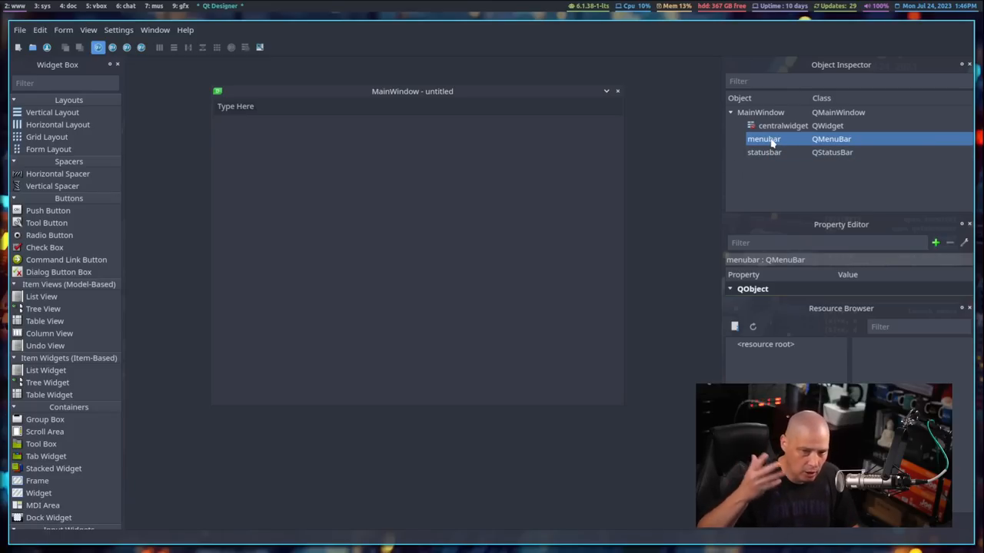
{"action": "mouse_move", "coordinate": [159, 32]}
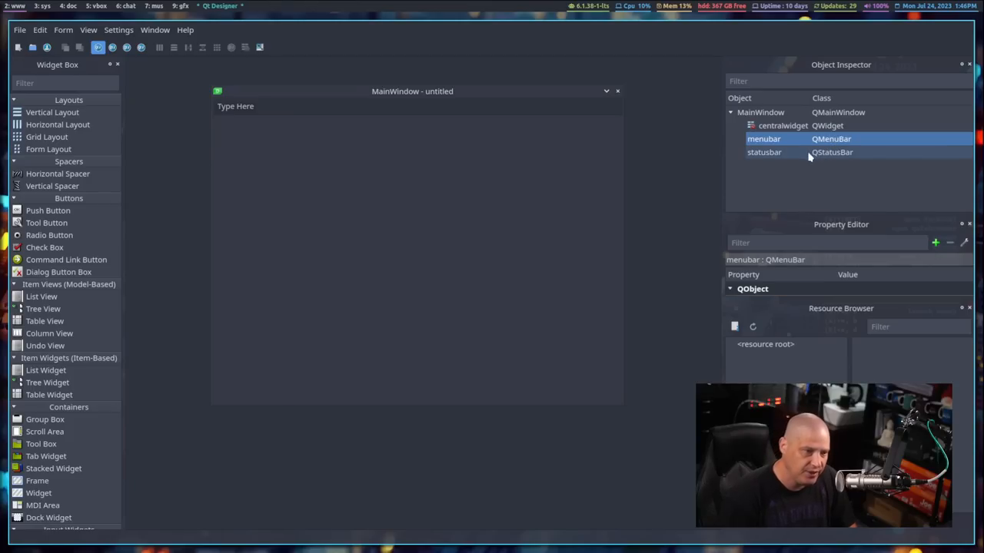
{"action": "mouse_move", "coordinate": [794, 174]}
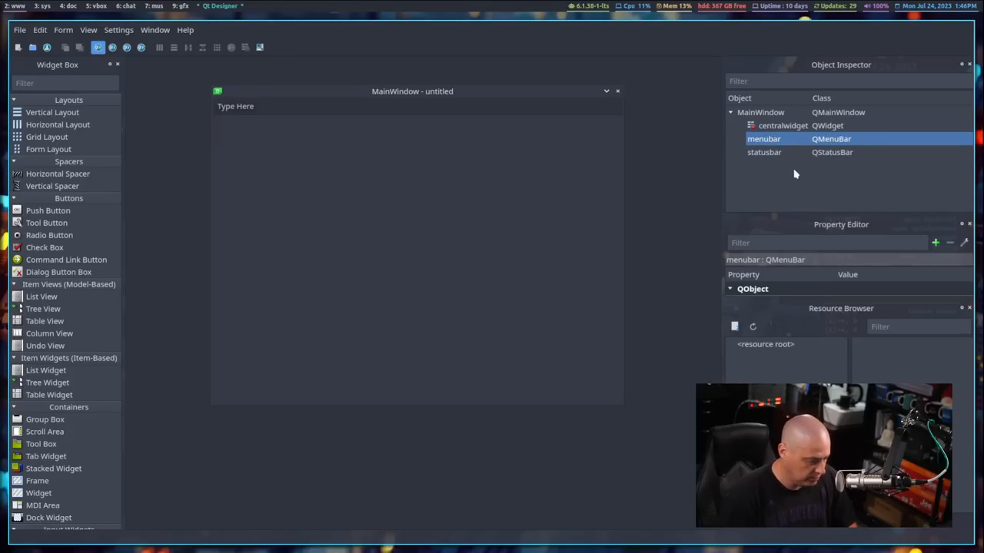
{"action": "right_click", "coordinate": [764, 138]}
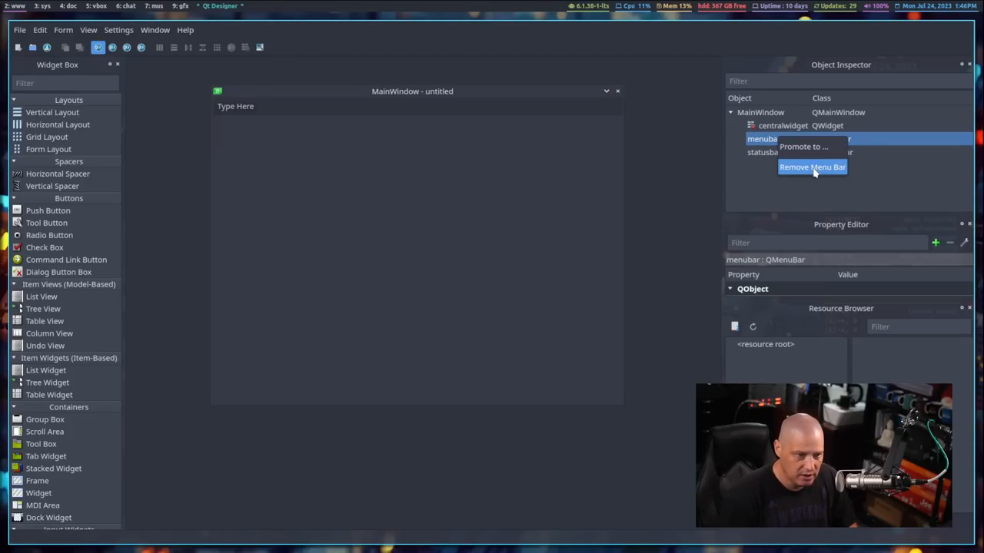
{"action": "left_click", "coordinate": [811, 167]}
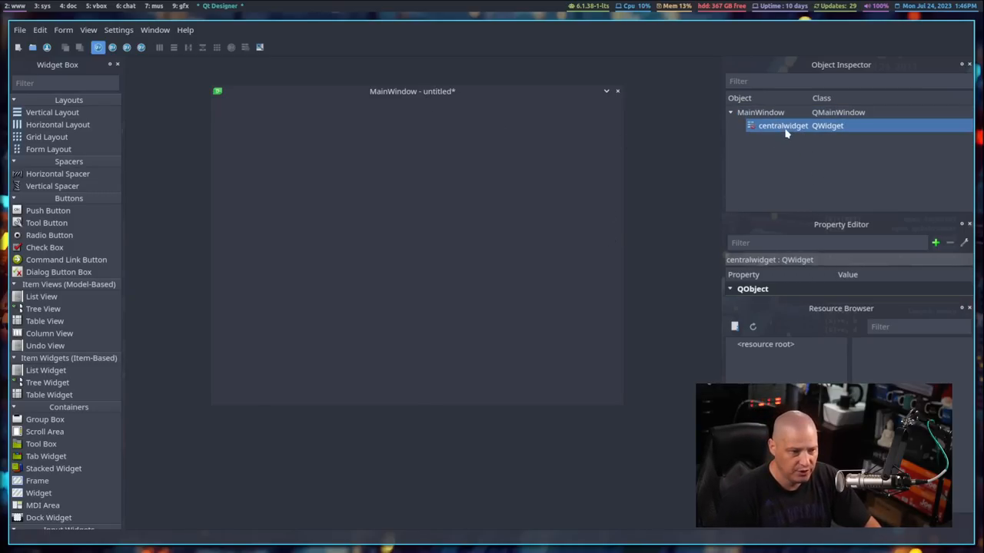
{"action": "mouse_move", "coordinate": [269, 96]}
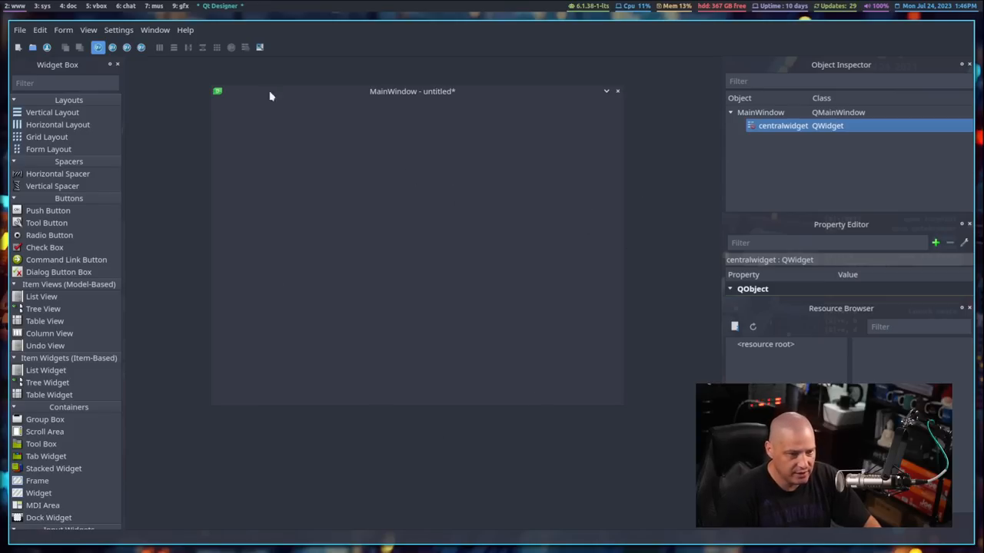
{"action": "mouse_move", "coordinate": [229, 266]}
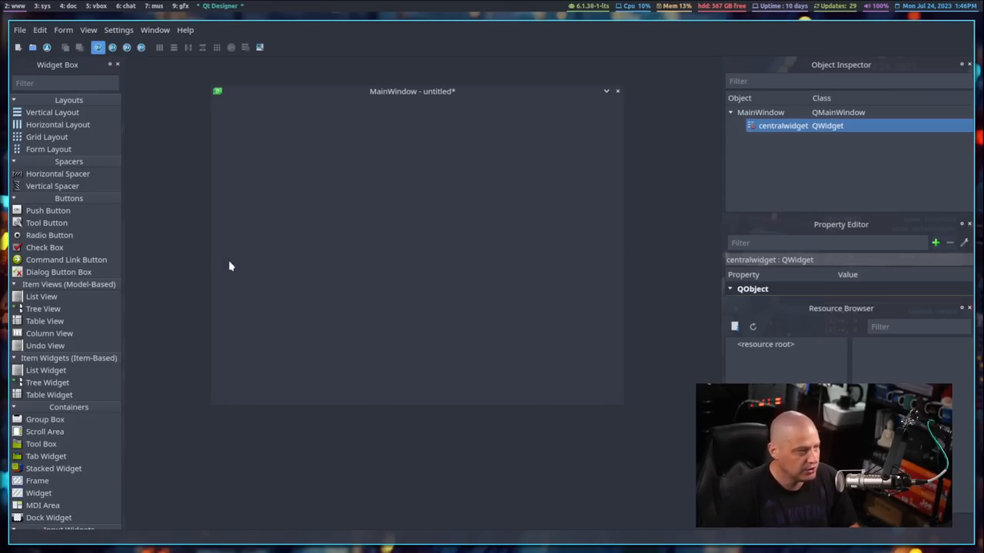
{"action": "mouse_move", "coordinate": [57, 124]}
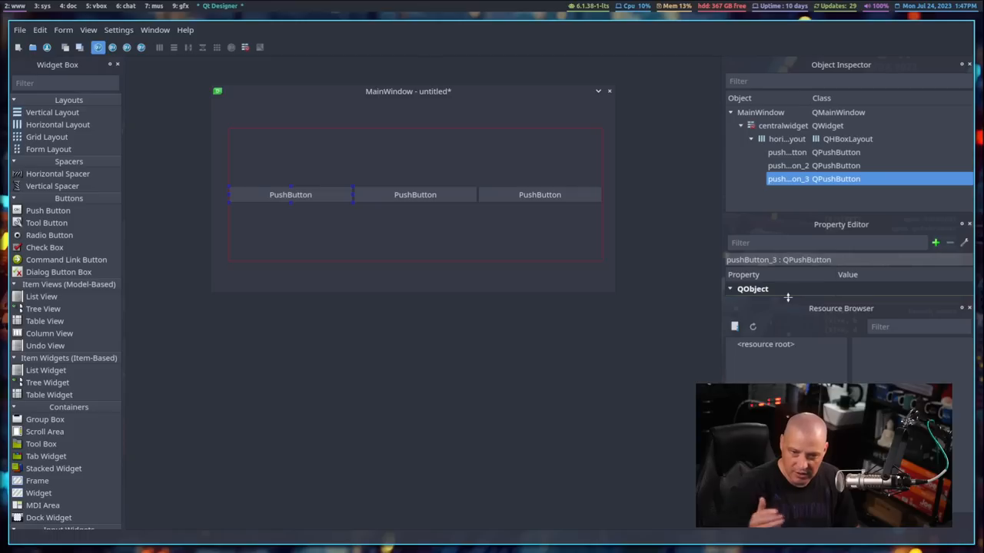
Edit a push button's caption text on the form.
{"action": "double_click", "coordinate": [290, 195]}
{"action": "type", "text": "One"}
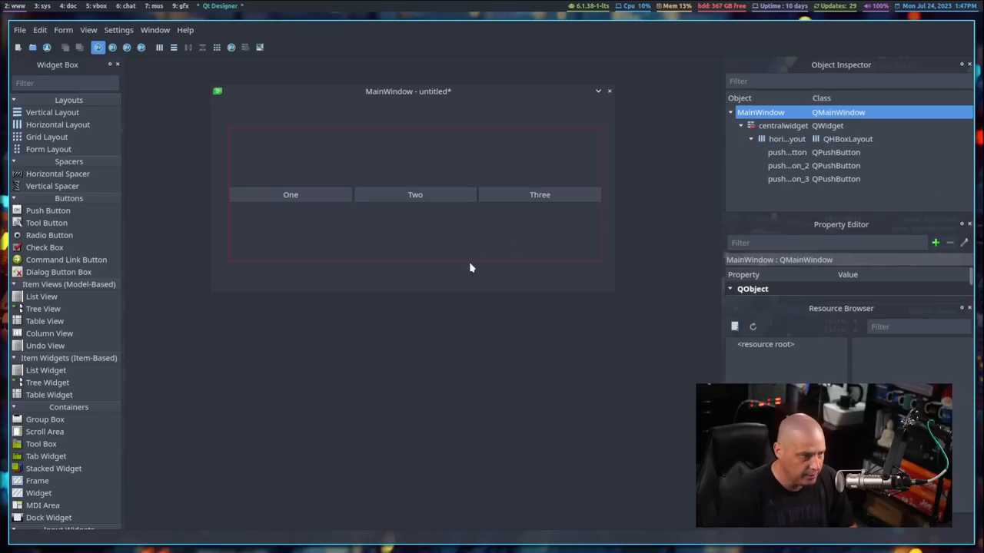
Set the buttons' objectName properties to one_btn, two_btn and three_btn.
{"action": "left_click", "coordinate": [290, 194]}
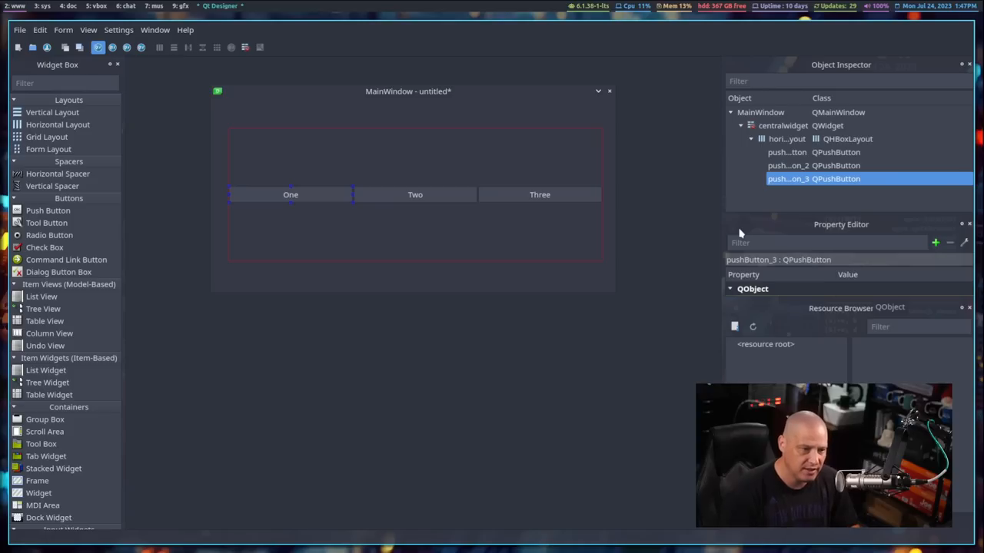
{"action": "left_click", "coordinate": [810, 152]}
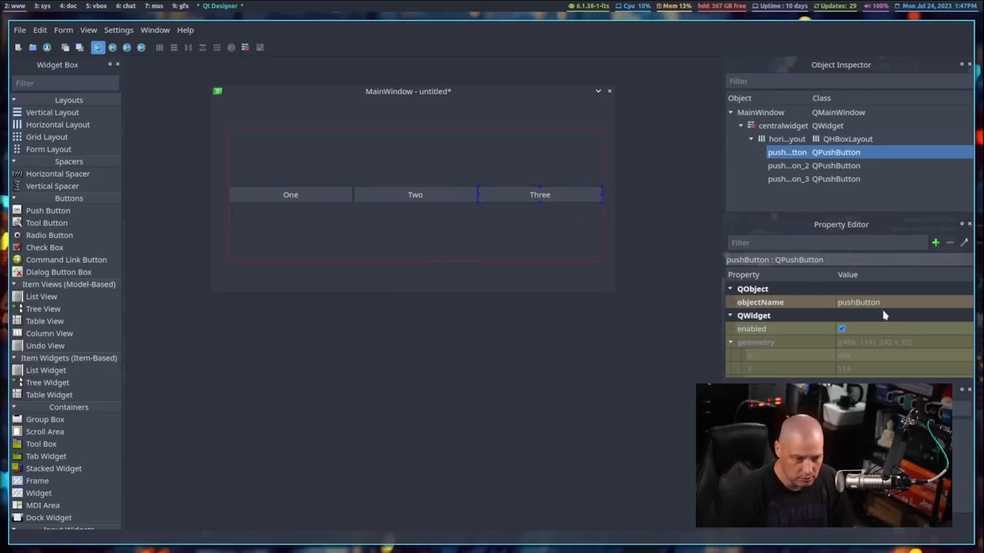
{"action": "left_click", "coordinate": [416, 195]}
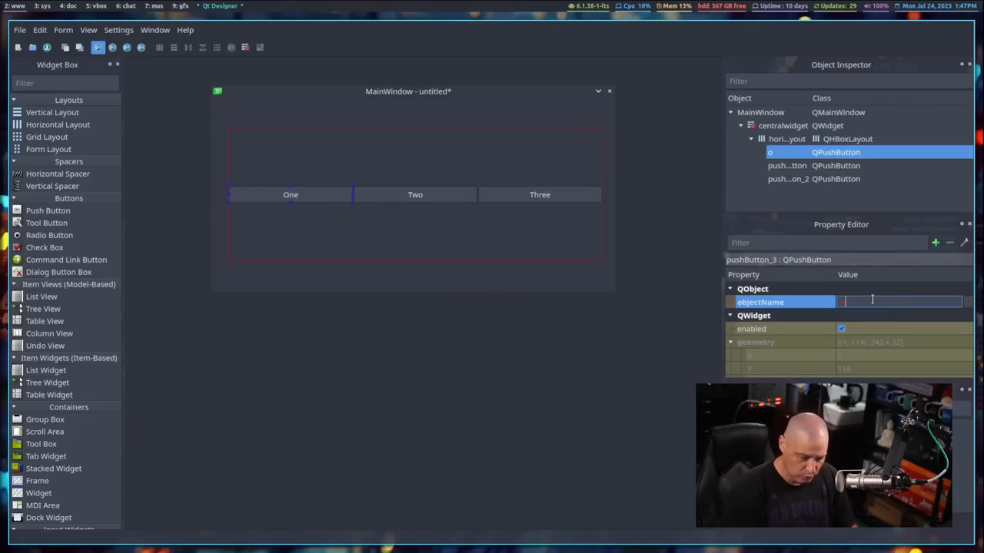
{"action": "type", "text": "one_"}
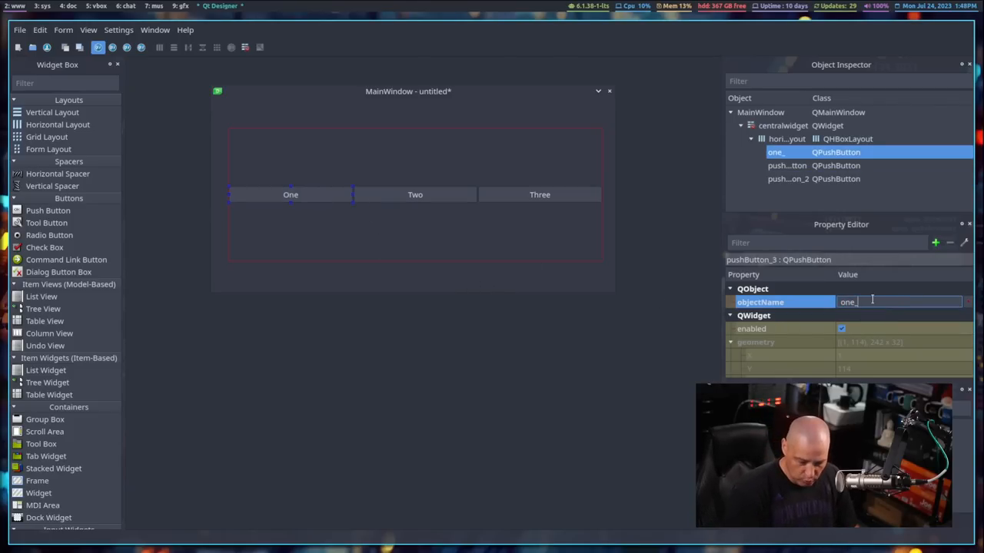
{"action": "type", "text": "btn"}
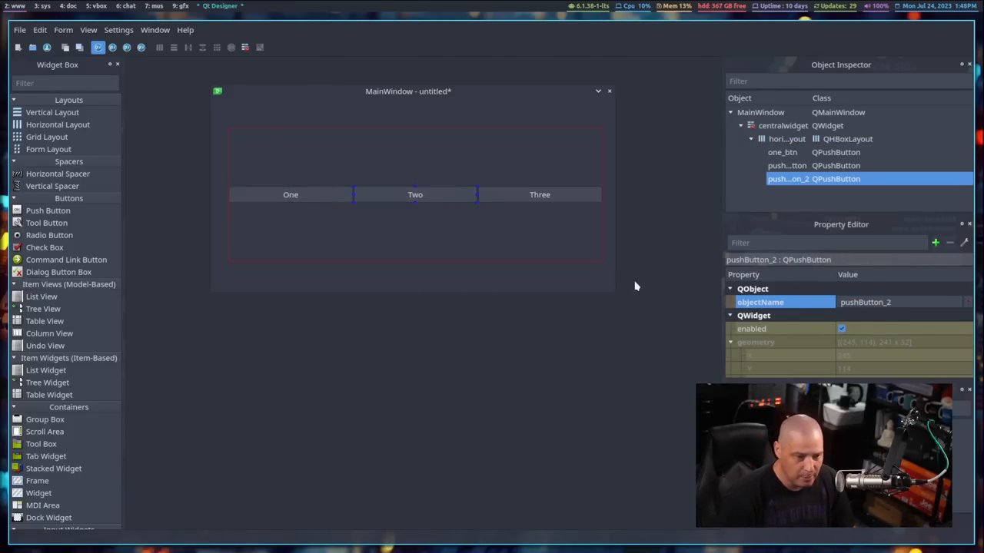
{"action": "mouse_move", "coordinate": [315, 232]}
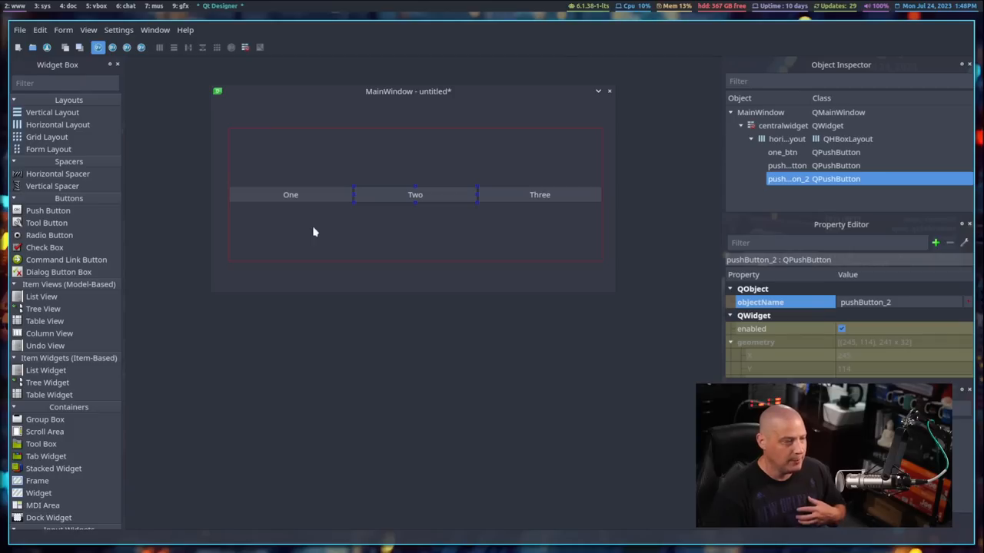
{"action": "mouse_move", "coordinate": [320, 234]}
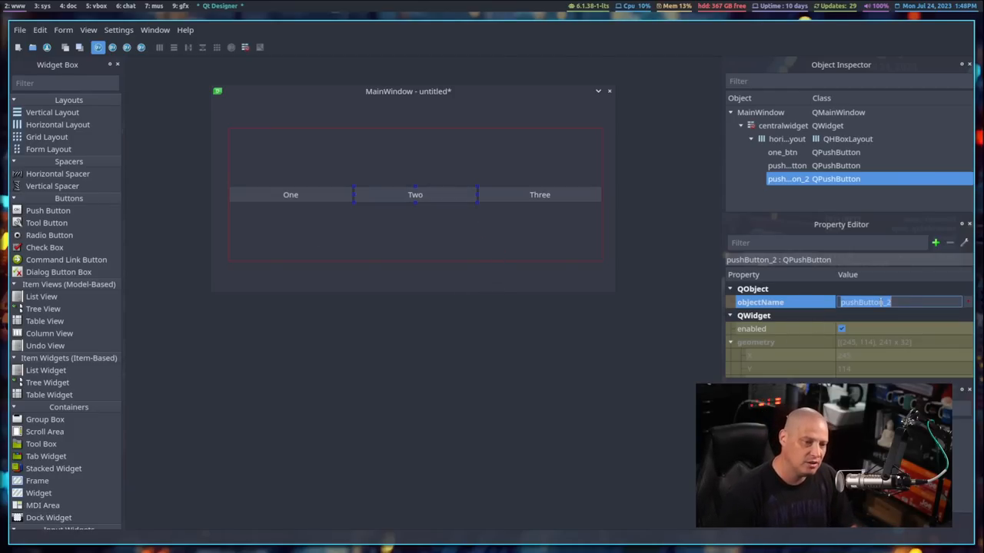
{"action": "type", "text": "two_"}
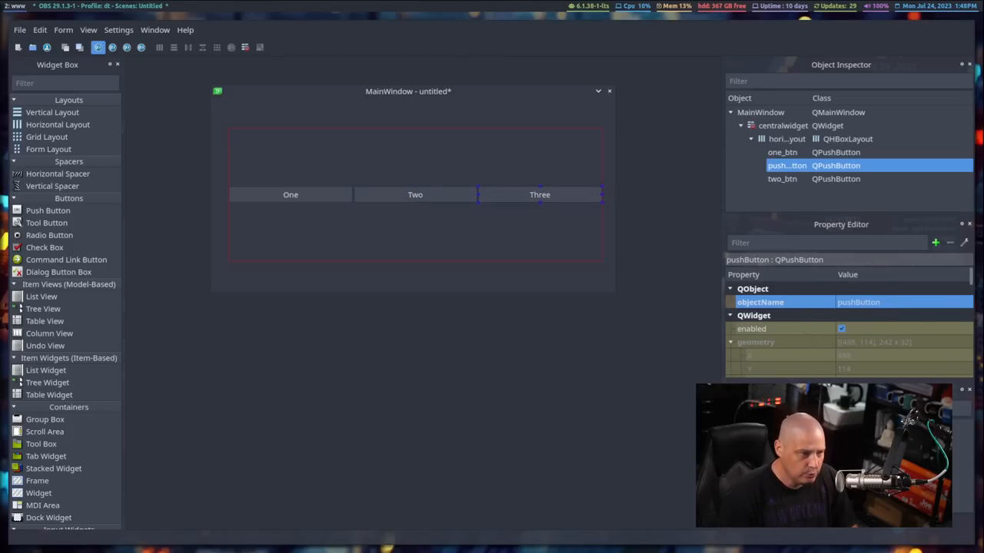
{"action": "type", "text": "three_btn"}
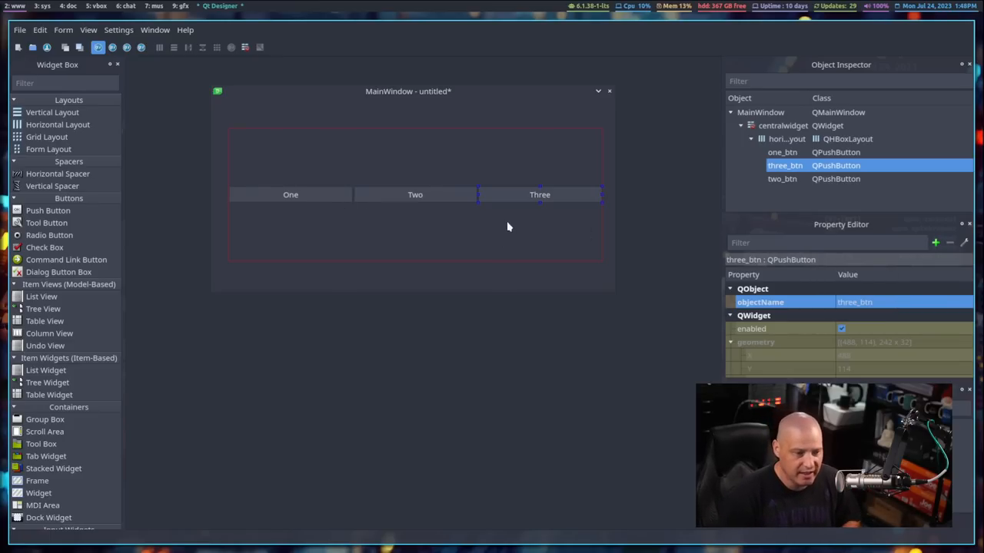
{"action": "mouse_move", "coordinate": [493, 303]}
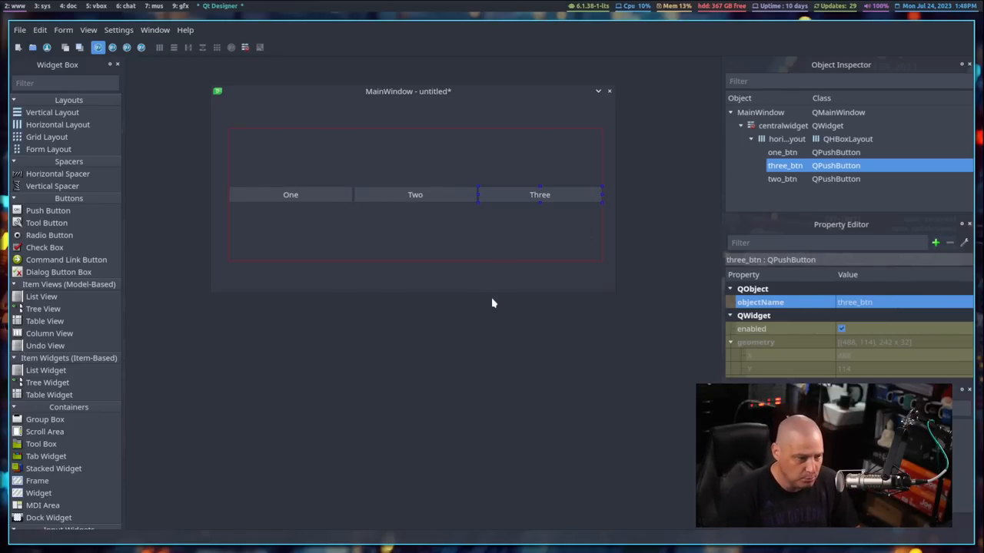
{"action": "left_click", "coordinate": [289, 195]}
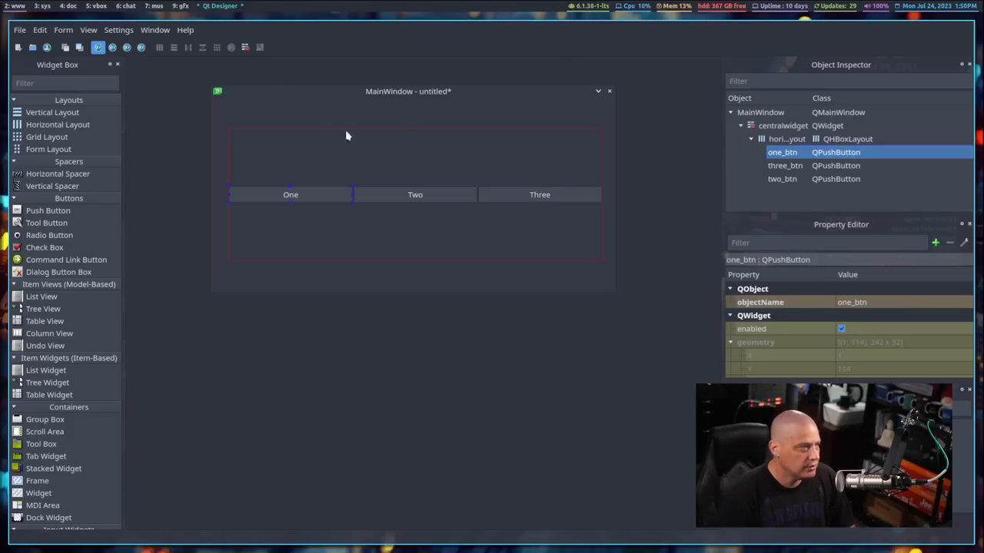
{"action": "left_click", "coordinate": [64, 30]}
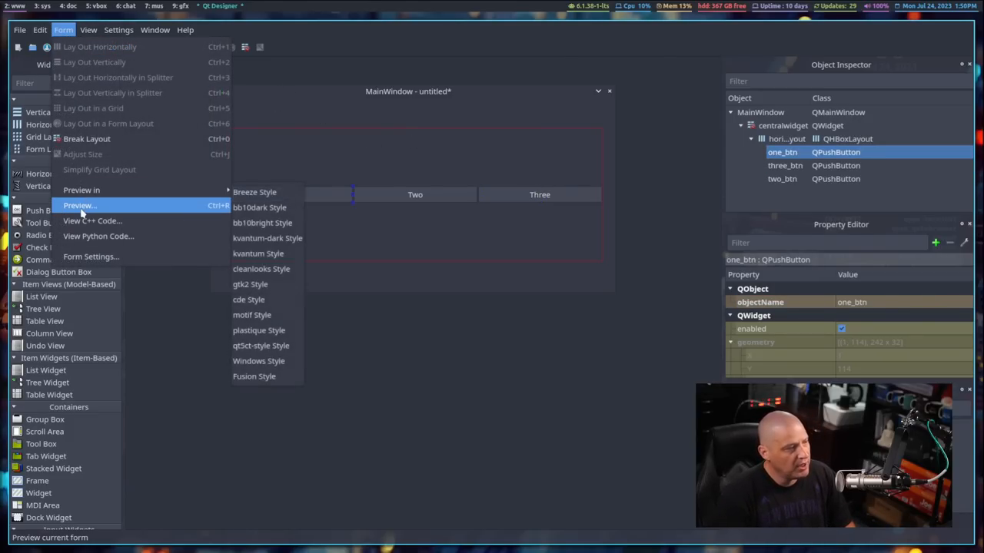
{"action": "left_click", "coordinate": [79, 205]}
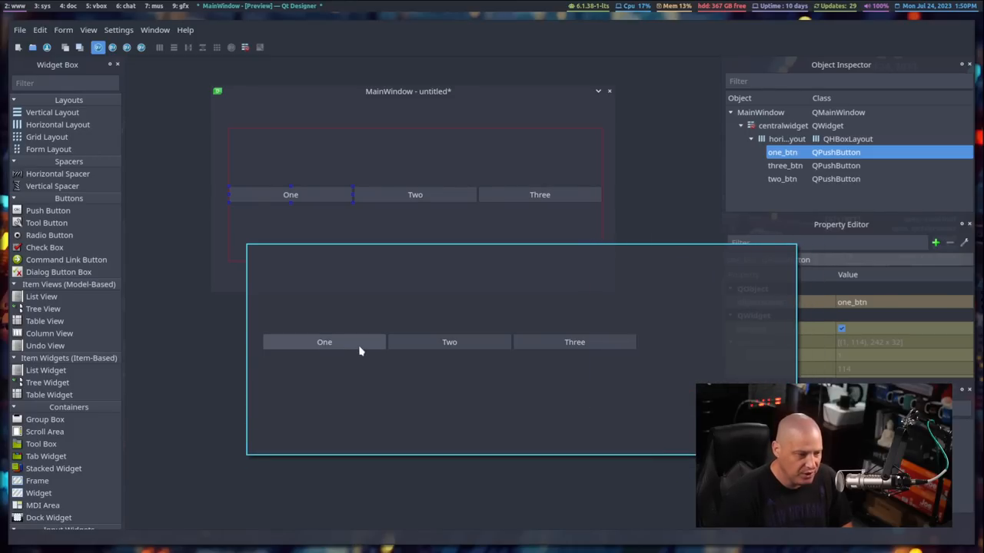
{"action": "mouse_move", "coordinate": [518, 381]}
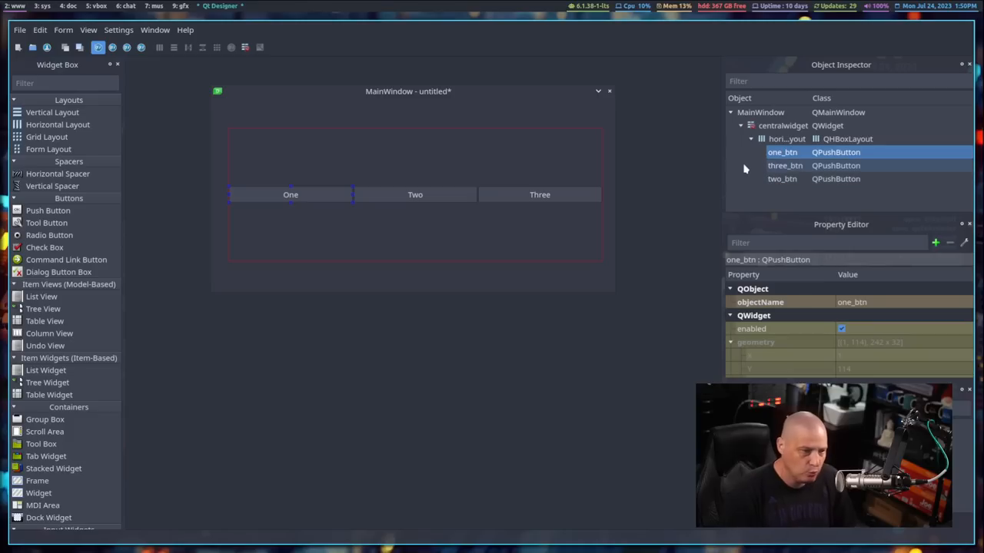
Lay out the main window horizontally, then preview the form and close the preview.
{"action": "right_click", "coordinate": [749, 112]}
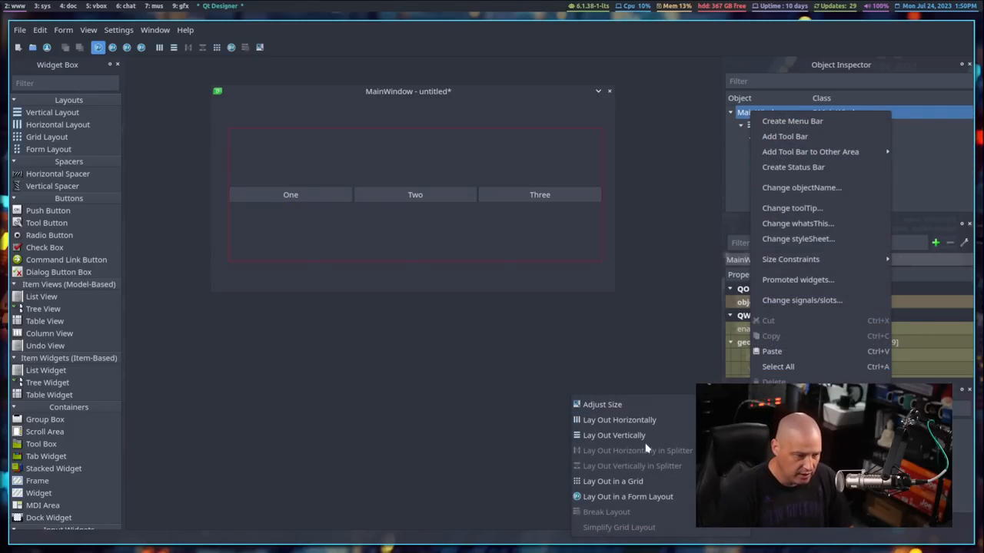
{"action": "mouse_move", "coordinate": [618, 419]}
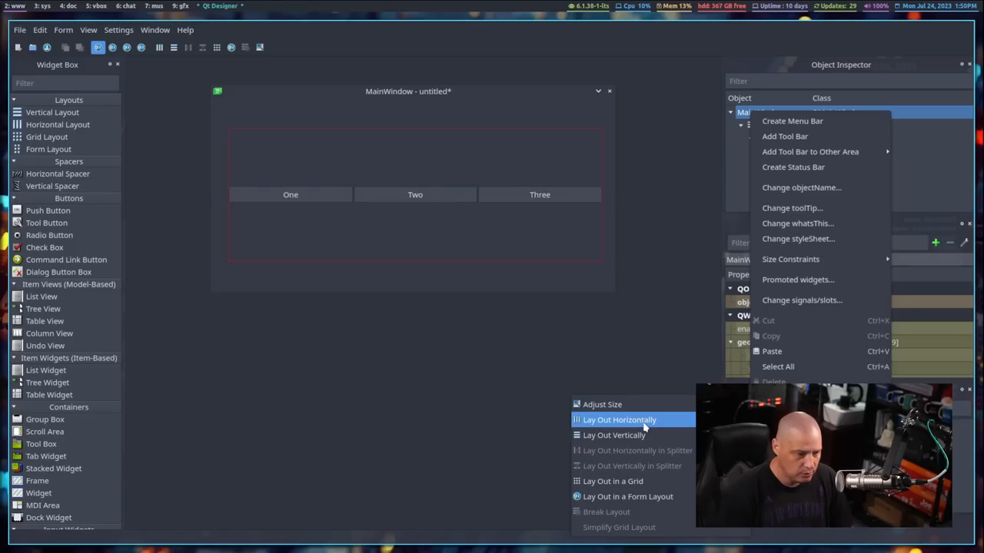
{"action": "left_click", "coordinate": [618, 419]}
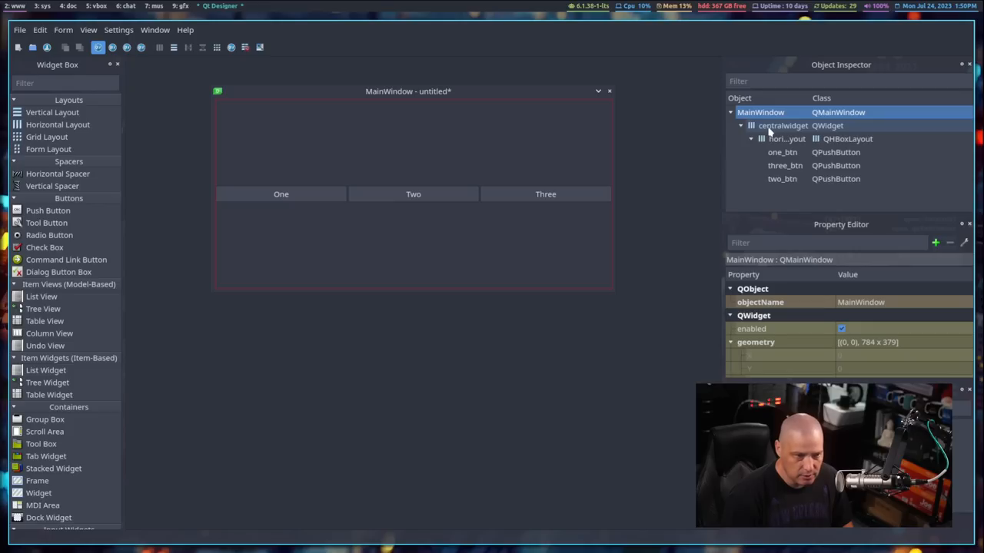
{"action": "left_click", "coordinate": [63, 30]}
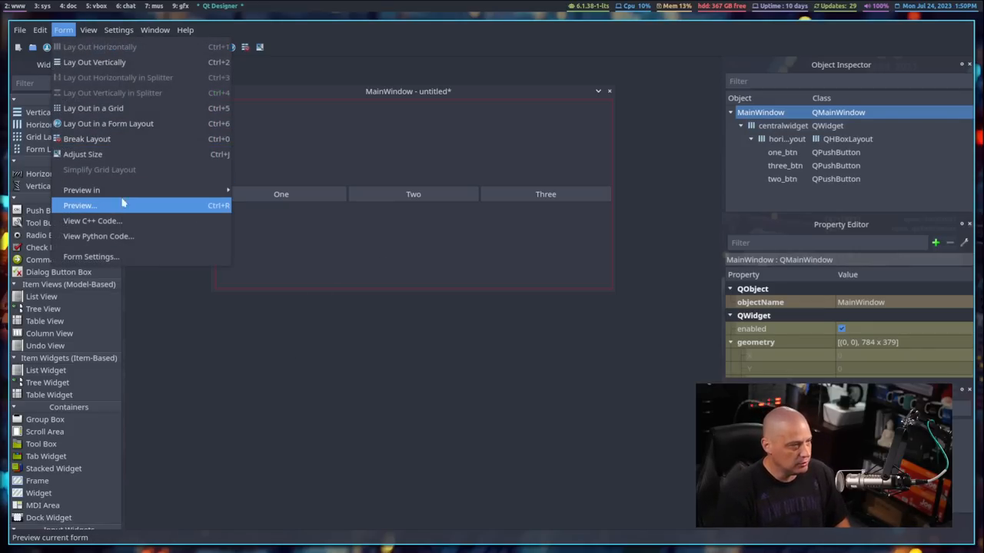
{"action": "left_click", "coordinate": [81, 205]}
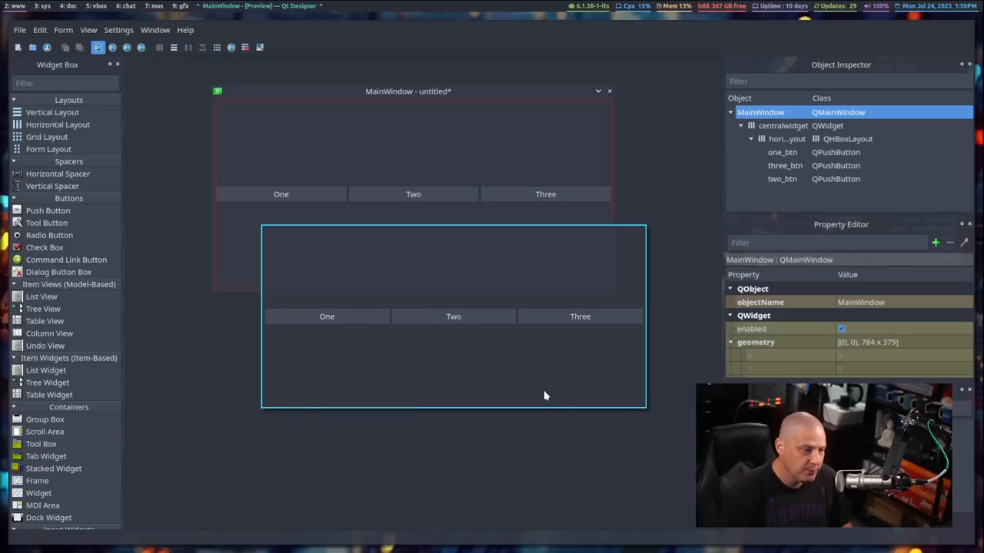
{"action": "mouse_move", "coordinate": [522, 382]}
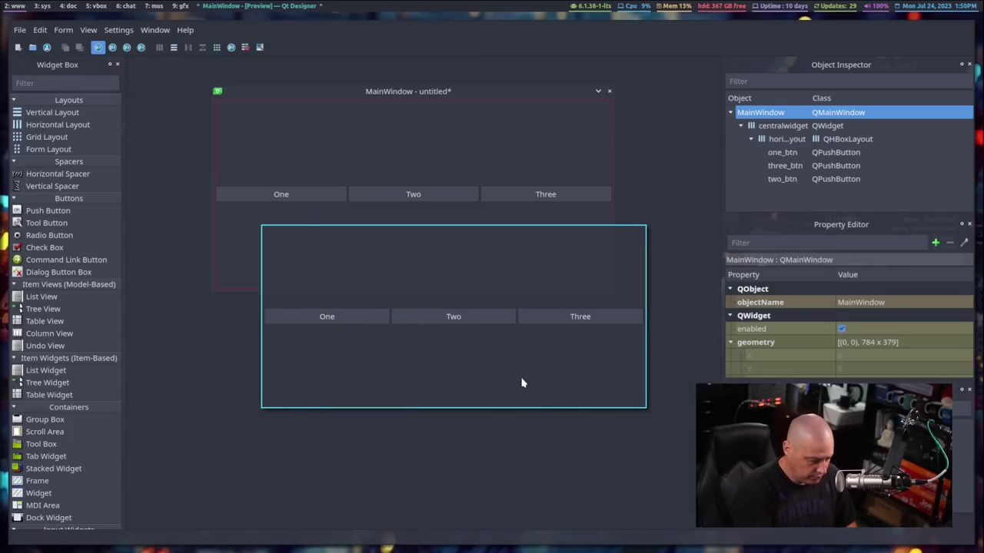
{"action": "left_click", "coordinate": [609, 90]}
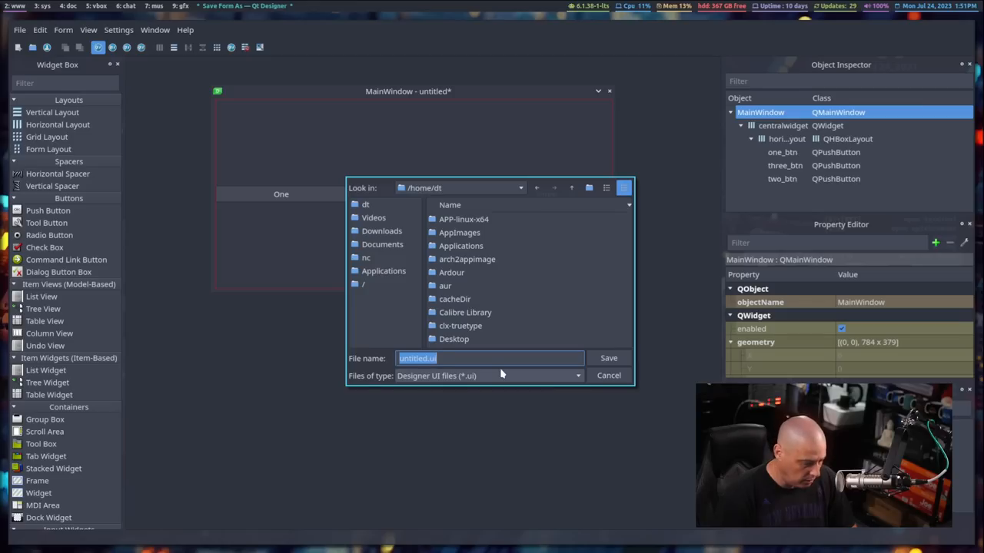
Save the form as test-01.ui inside nc/gitlab-repos/src.
{"action": "double_click", "coordinate": [366, 258]}
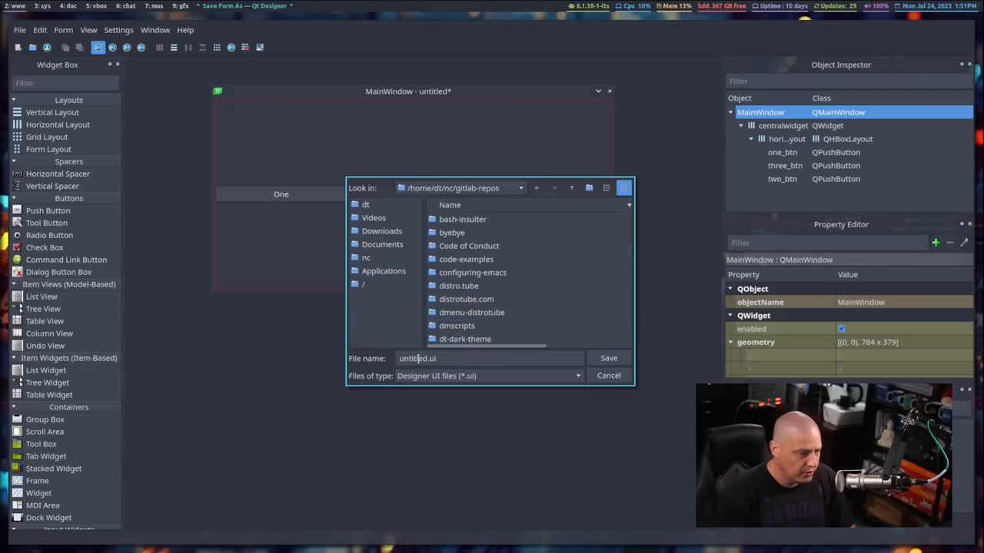
{"action": "scroll", "scroll_direction": "down", "scroll_amount": 3}
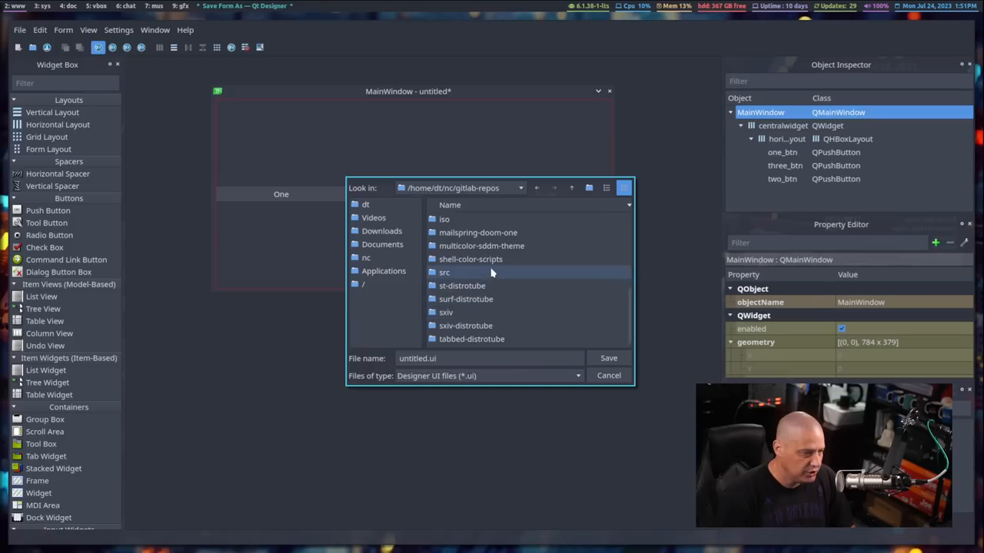
{"action": "double_click", "coordinate": [445, 272]}
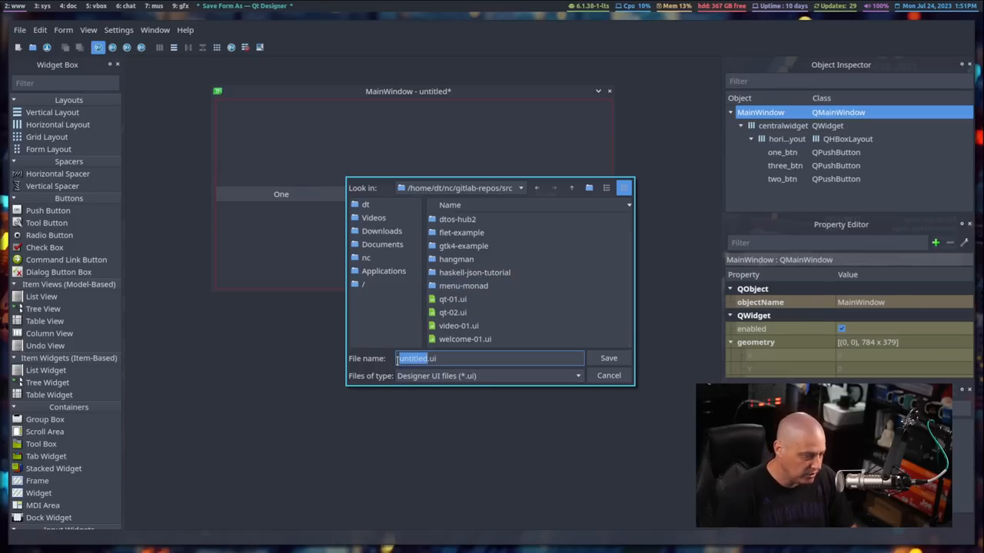
{"action": "type", "text": "Test-01.ui"}
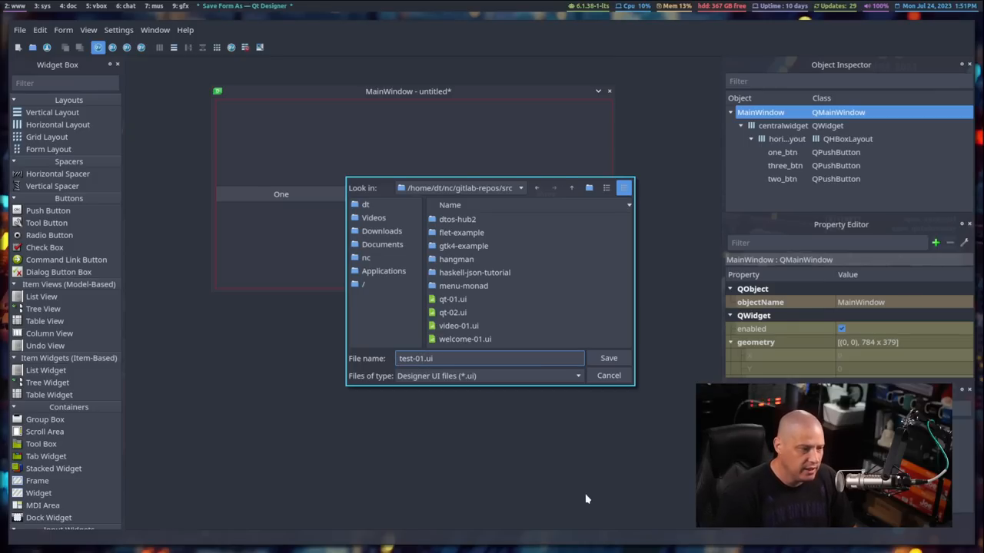
{"action": "left_click", "coordinate": [608, 357]}
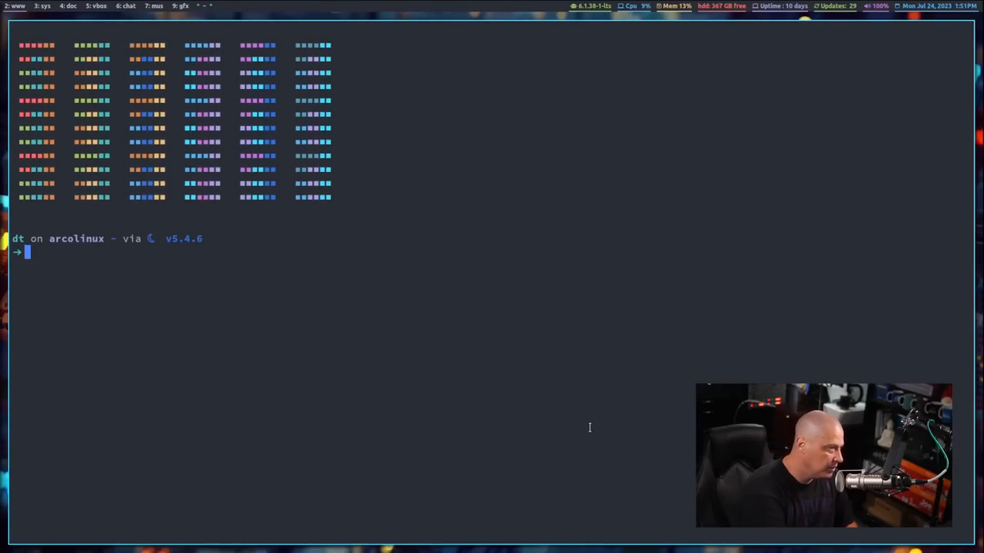
Change to nc/gitlab-repos/src/ and open the saved test-01.ui in Vim.
{"action": "type", "text": "cd nc/gitlab-repos/src/"}
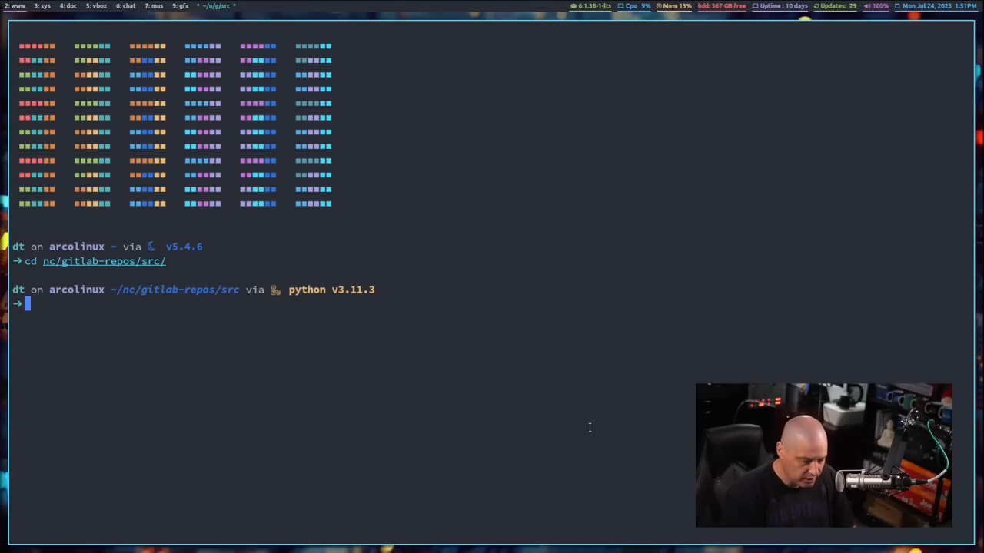
{"action": "type", "text": "vim test-01.py"}
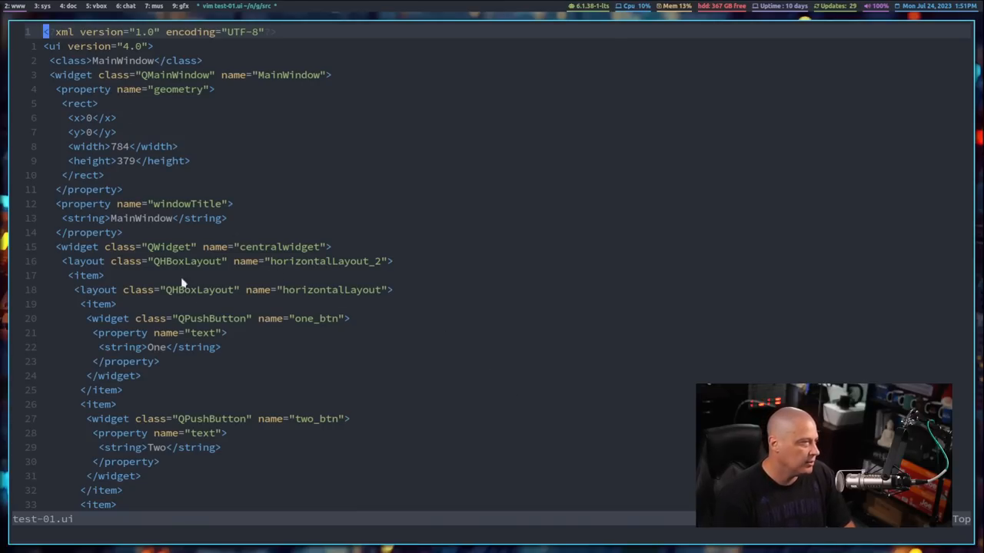
{"action": "mouse_move", "coordinate": [462, 236]}
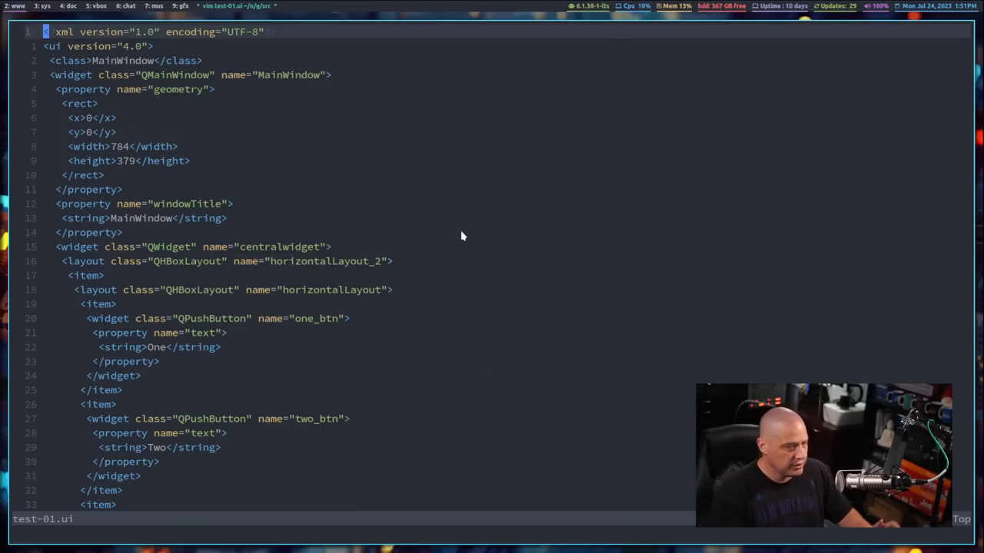
{"action": "mouse_move", "coordinate": [460, 231]}
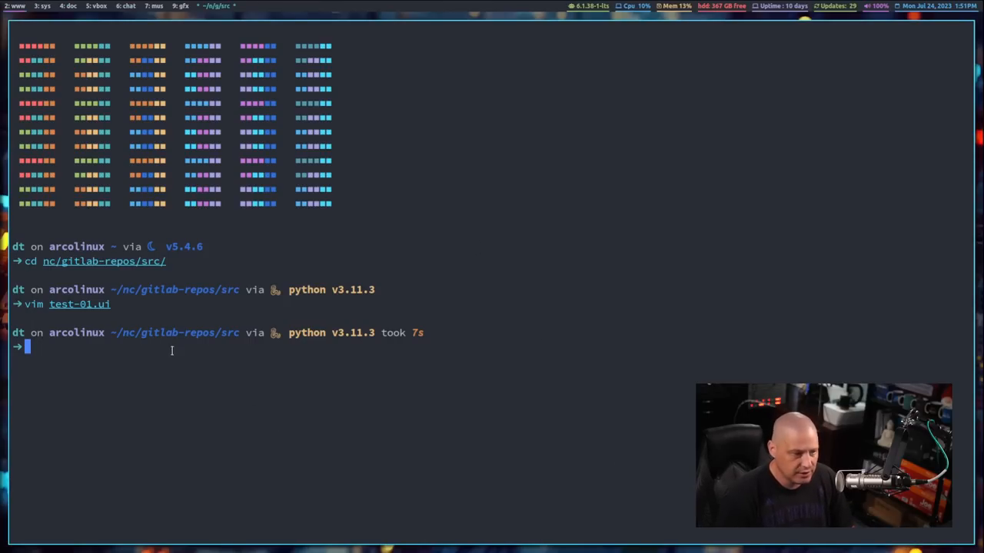
{"action": "mouse_move", "coordinate": [96, 309]}
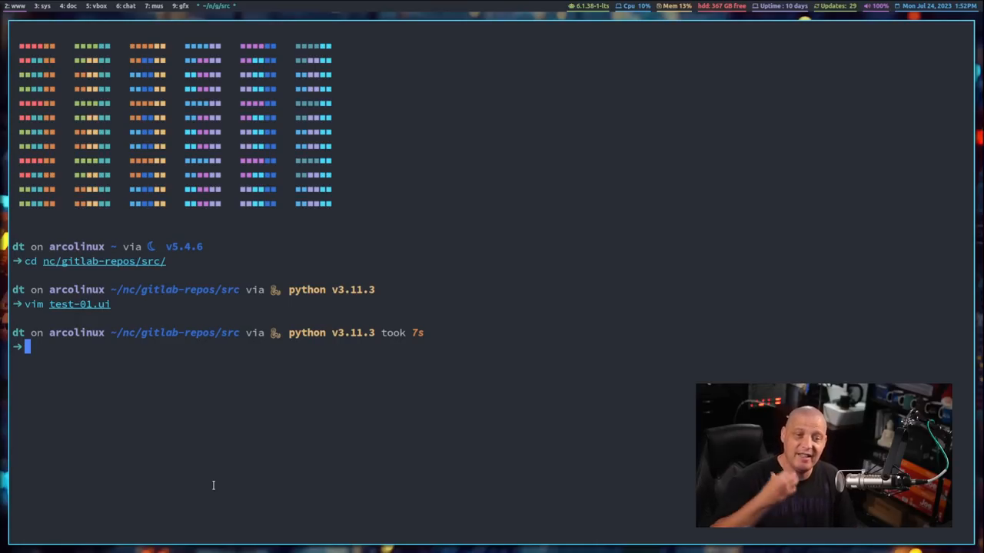
Open a new script in Vim and type 'from PyQt5.uic import loadUi'.
{"action": "type", "text": "vim test-01.ui"}
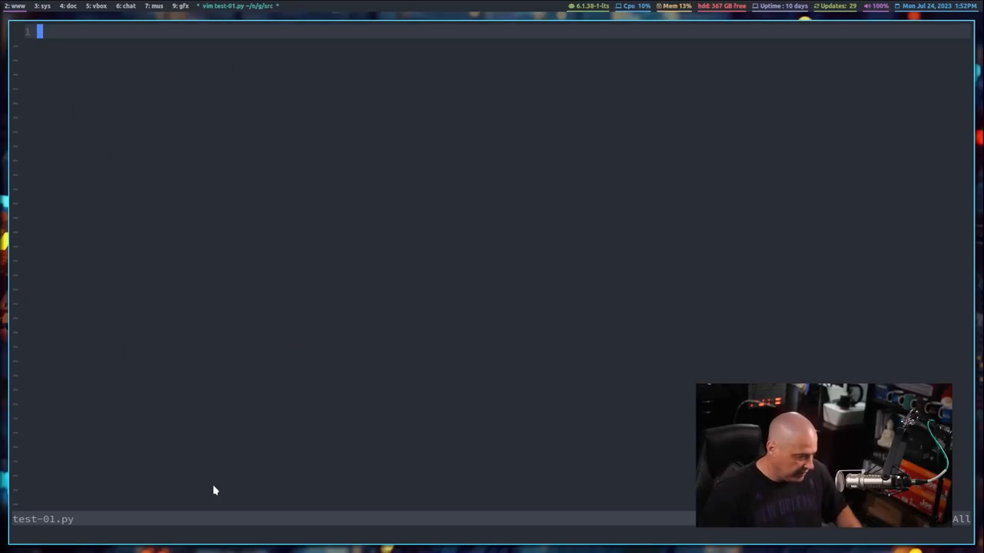
{"action": "mouse_move", "coordinate": [340, 470]}
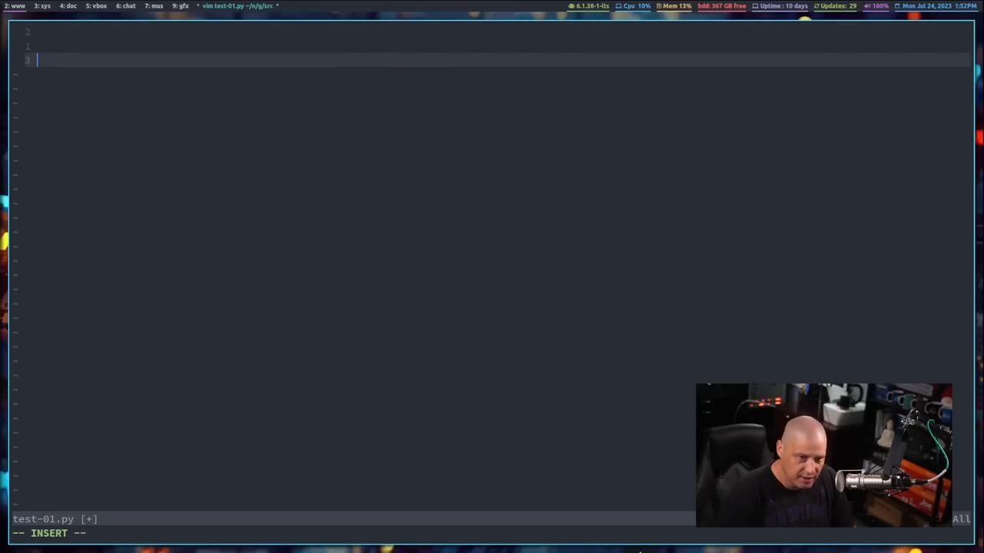
{"action": "type", "text": "f"}
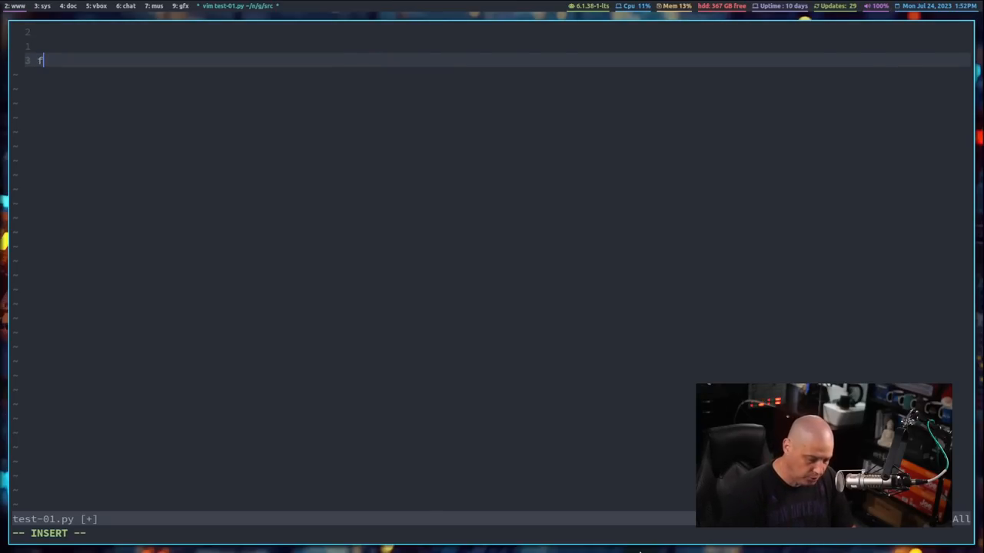
{"action": "type", "text": "rom"}
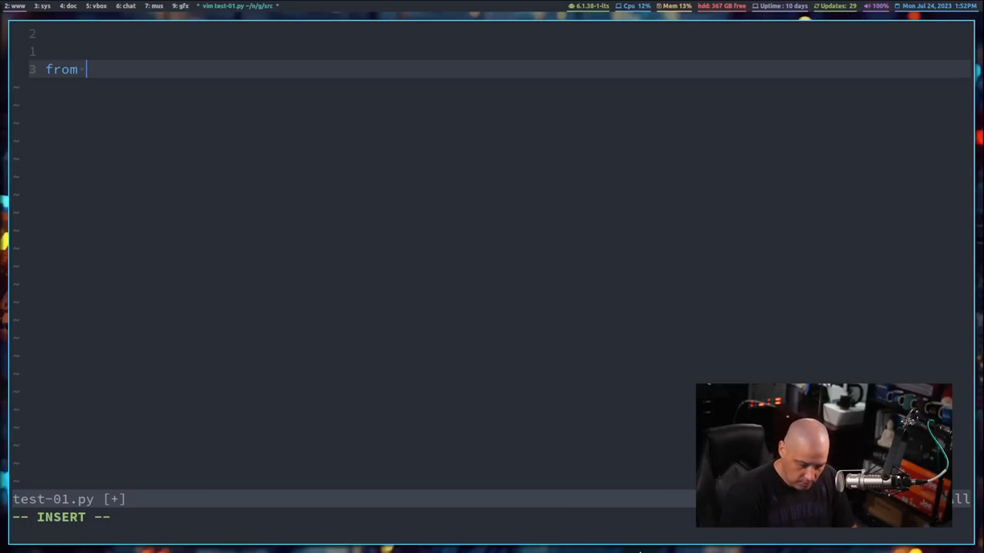
{"action": "type", "text": "PyQt"}
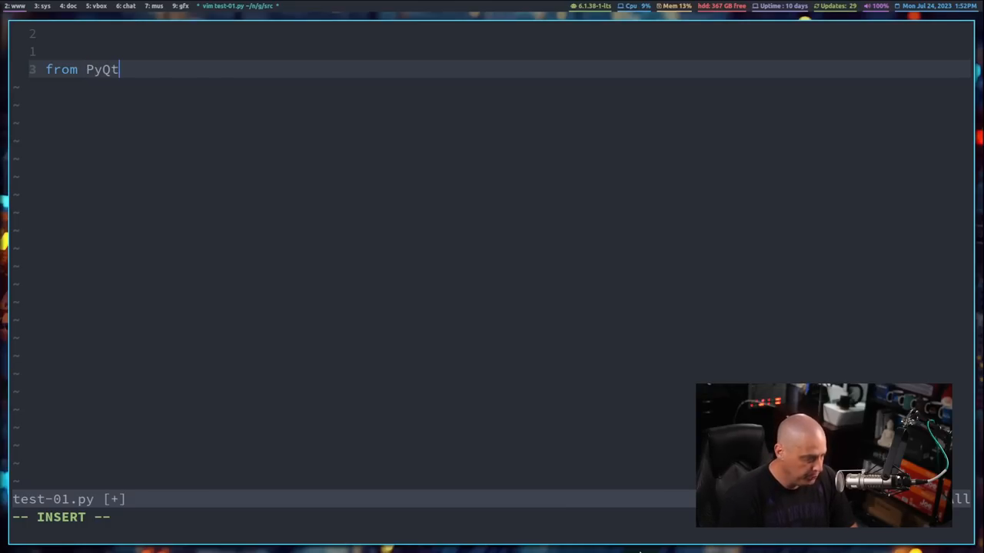
{"action": "type", "text": "5"}
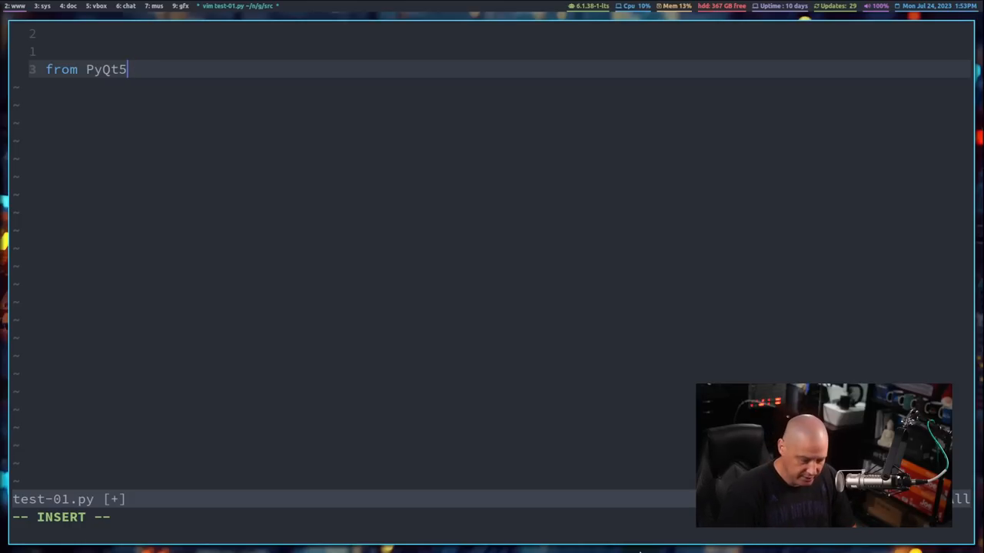
{"action": "type", "text": ".uic f"}
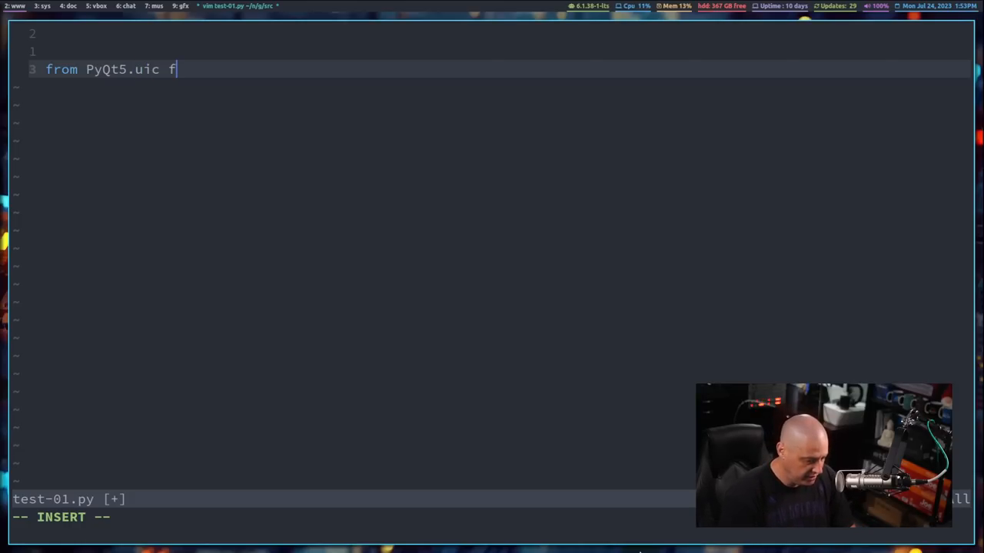
{"action": "type", "text": "import l"}
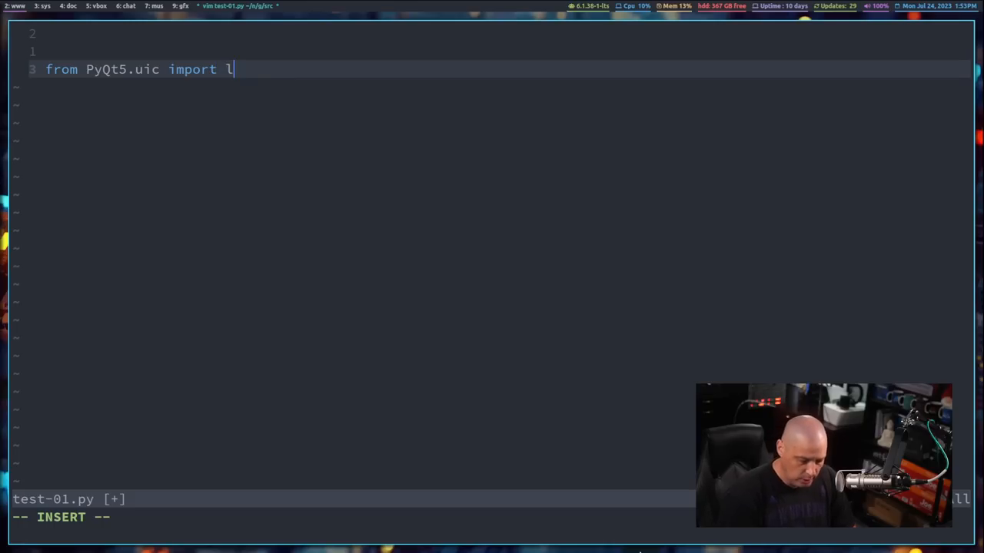
{"action": "type", "text": "oadUi"}
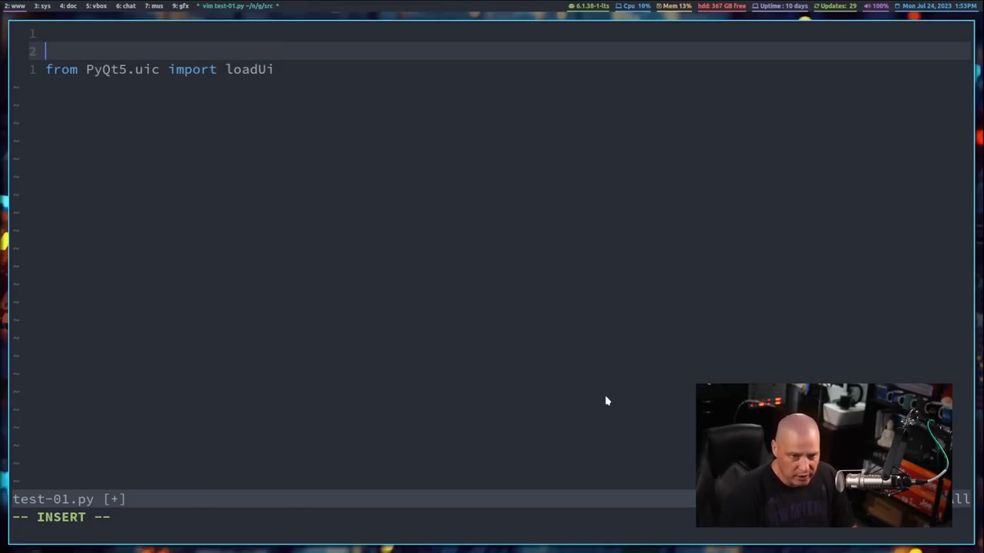
Add 'import sys' and 'from PyQt5.QtWidgets import QApplication, QMainWindow'.
{"action": "type", "text": "i"}
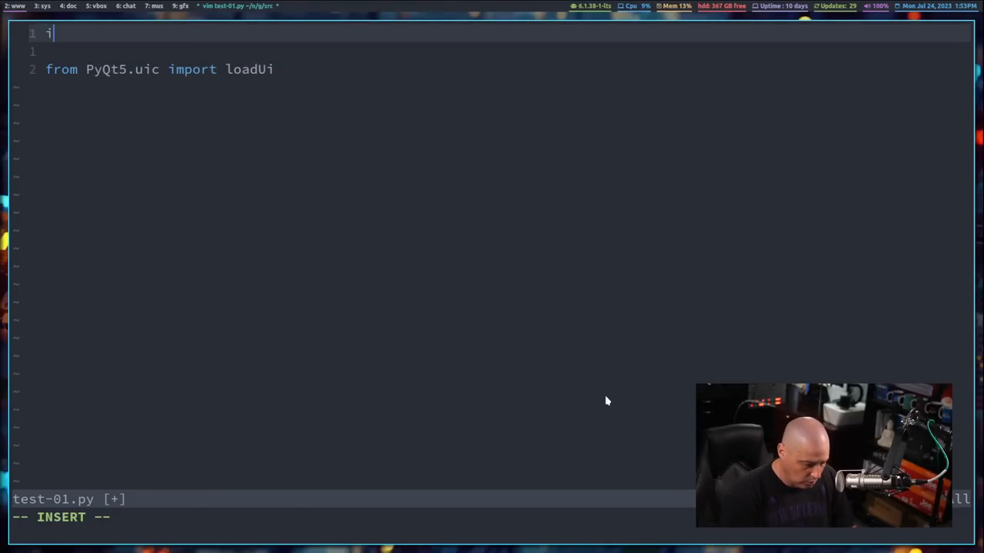
{"action": "type", "text": "mport sys"}
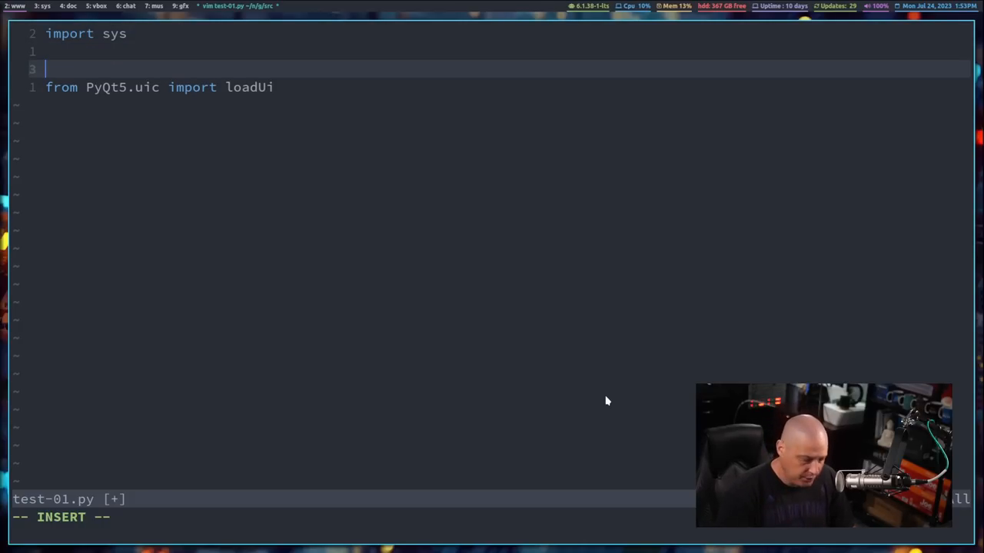
{"action": "type", "text": "from Py"}
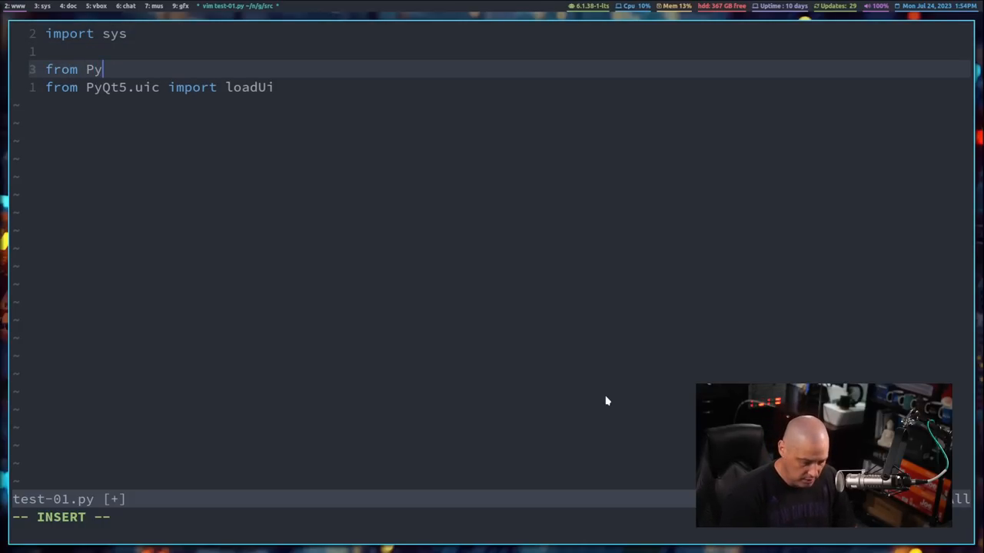
{"action": "type", "text": "Qt5"}
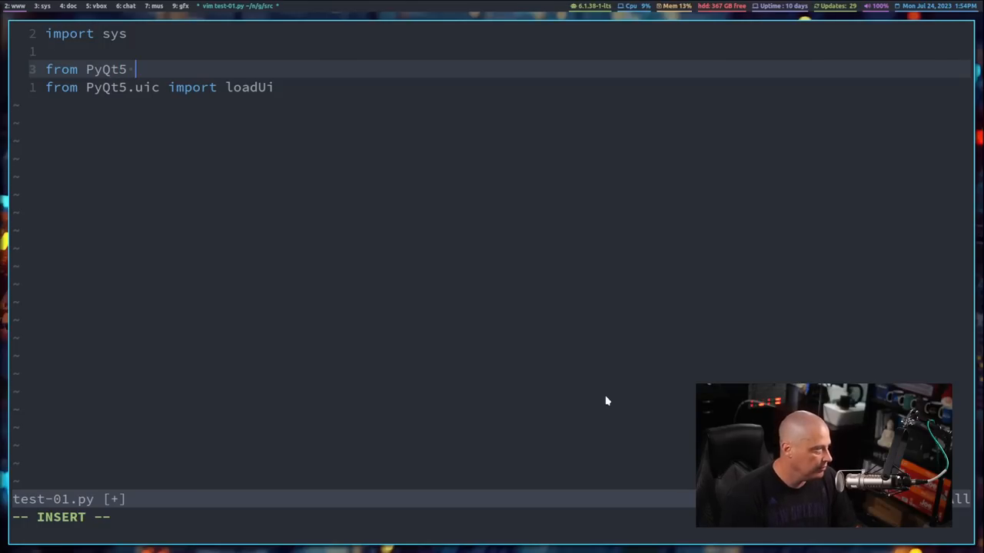
{"action": "type", "text": ".QtWid"}
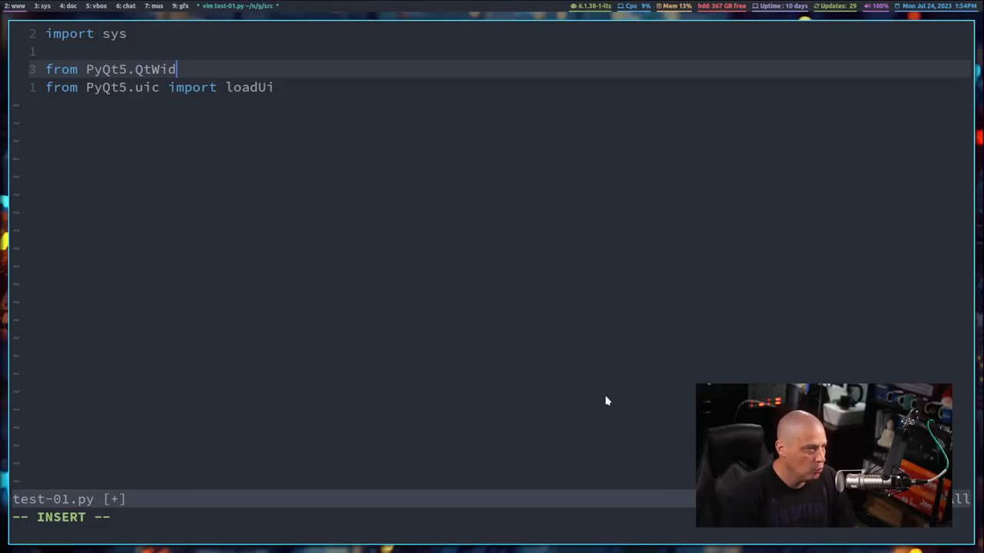
{"action": "type", "text": "gets"}
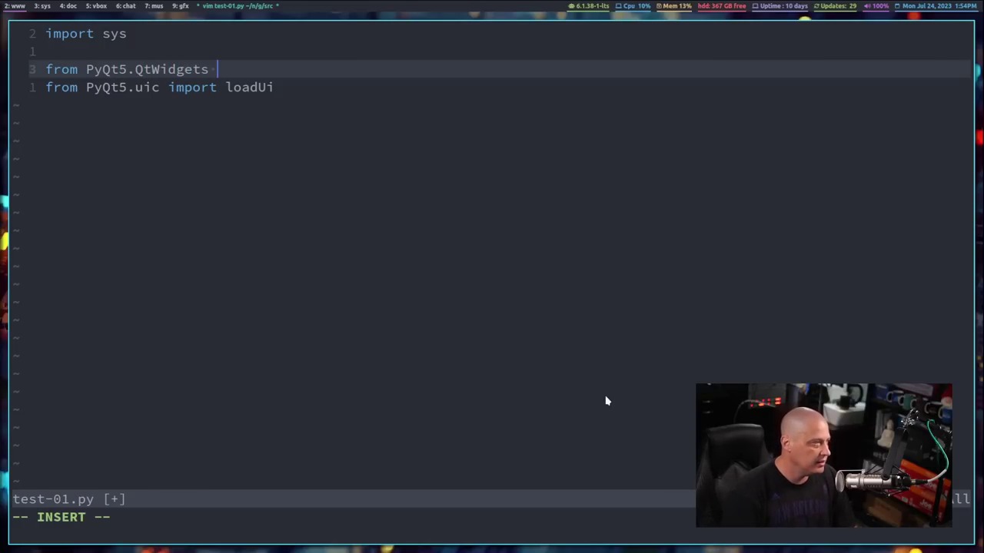
{"action": "type", "text": "import"}
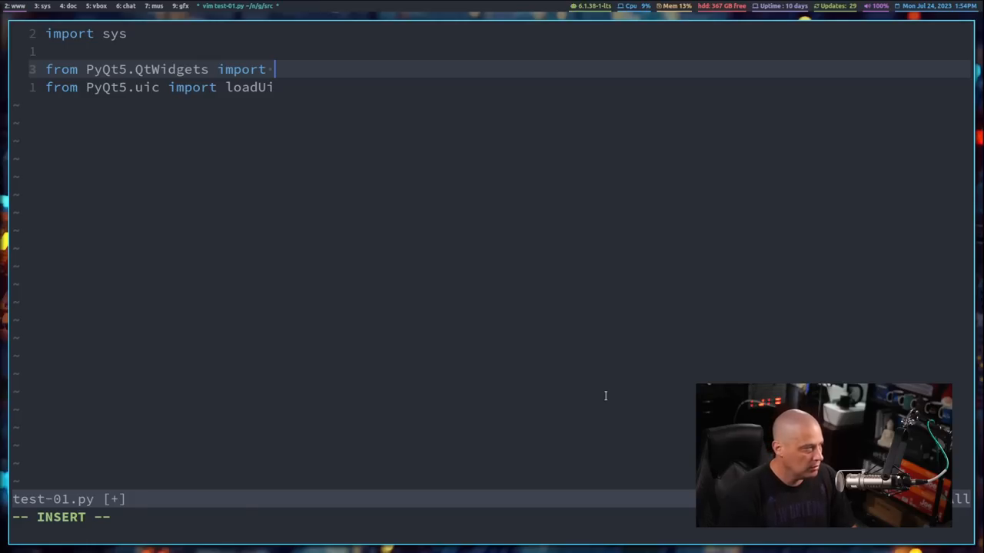
{"action": "type", "text": "QApplicatio"}
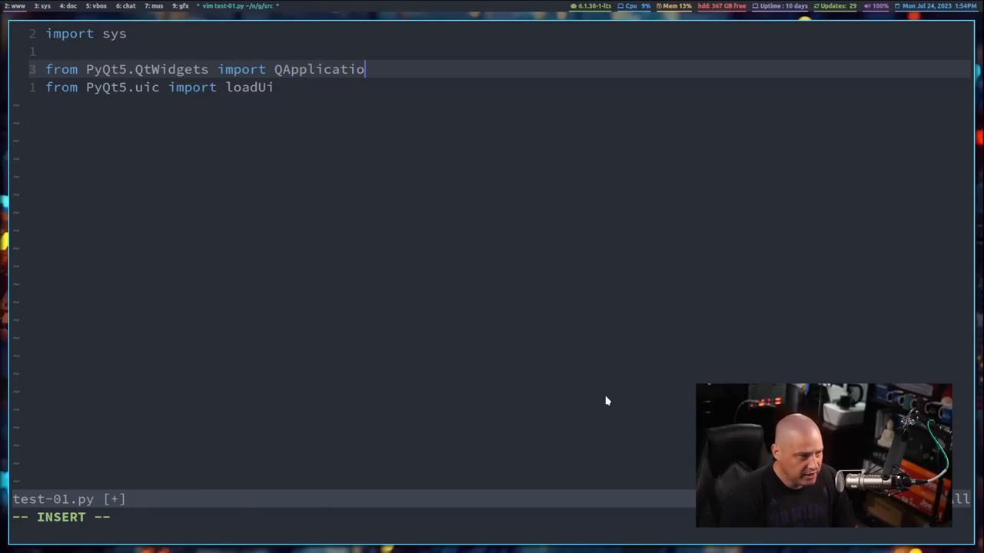
{"action": "type", "text": "n,"}
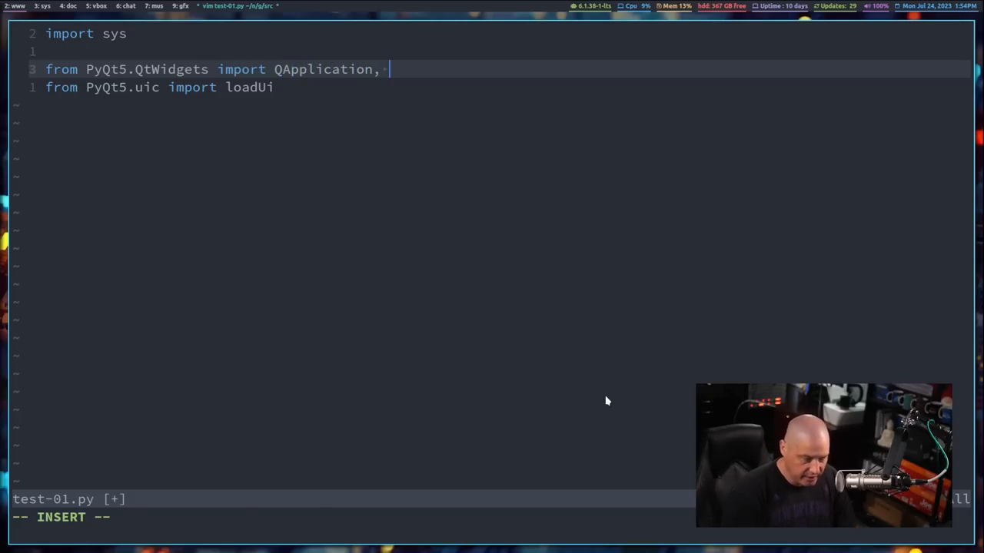
{"action": "type", "text": "QMa"}
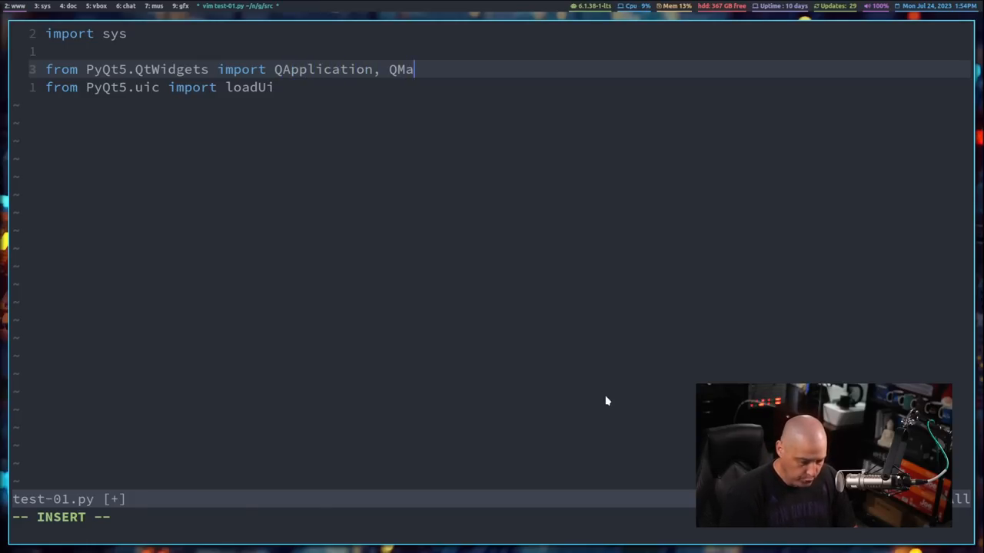
{"action": "type", "text": "inWindow"}
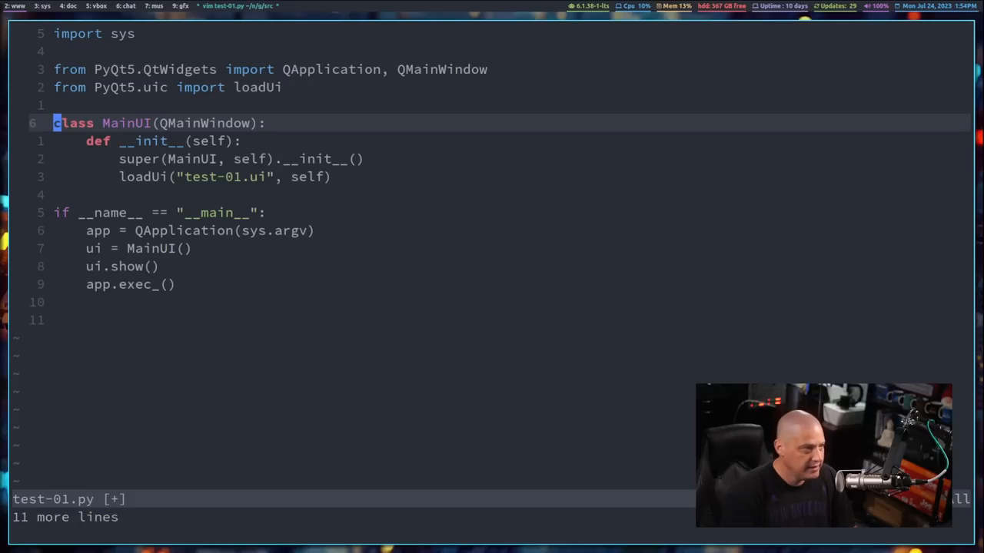
{"action": "mouse_move", "coordinate": [239, 287]}
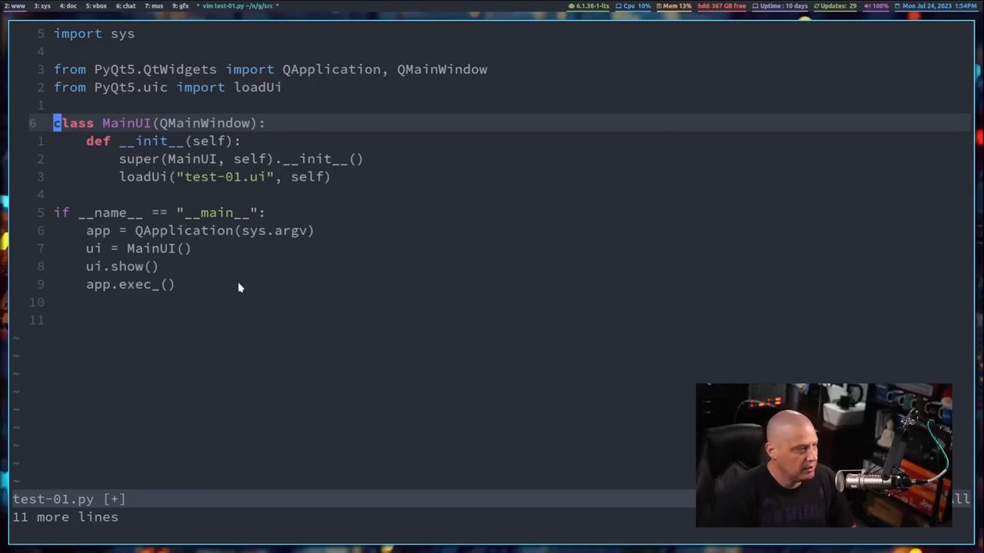
{"action": "mouse_move", "coordinate": [204, 299]}
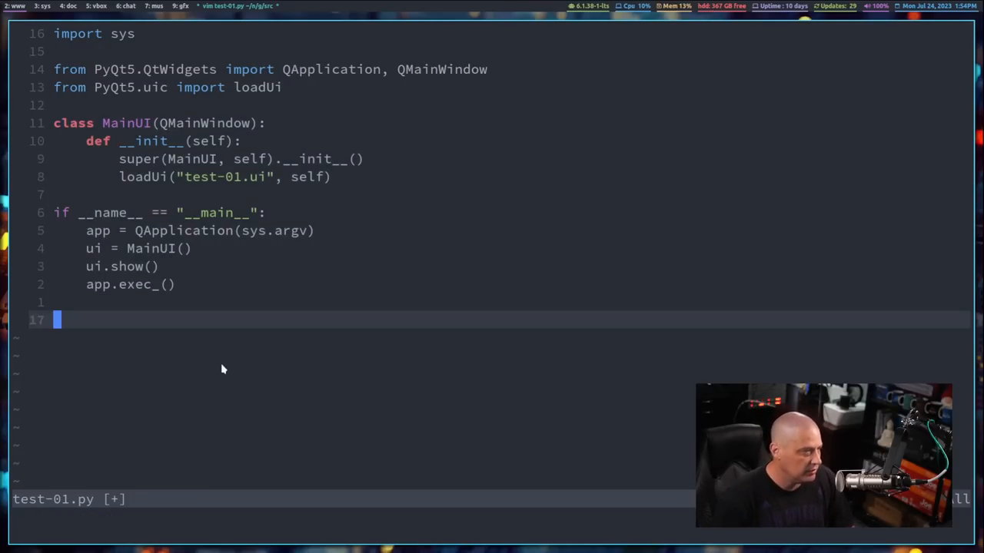
{"action": "mouse_move", "coordinate": [111, 193]}
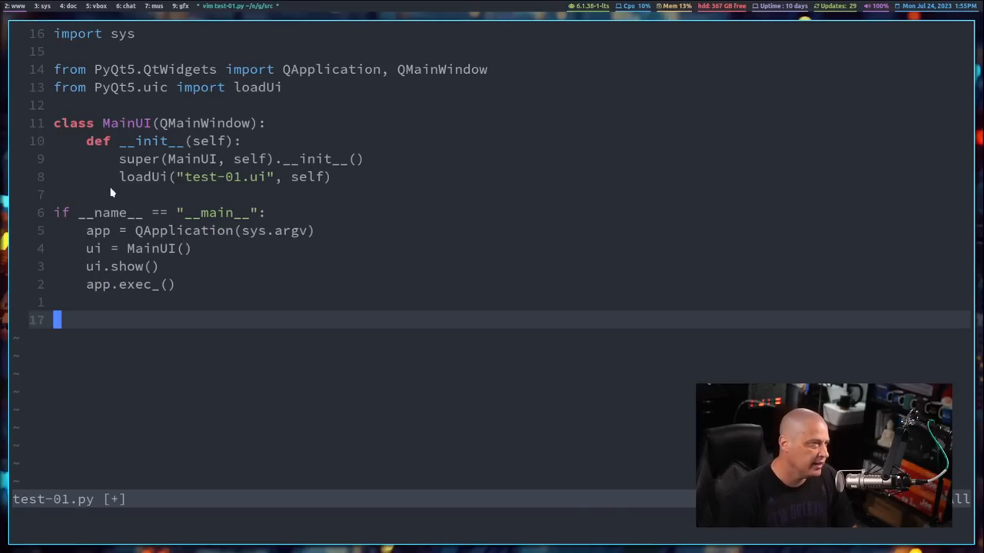
{"action": "mouse_move", "coordinate": [154, 135]}
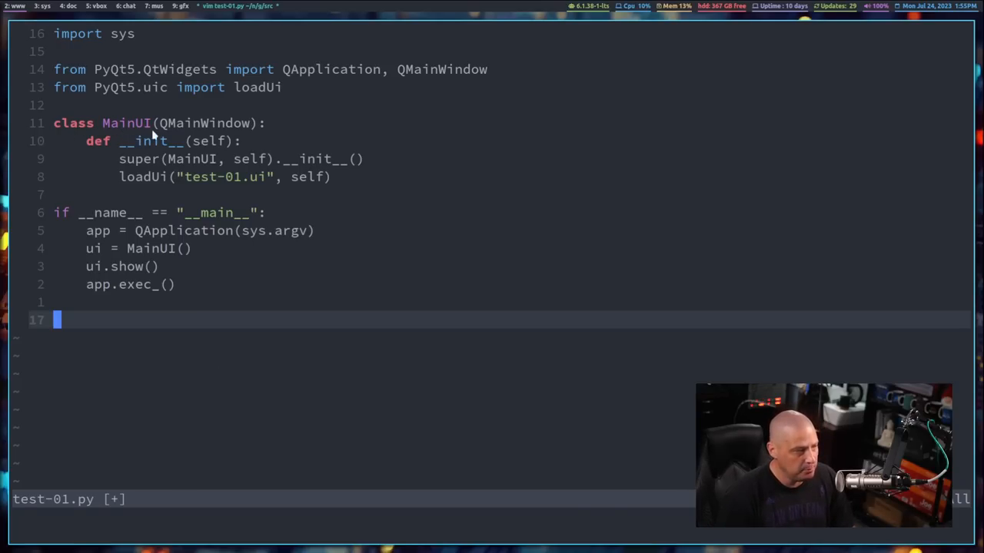
{"action": "mouse_move", "coordinate": [211, 123]}
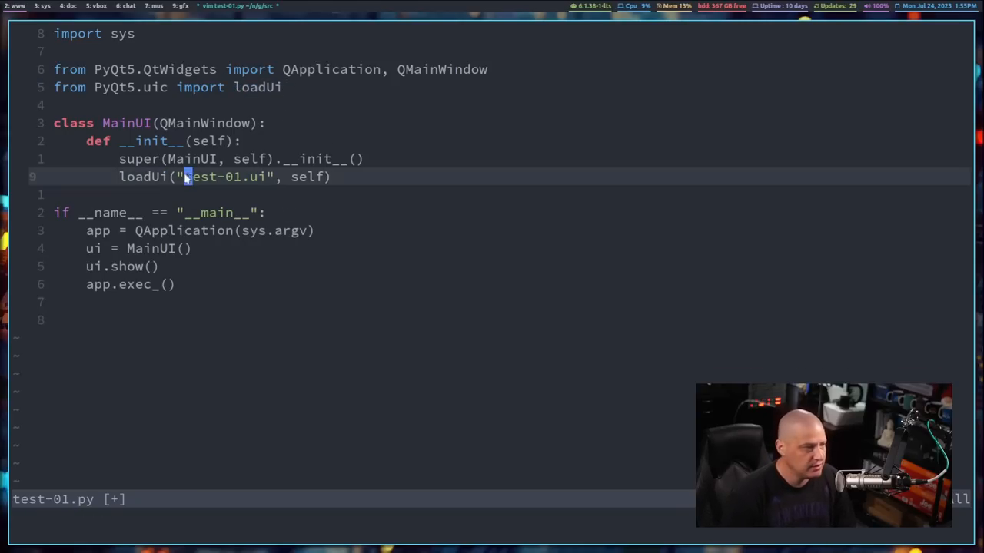
{"action": "key", "text": "v"}
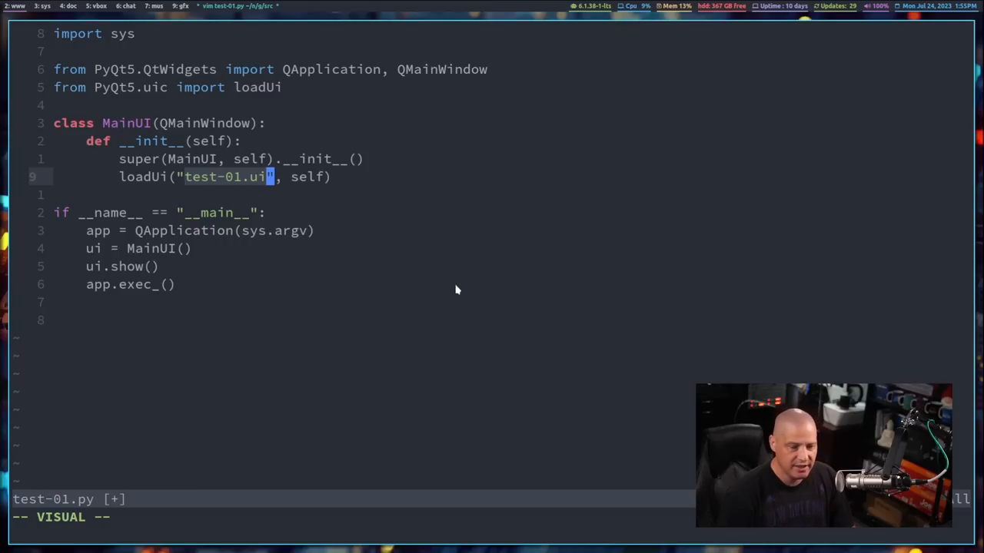
{"action": "mouse_move", "coordinate": [548, 224]}
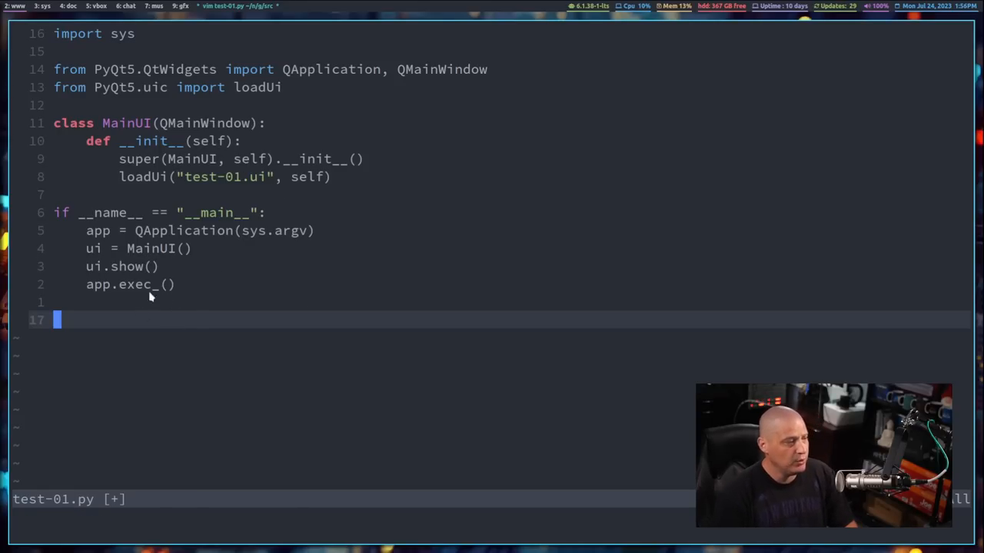
{"action": "mouse_move", "coordinate": [121, 299]}
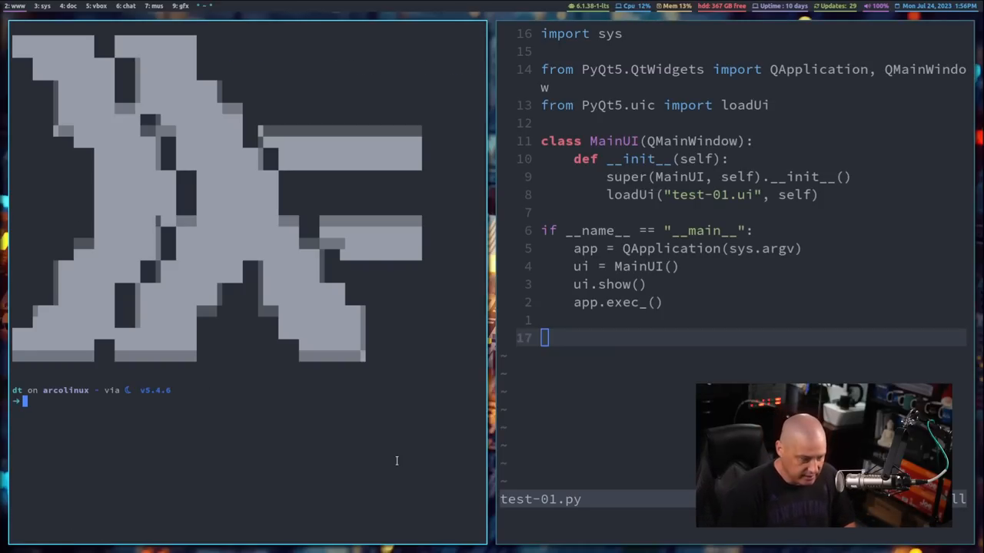
Change to nc/gitlab-repos/src/ and make test-01.py executable with chmod +x.
{"action": "type", "text": "cd nc/gitlab-repos/src/"}
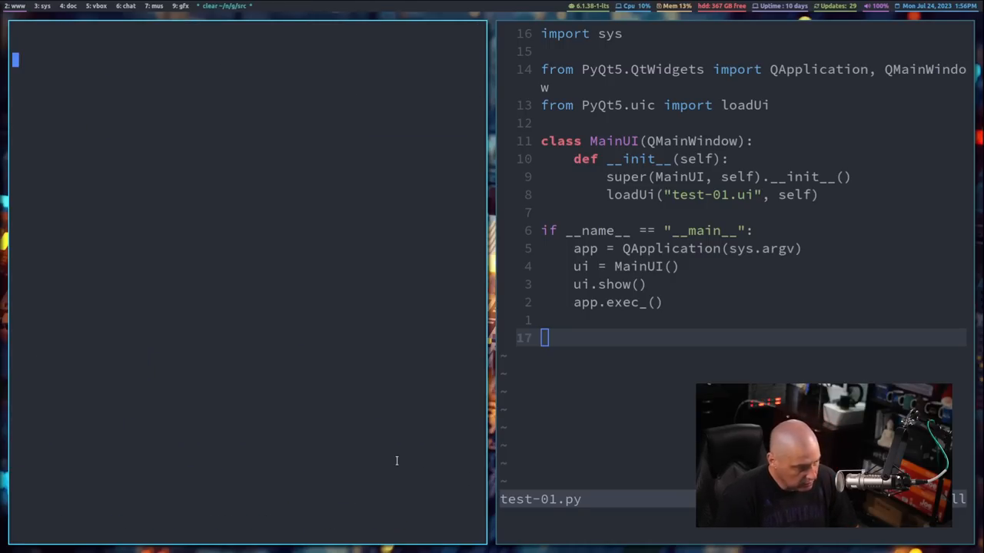
{"action": "type", "text": "chmod +x test-01.py"}
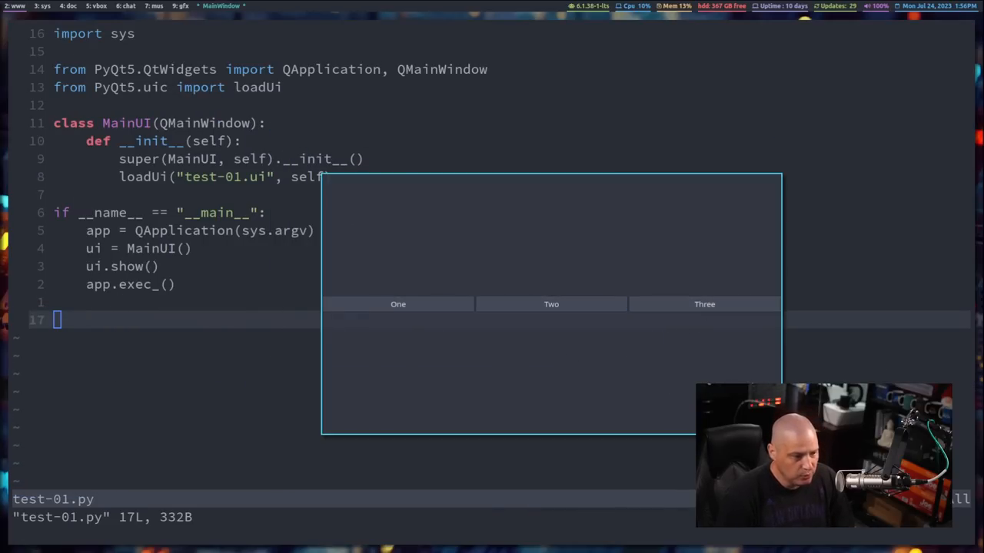
{"action": "mouse_move", "coordinate": [624, 366]}
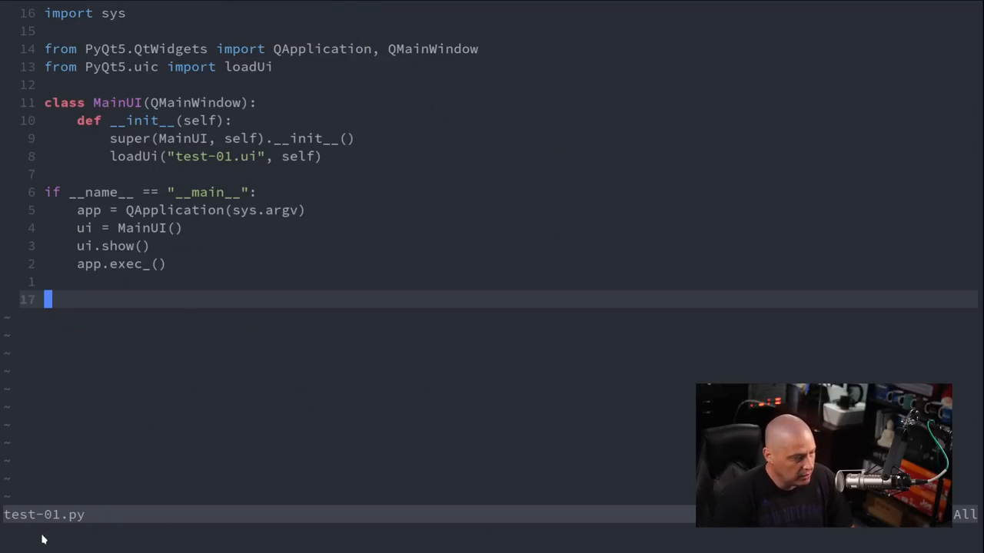
{"action": "mouse_move", "coordinate": [216, 167]}
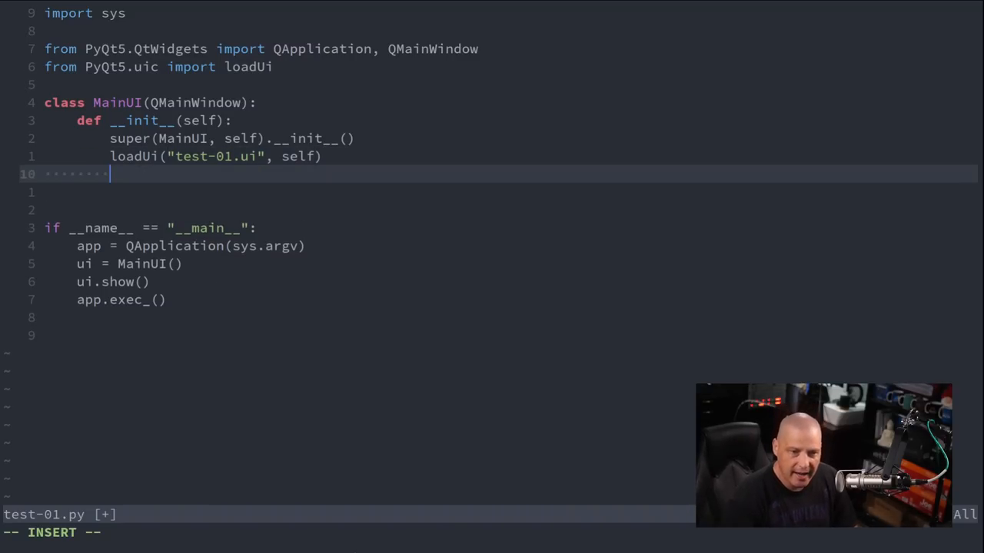
Connect self.one_btn.clicked to self.one_btn_action.
{"action": "type", "text": "self"}
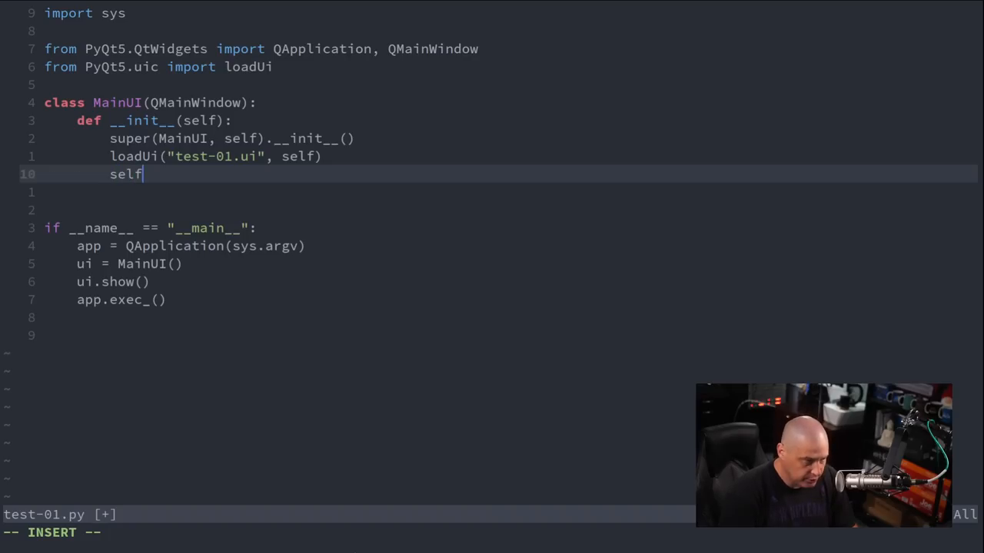
{"action": "type", "text": ".one_"}
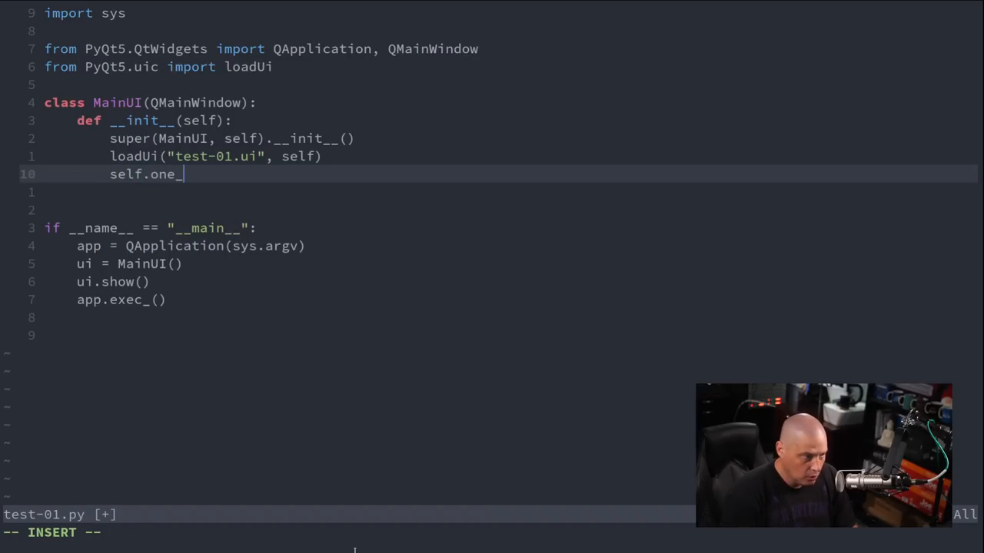
{"action": "type", "text": "btn"}
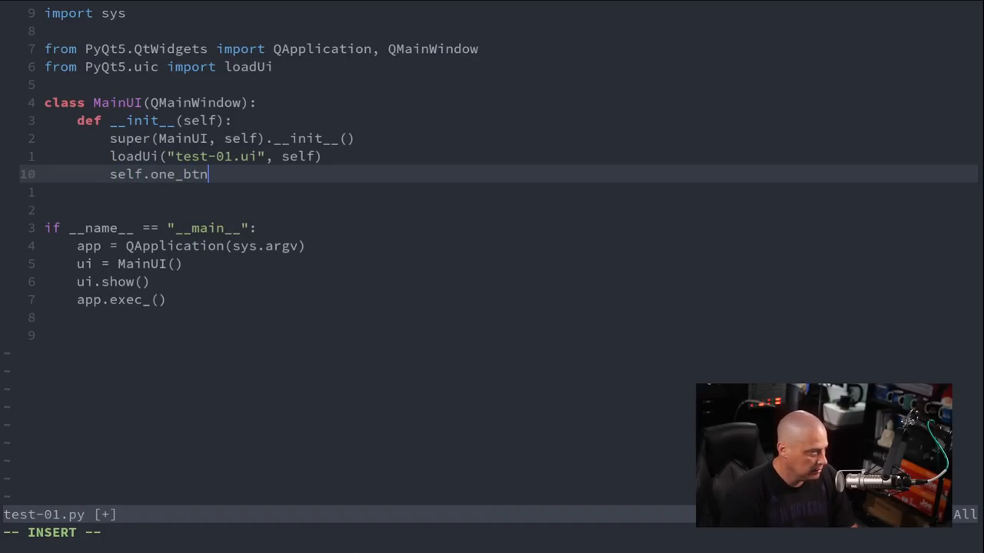
{"action": "type", "text": ".clicked"}
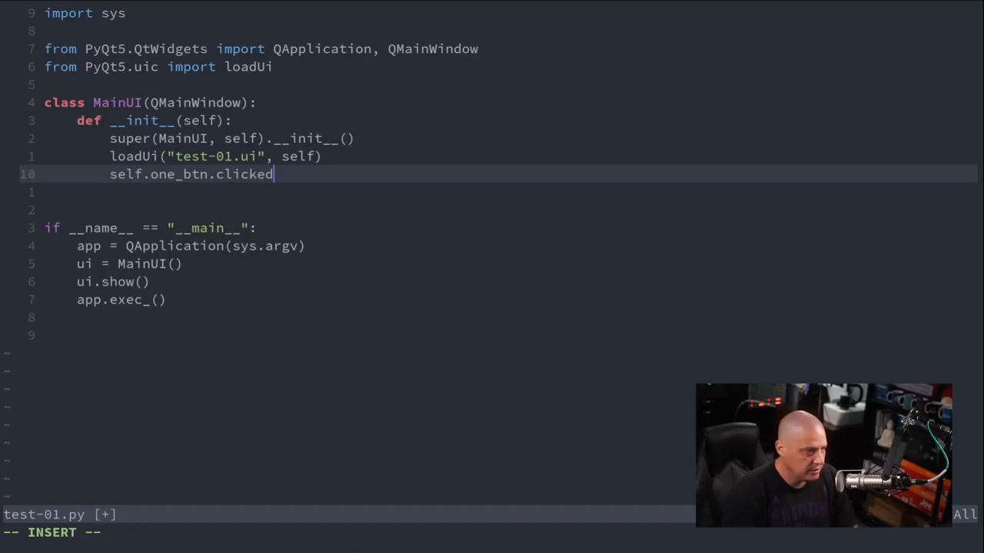
{"action": "mouse_move", "coordinate": [272, 264]}
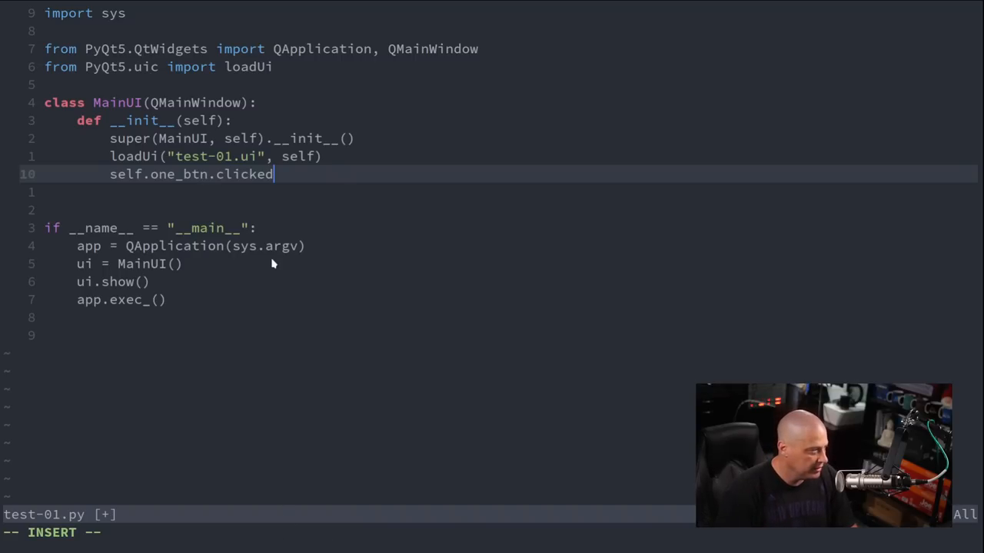
{"action": "type", "text": ".connect"}
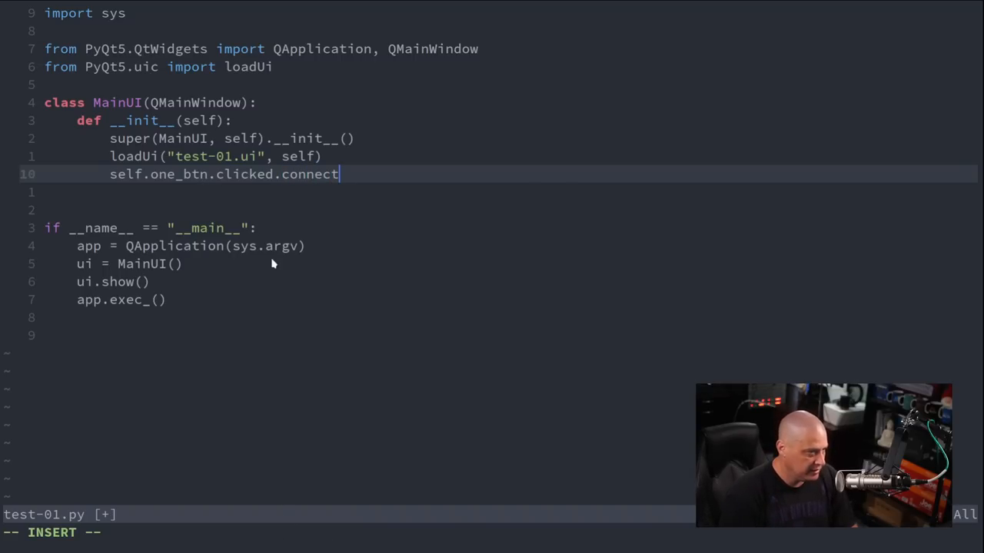
{"action": "type", "text": "("}
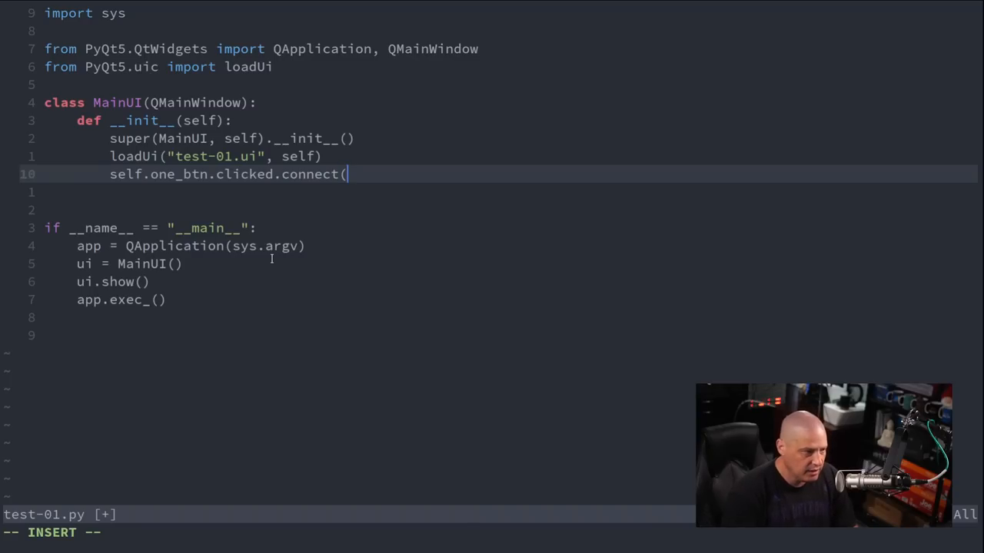
{"action": "type", "text": ")"}
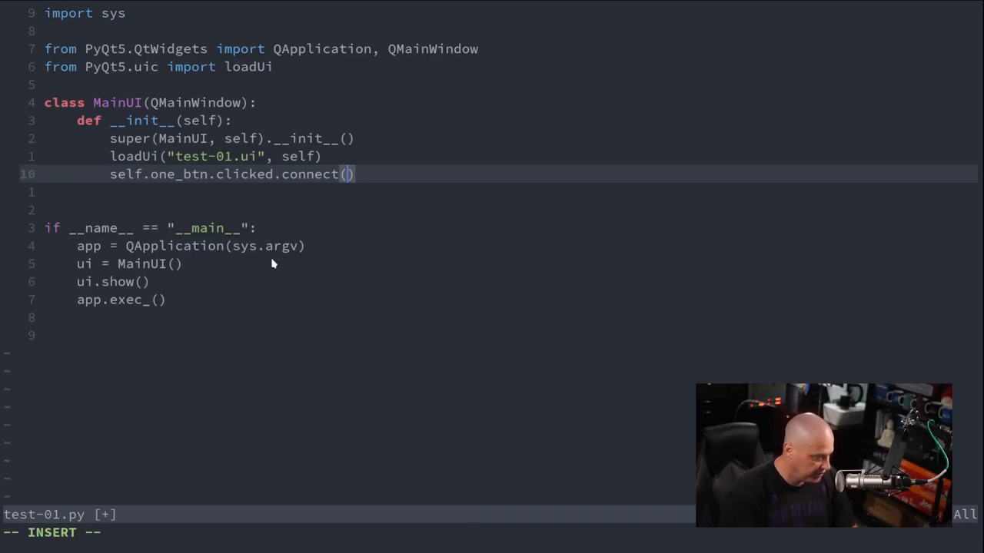
{"action": "type", "text": "self."}
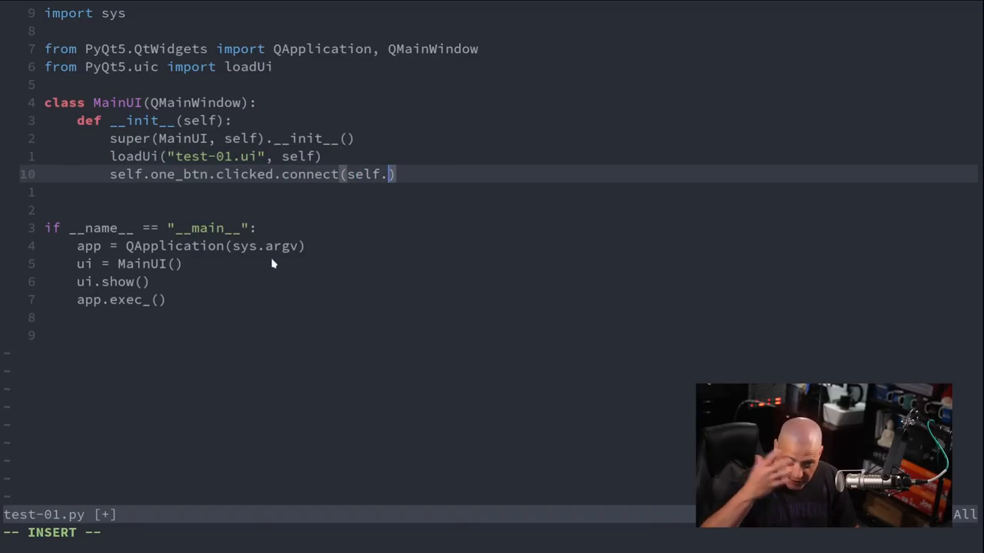
{"action": "type", "text": "one_"}
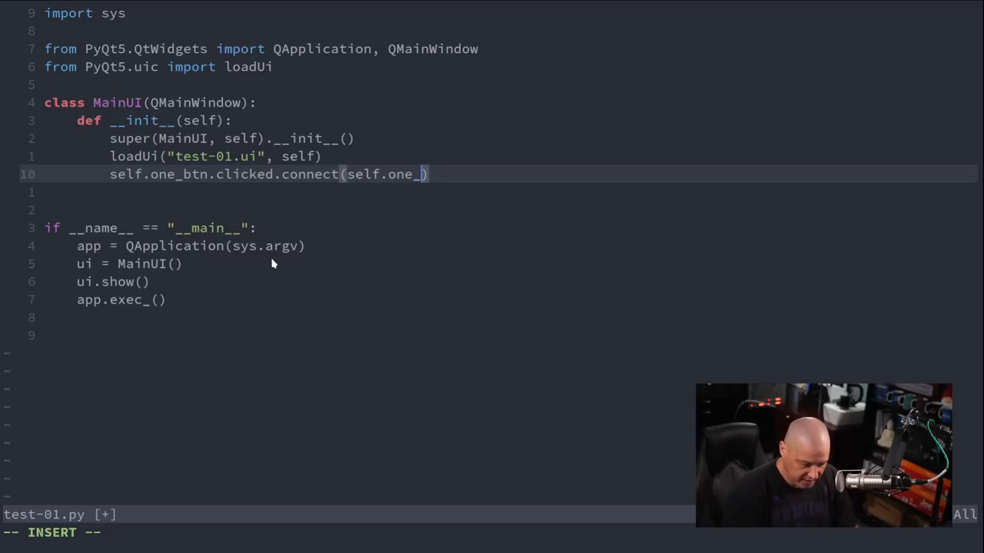
{"action": "type", "text": "btn_ac"}
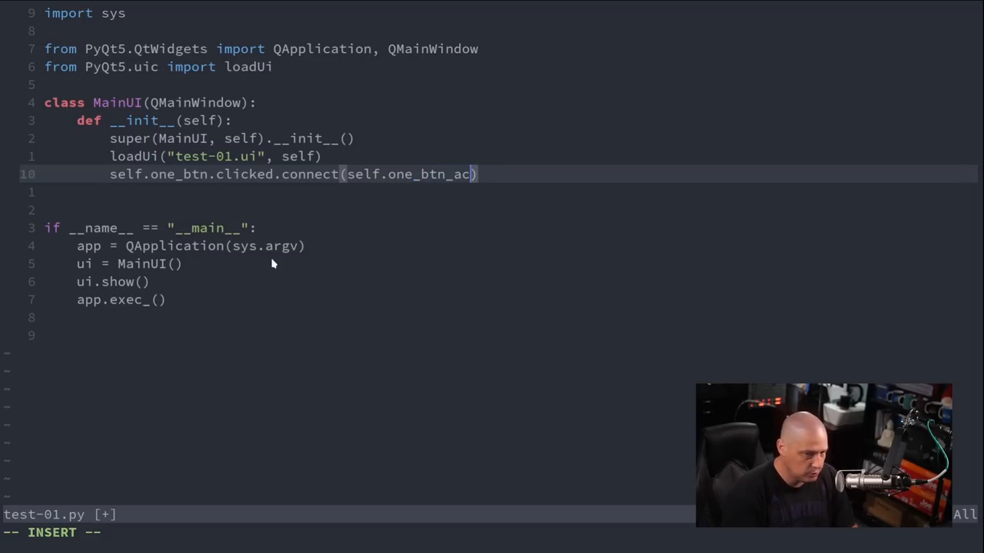
{"action": "type", "text": "tion"}
{"action": "type", "text": "def o"}
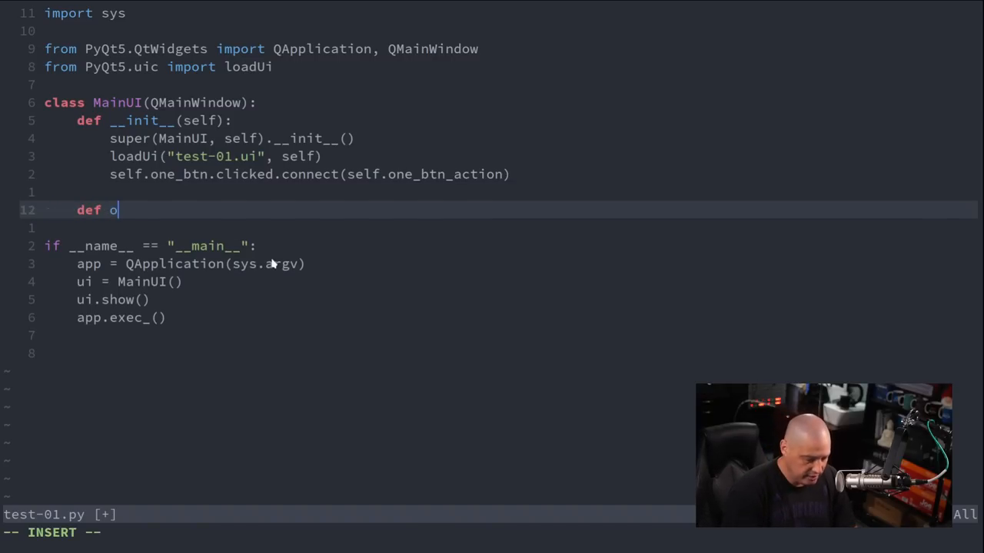
Define one_btn_action(self) with a print("Hello") statement.
{"action": "type", "text": "ne_btn_a"}
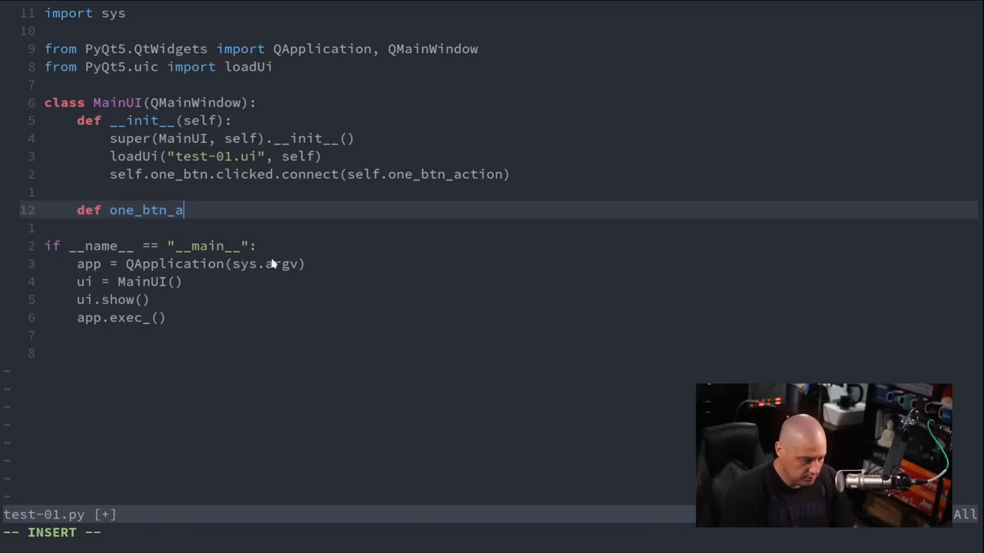
{"action": "type", "text": "ction(self"}
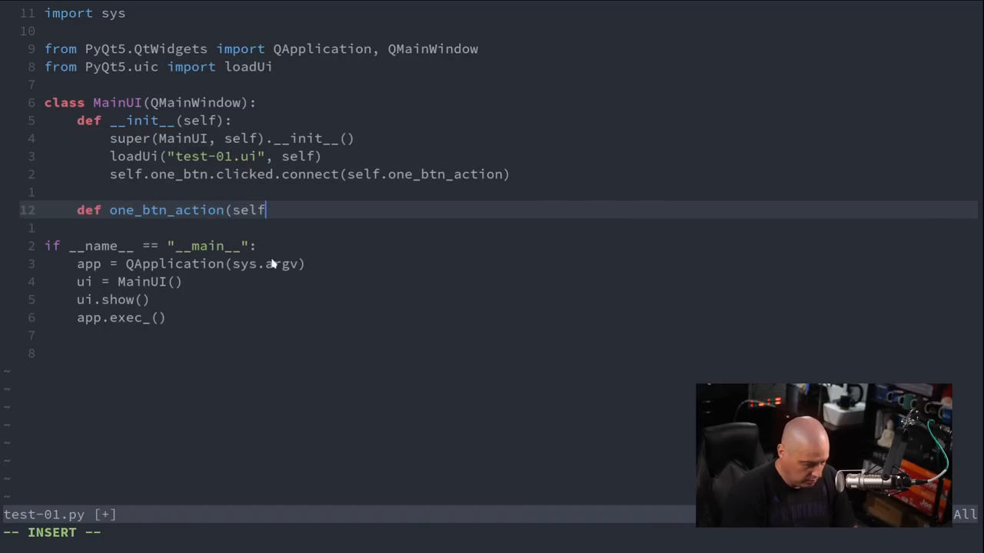
{"action": "type", "text": "):"}
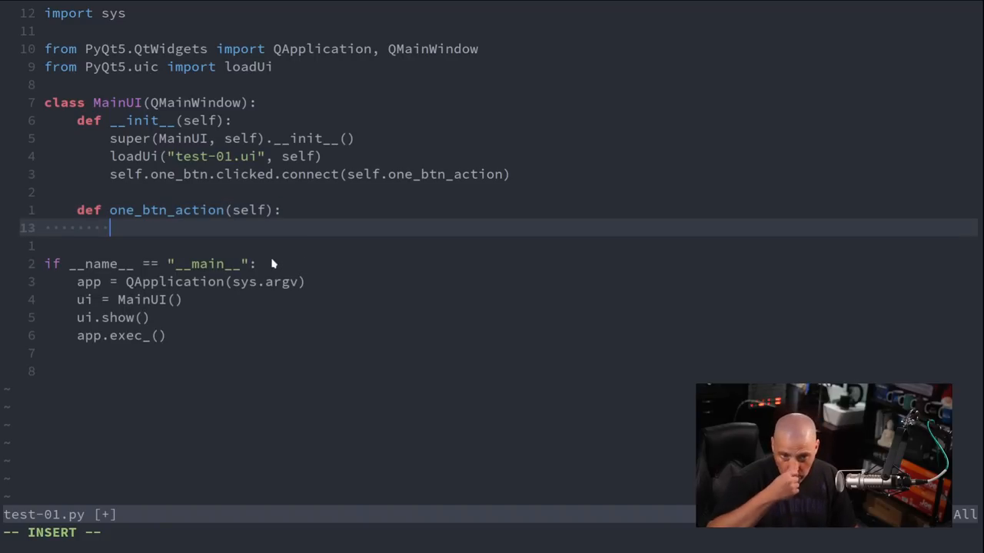
{"action": "type", "text": "print"}
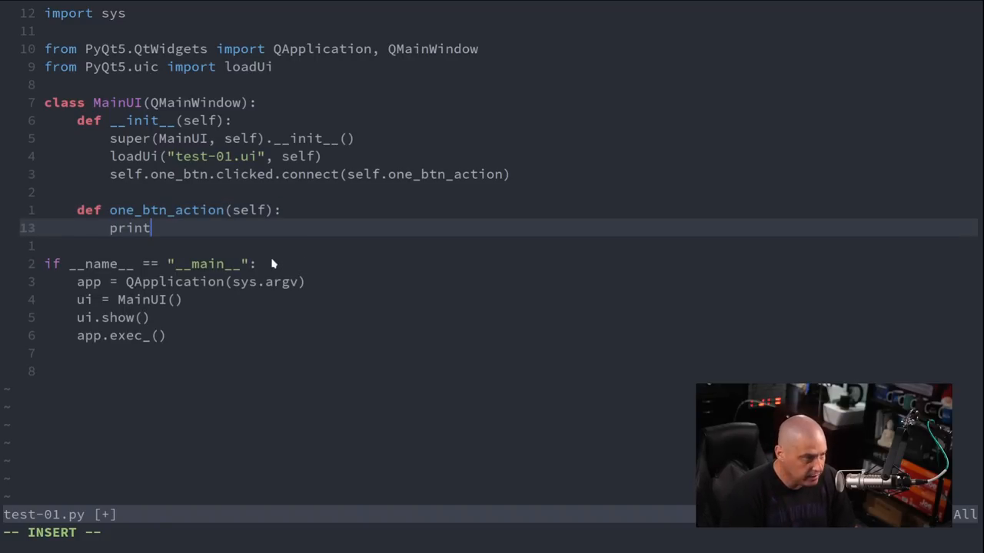
{"action": "type", "text": "()"}
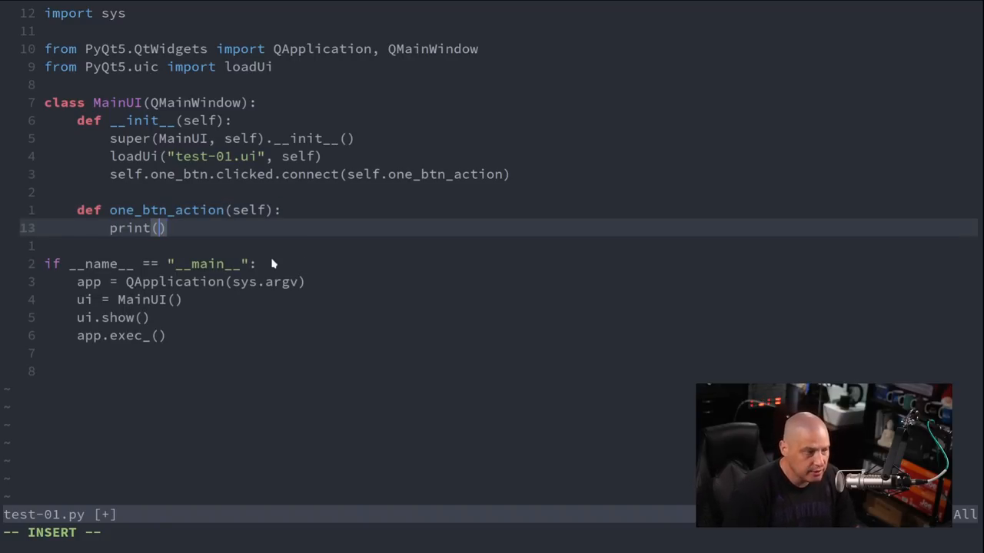
{"action": "type", "text": "\"Hello"}
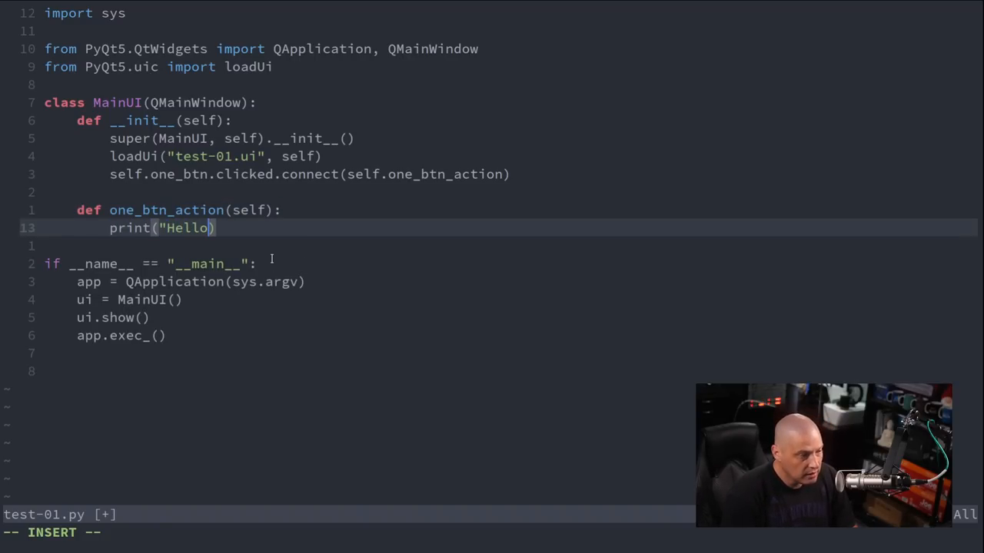
{"action": "type", "text": "\""}
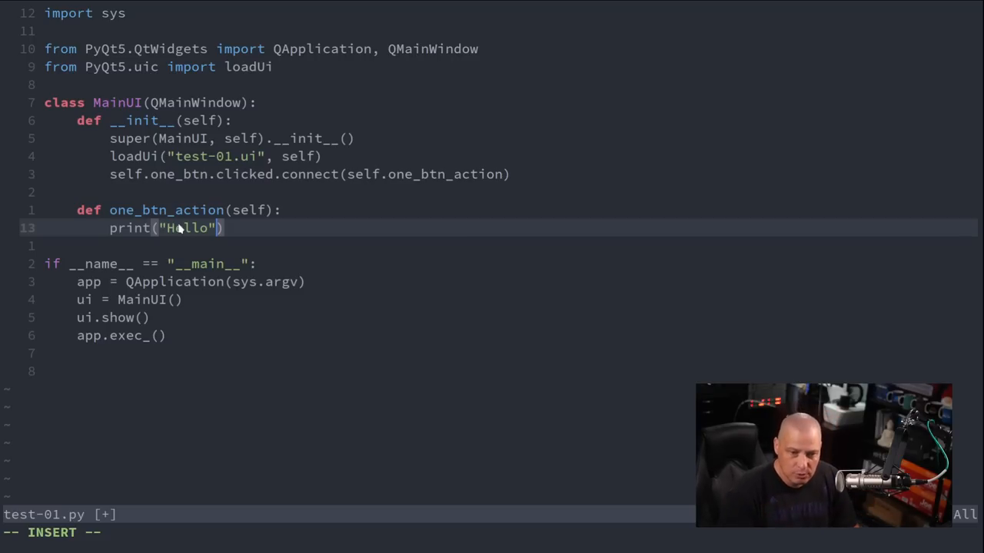
{"action": "mouse_move", "coordinate": [330, 332]}
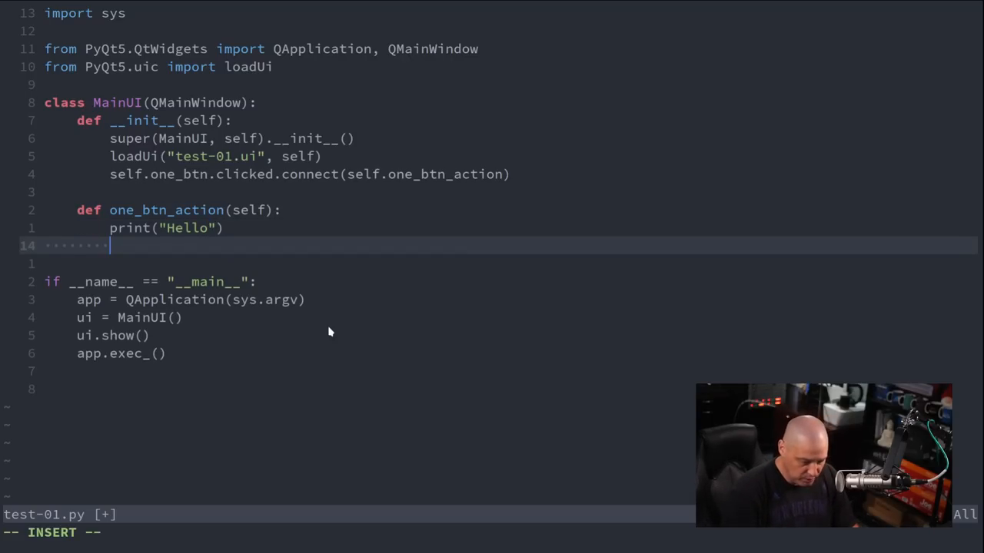
{"action": "type", "text": "subprocc"}
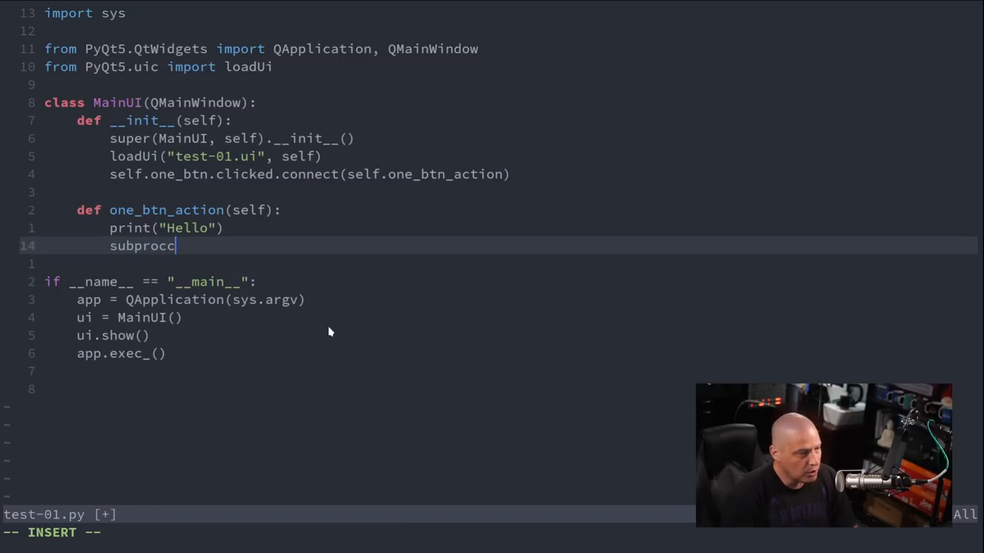
{"action": "type", "text": "ess.run"}
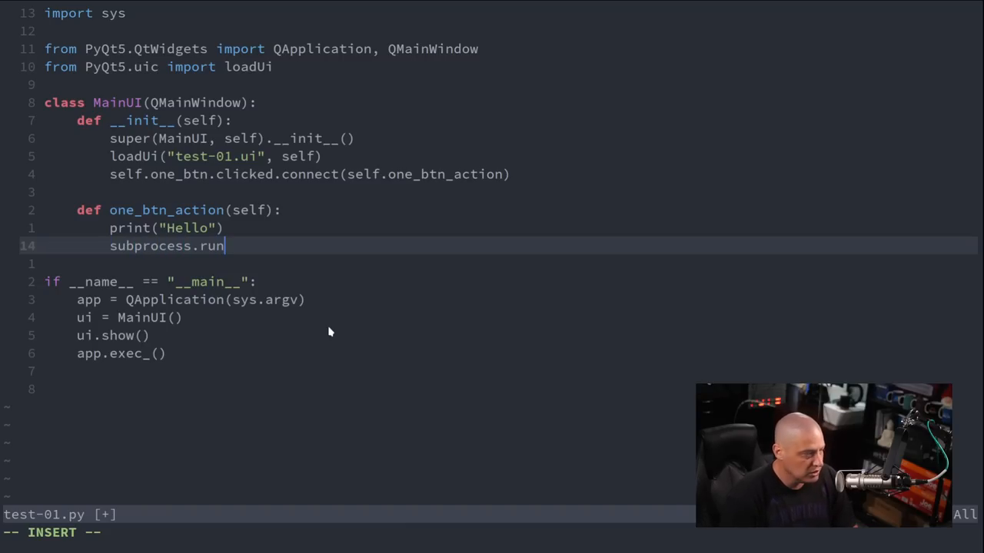
{"action": "type", "text": "()"}
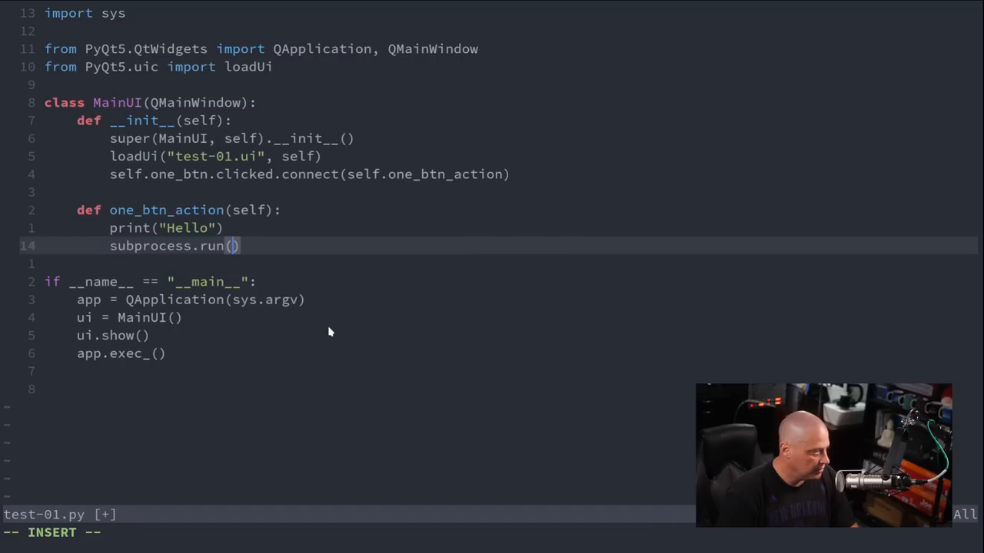
{"action": "type", "text": "[]"}
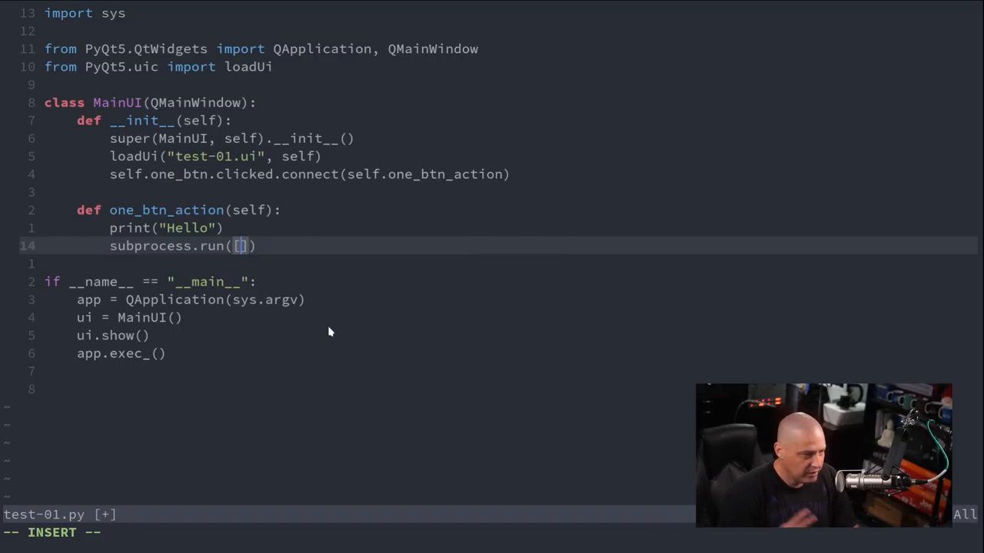
{"action": "type", "text": "\"x"}
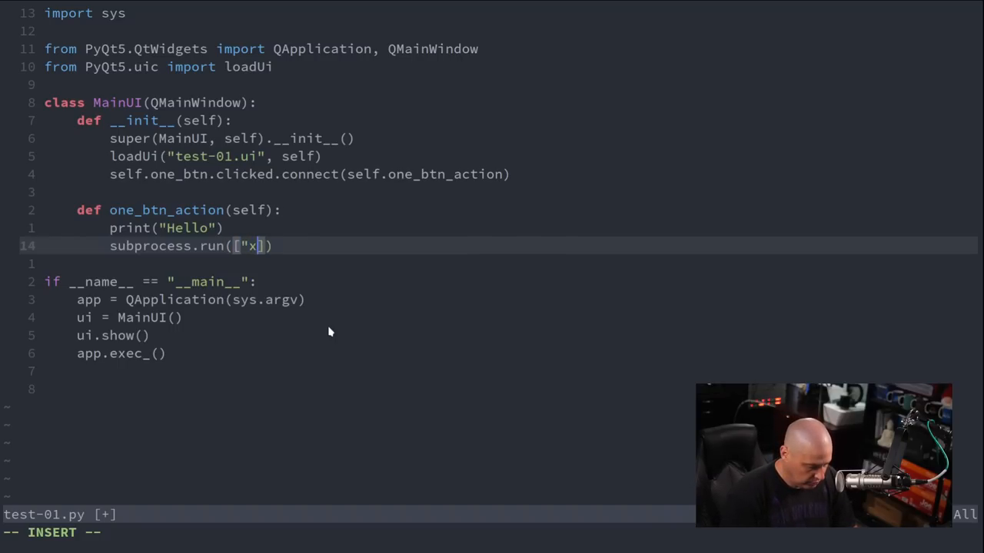
{"action": "type", "text": "dg-open\","}
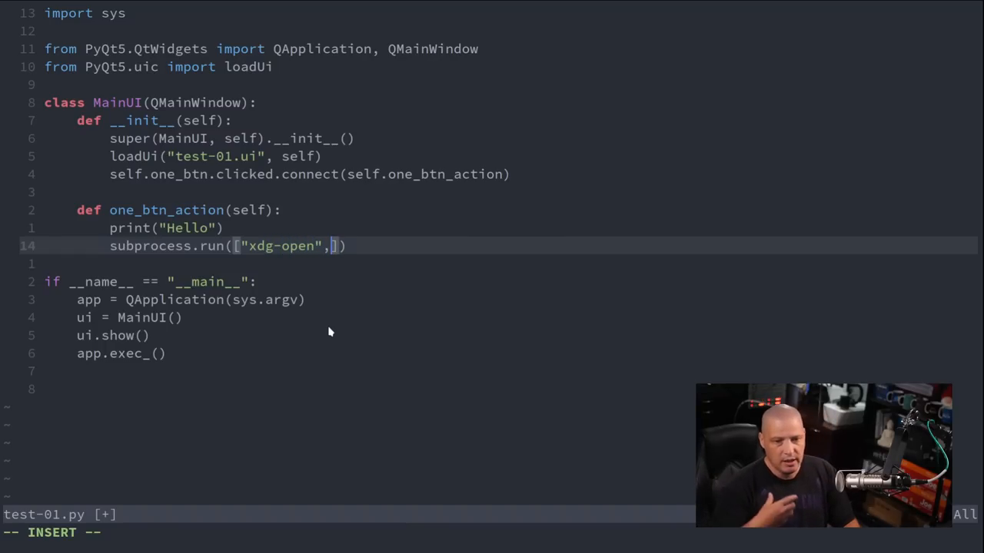
{"action": "type", "text": "\" \""}
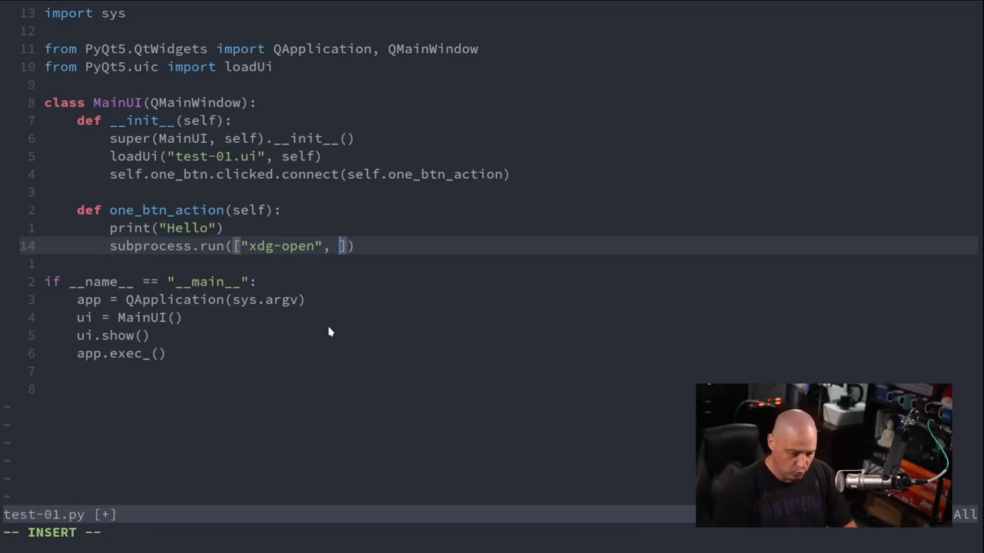
{"action": "type", "text": "\"\""}
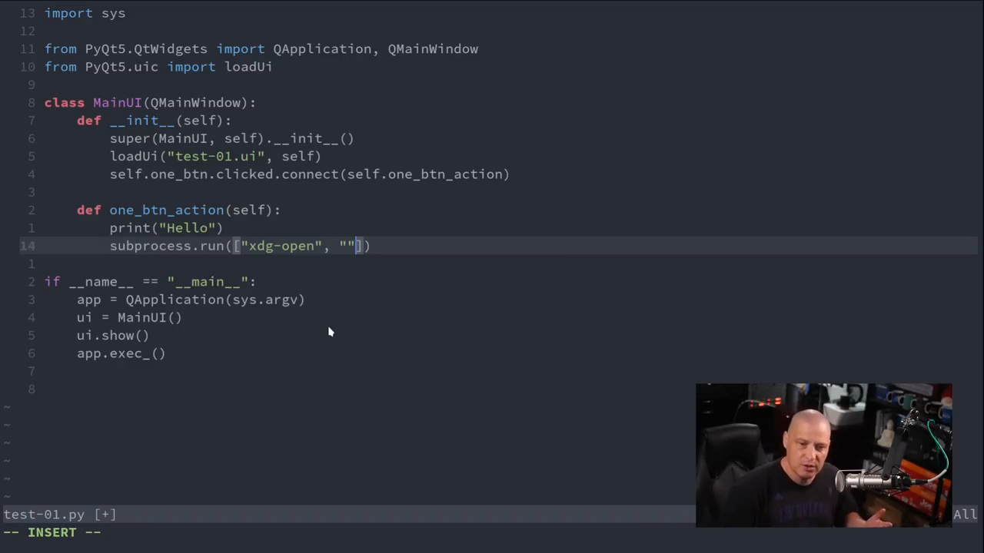
{"action": "mouse_move", "coordinate": [280, 269]}
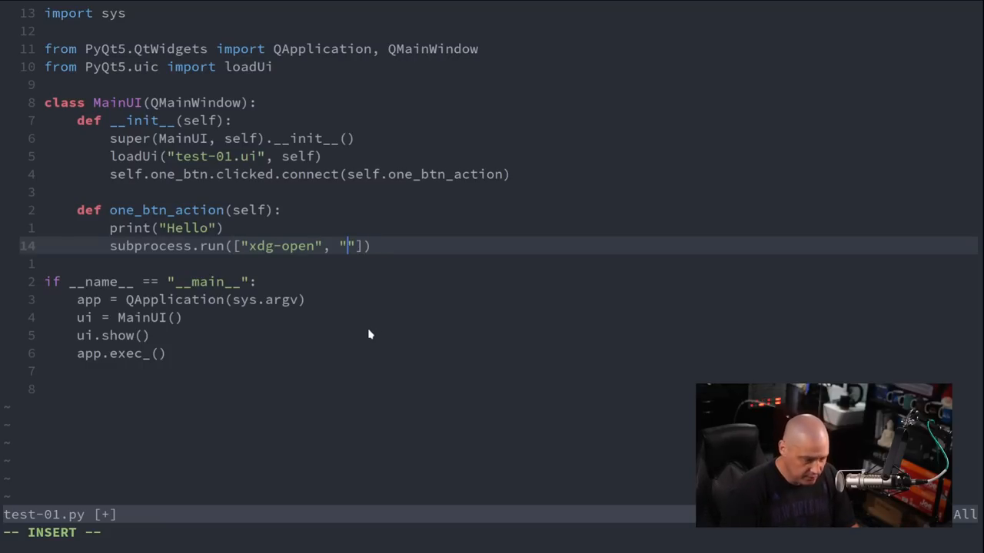
{"action": "type", "text": "https:"}
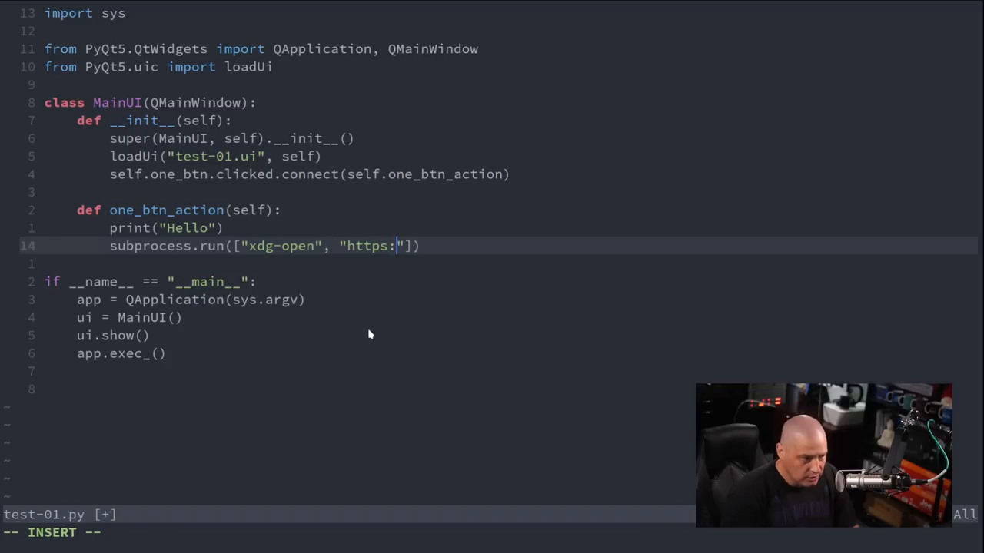
{"action": "type", "text": "//"}
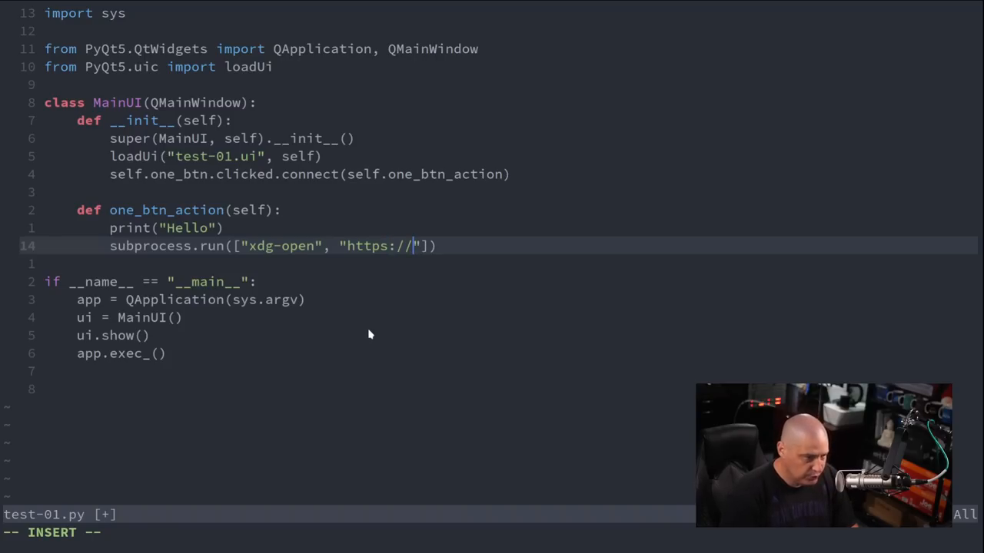
{"action": "type", "text": "distro.tube"}
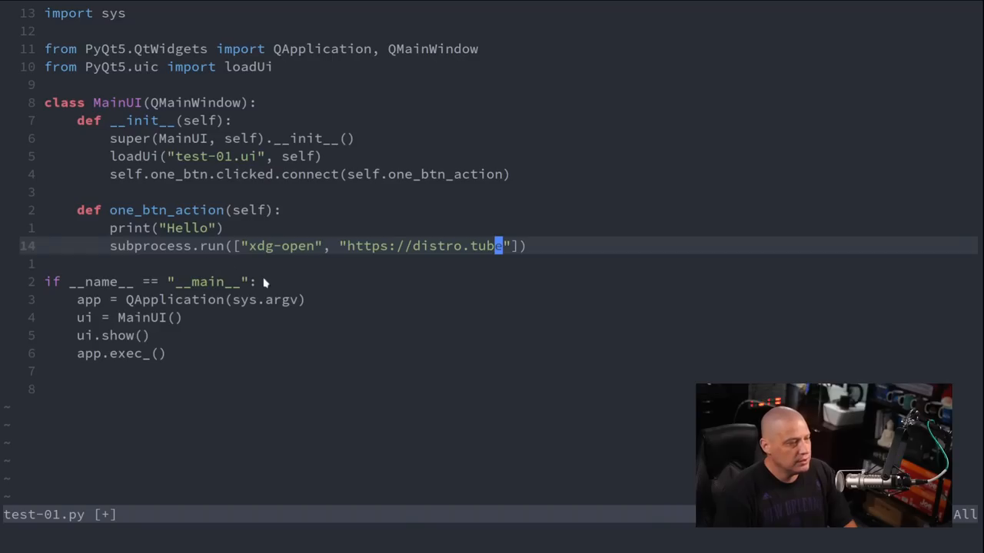
{"action": "mouse_move", "coordinate": [379, 277]}
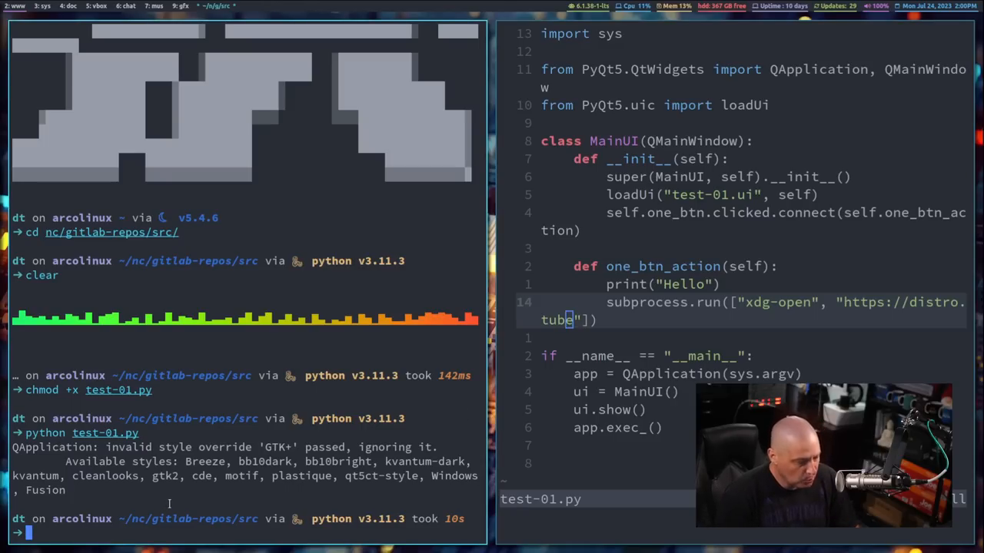
Run python test-01.py in the terminal.
{"action": "type", "text": "python test-01.py"}
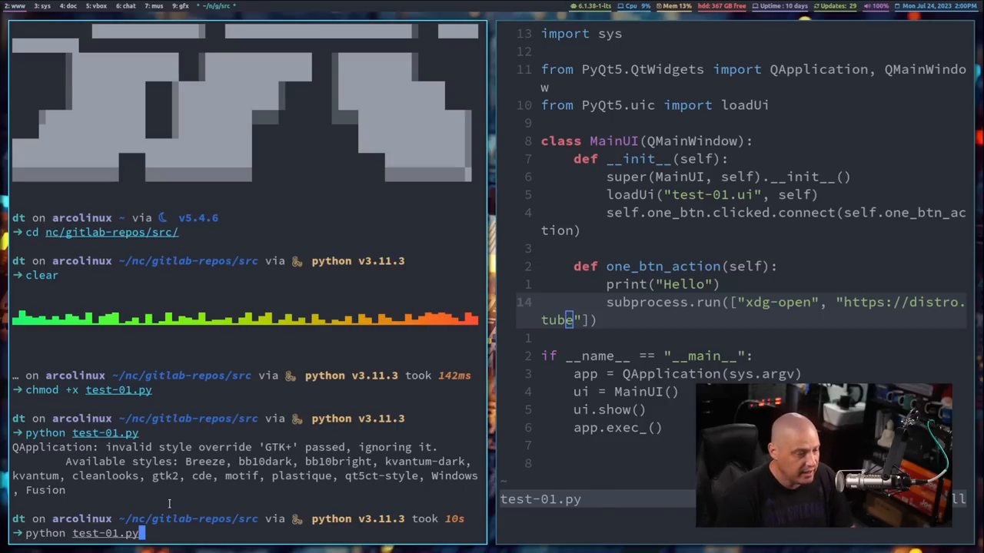
{"action": "key", "text": "Return"}
{"action": "type", "text": "import subproces"}
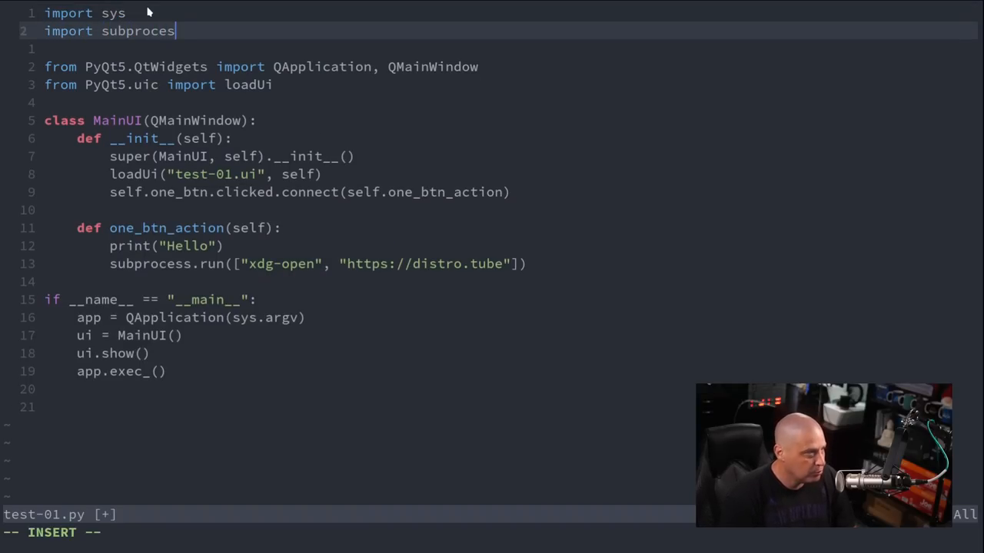
Leave insert mode after adding import subprocess, then rerun python test-01.py.
{"action": "key", "text": "Escape"}
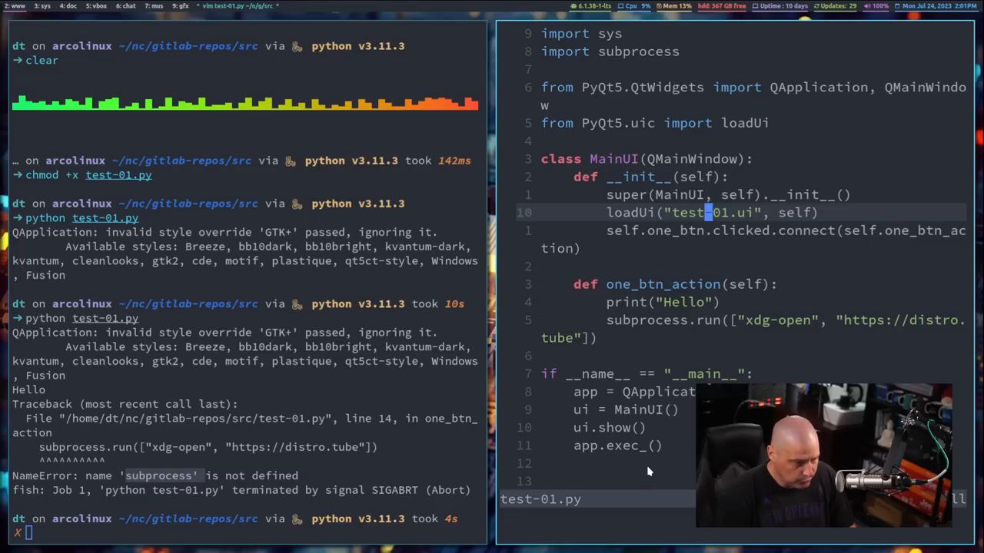
{"action": "type", "text": "python test-01.py"}
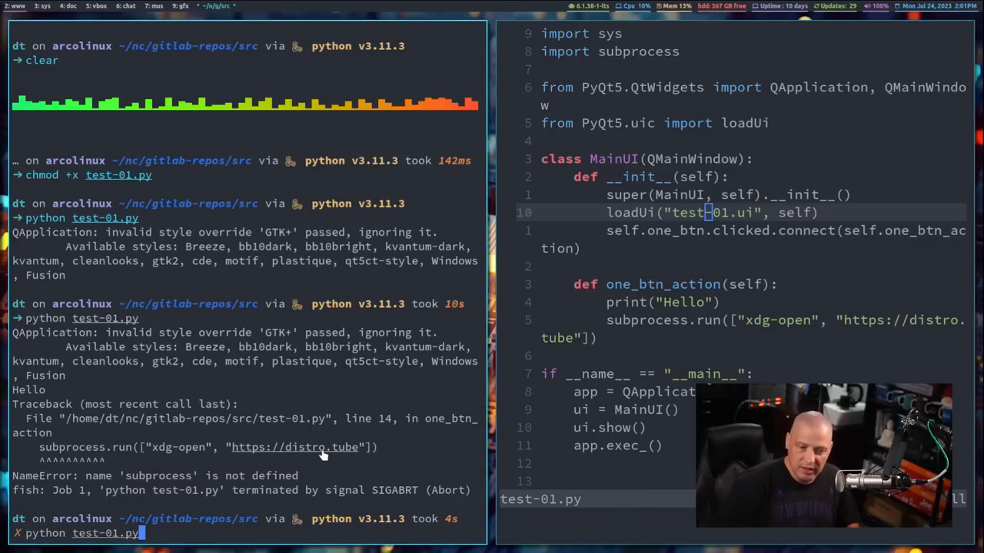
{"action": "key", "text": "Return"}
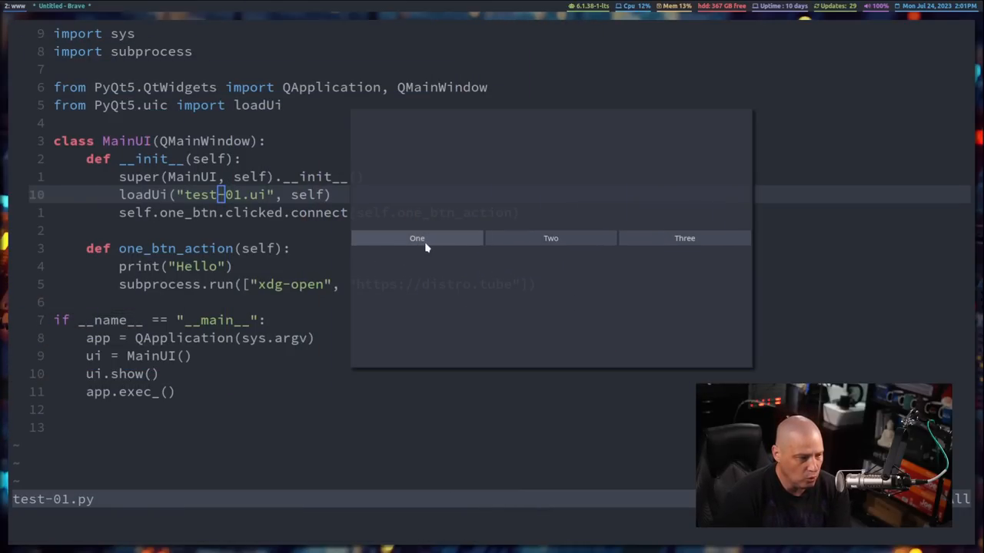
Press the One button to open distro.tube.
{"action": "left_click", "coordinate": [416, 238]}
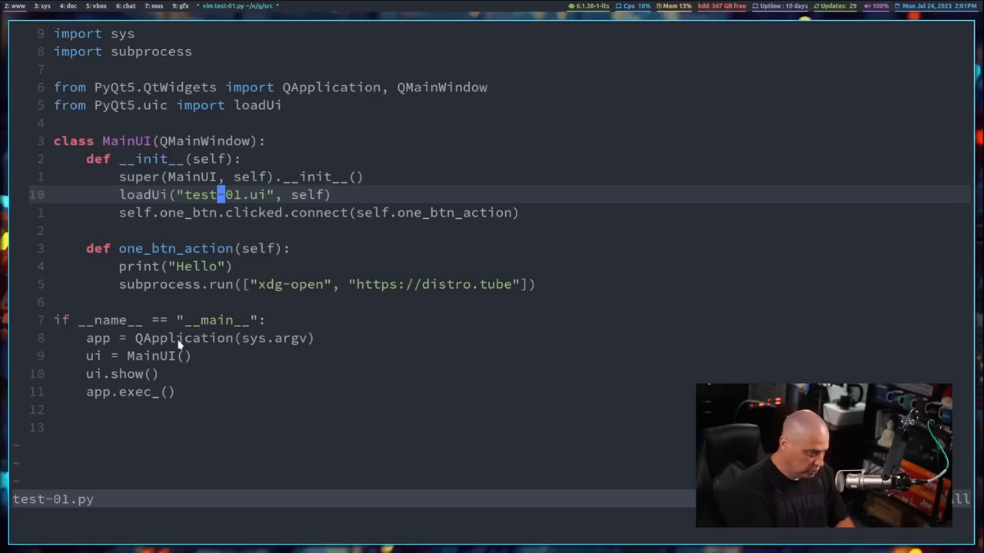
{"action": "mouse_move", "coordinate": [183, 416]}
{"action": "type", "text": "qt"}
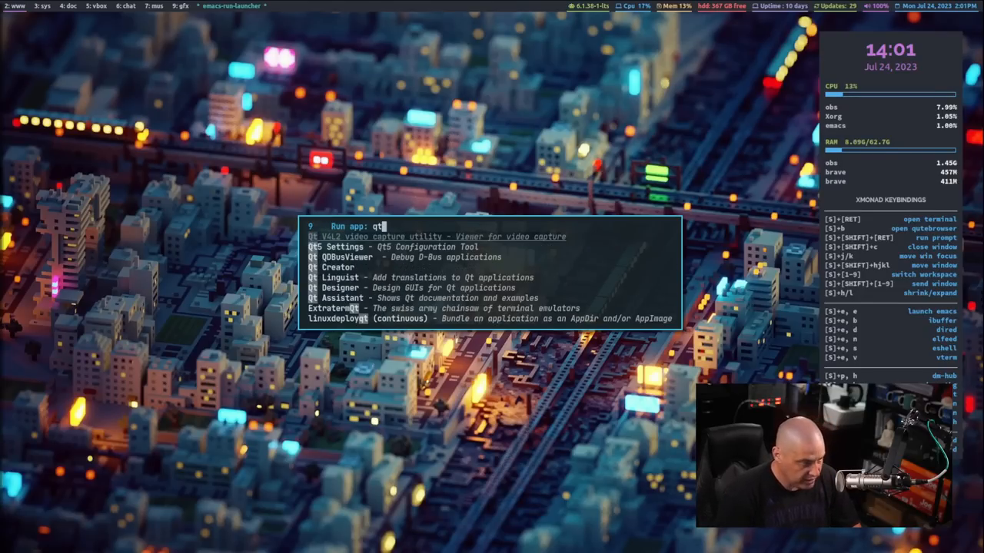
Launch Qt Designer and open test-01.ui from the recent forms list.
{"action": "key", "text": "Return"}
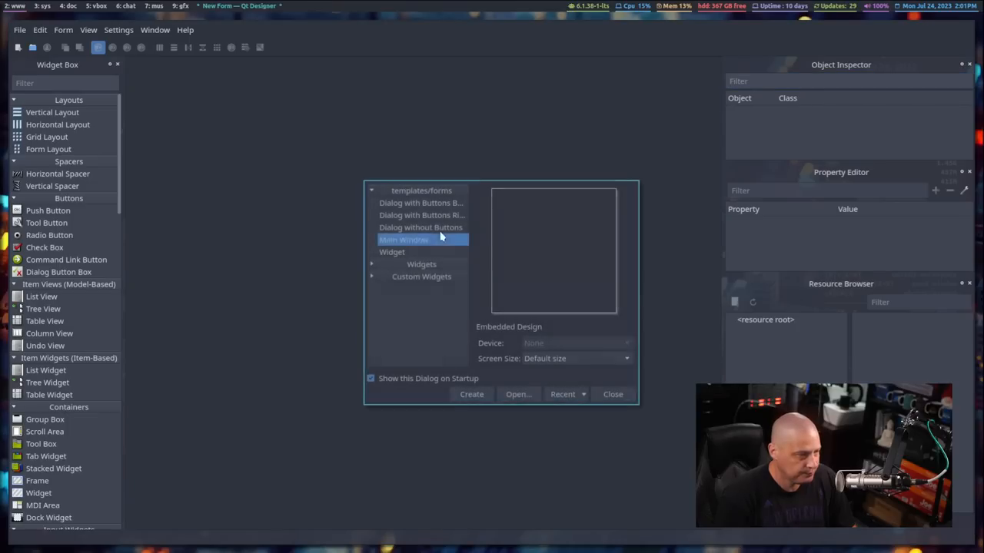
{"action": "left_click", "coordinate": [563, 395]}
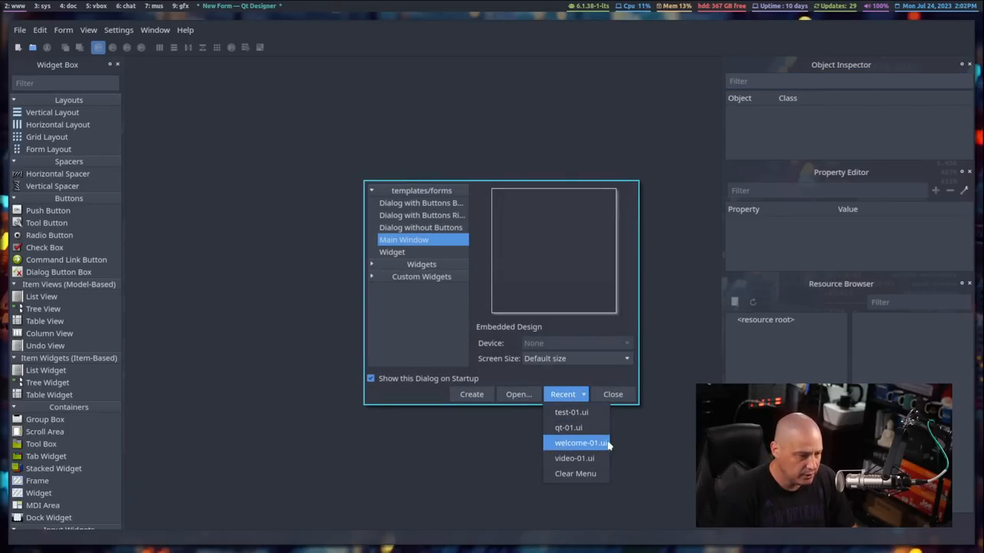
{"action": "left_click", "coordinate": [571, 412]}
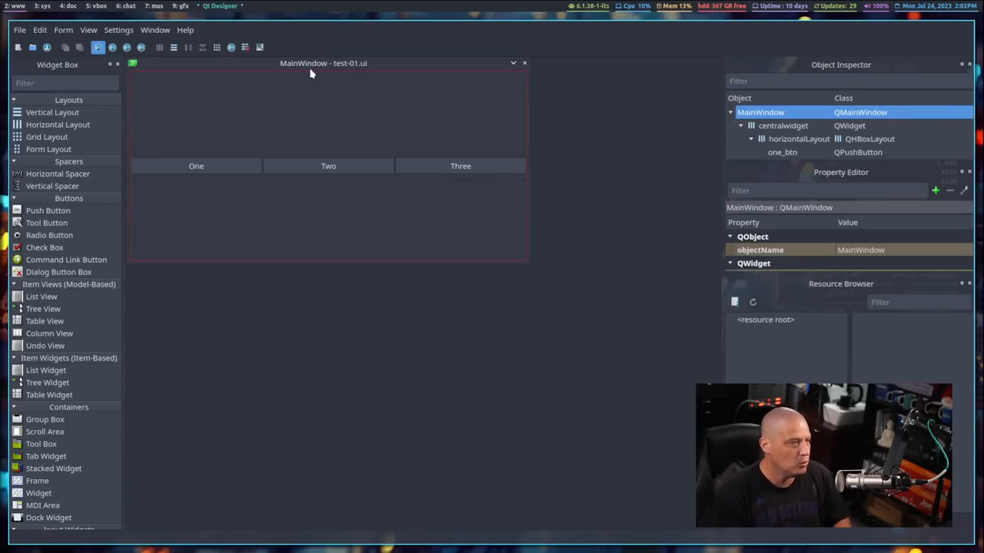
{"action": "mouse_move", "coordinate": [377, 136]}
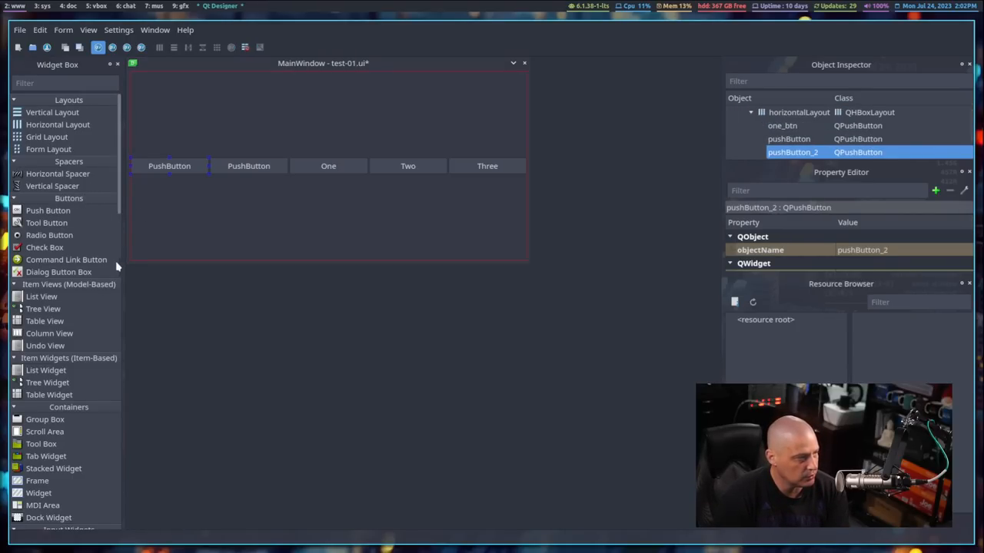
{"action": "mouse_move", "coordinate": [67, 176]}
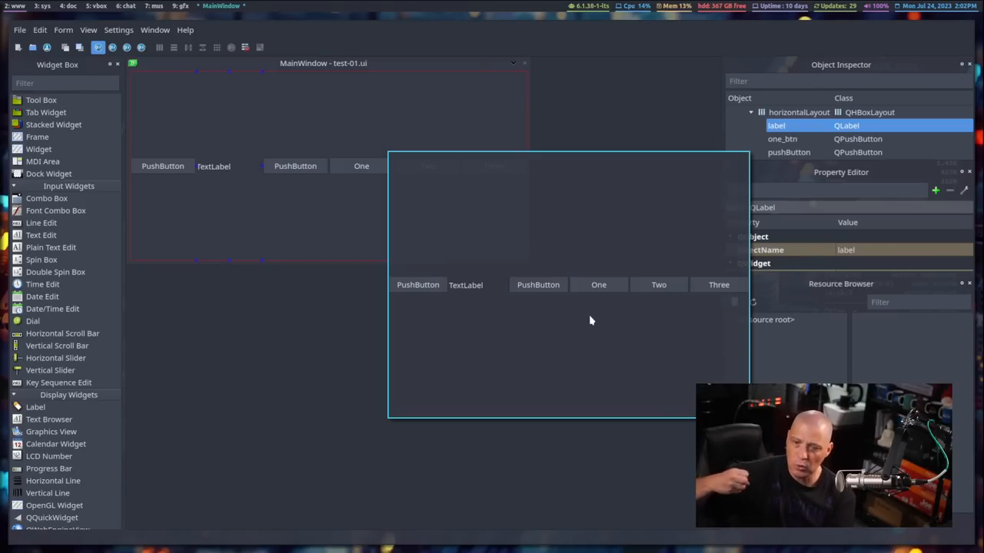
{"action": "mouse_move", "coordinate": [576, 311]}
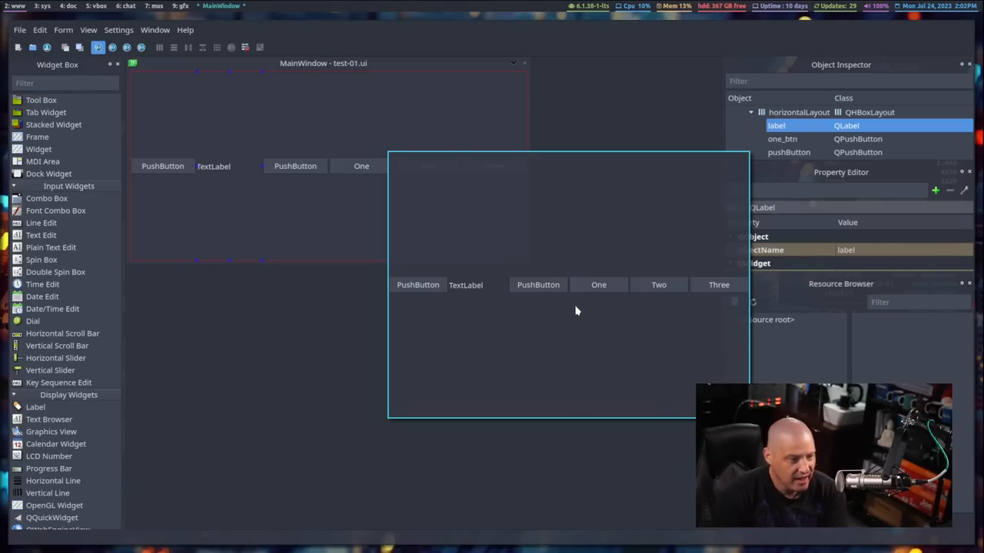
{"action": "mouse_move", "coordinate": [599, 286]}
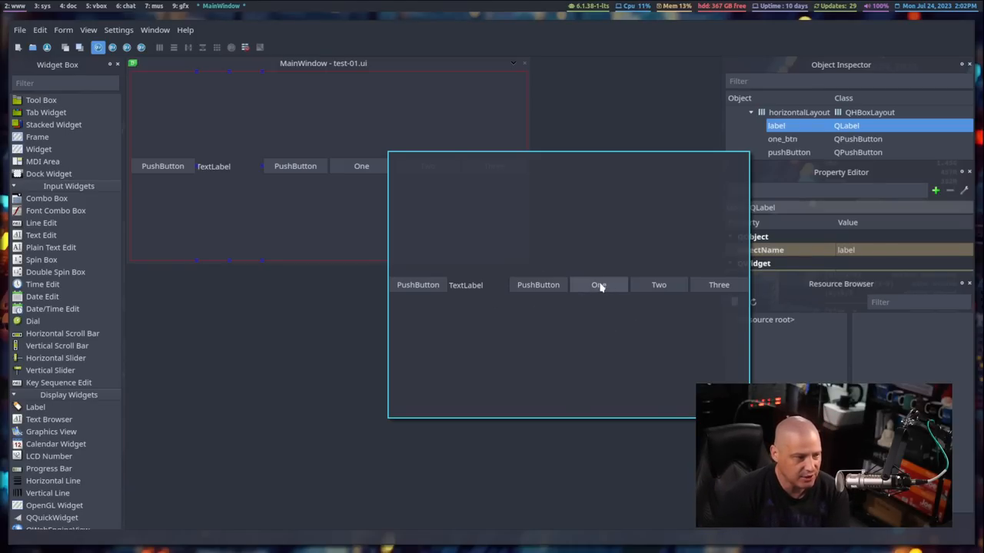